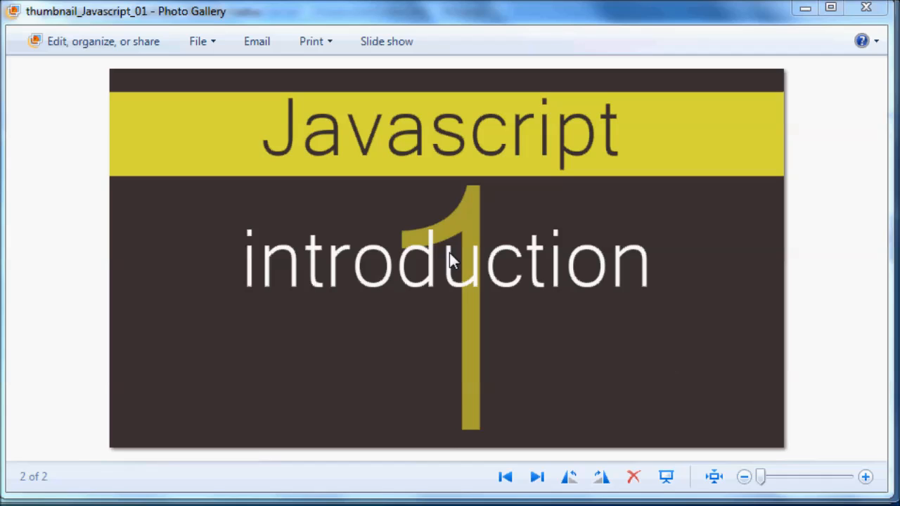
pyautogui.moveTo(509, 312)
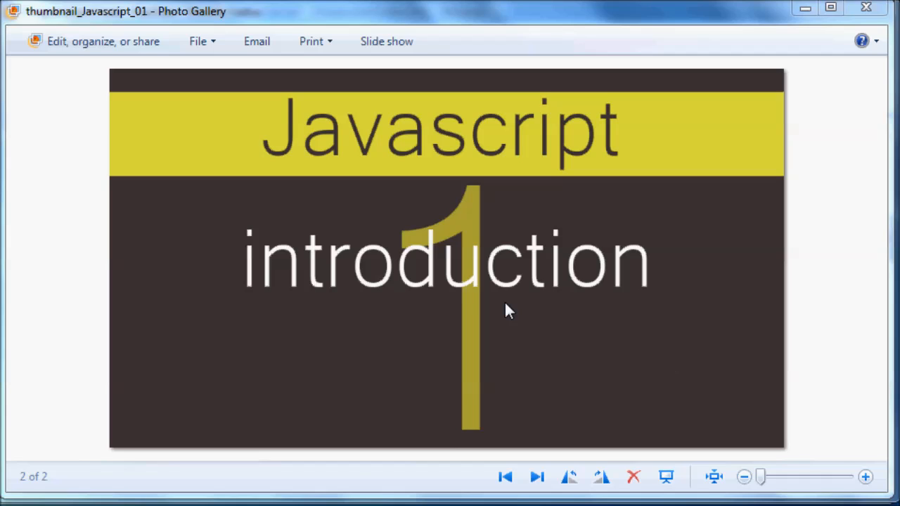
pyautogui.moveTo(433, 341)
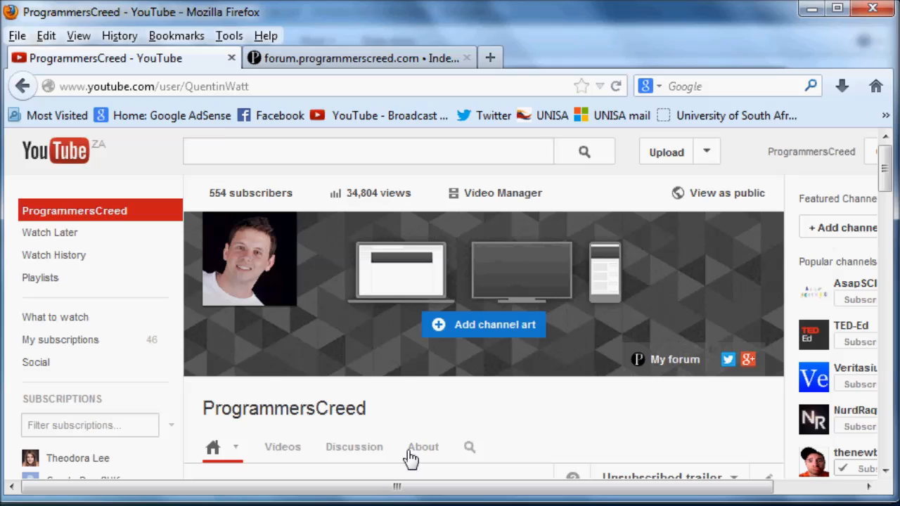
# - Scroll up and down through the ProgrammersCreed YouTube channel page
pyautogui.scroll(-3)
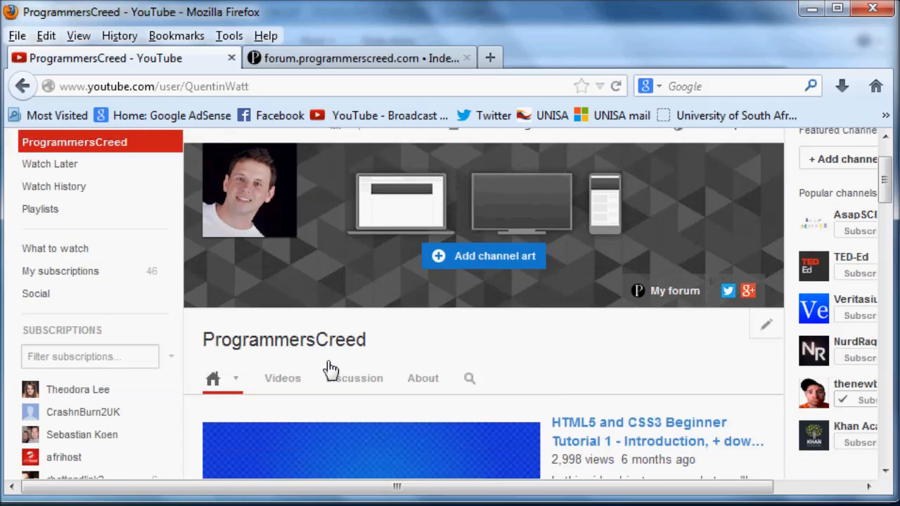
pyautogui.scroll(-3)
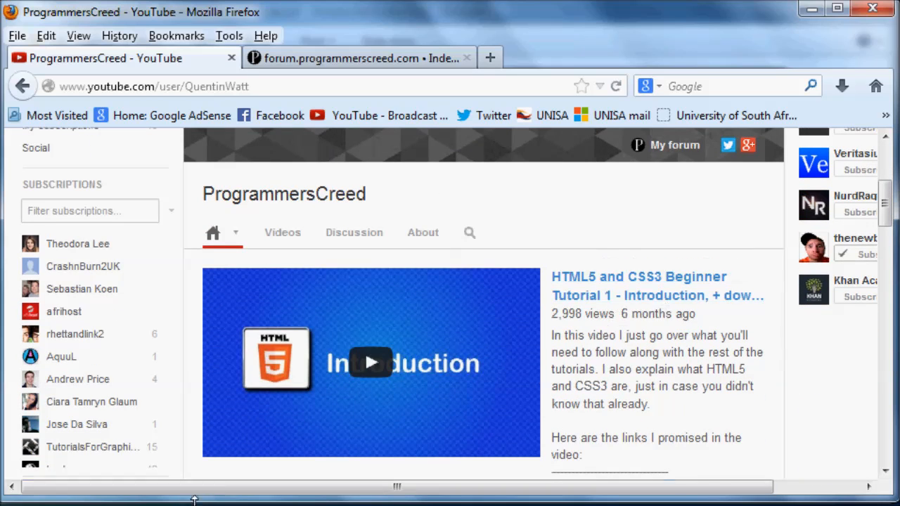
pyautogui.scroll(-3)
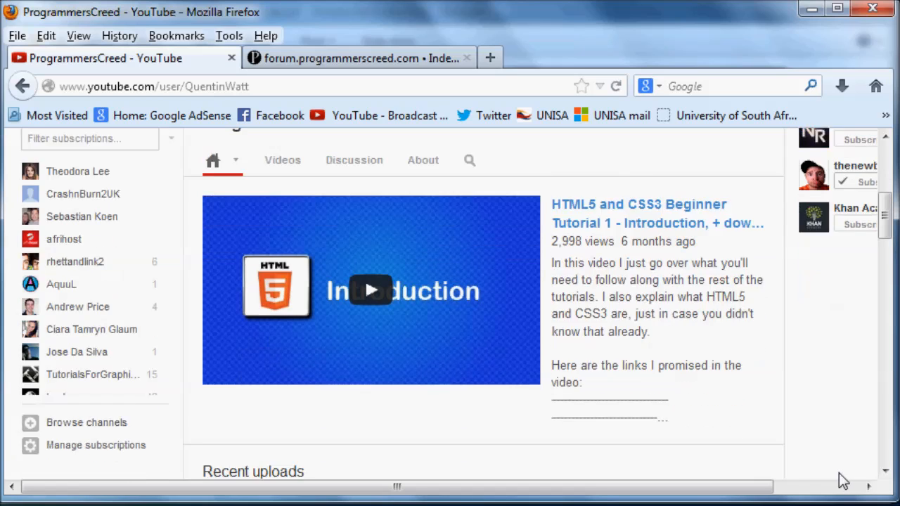
pyautogui.scroll(-3)
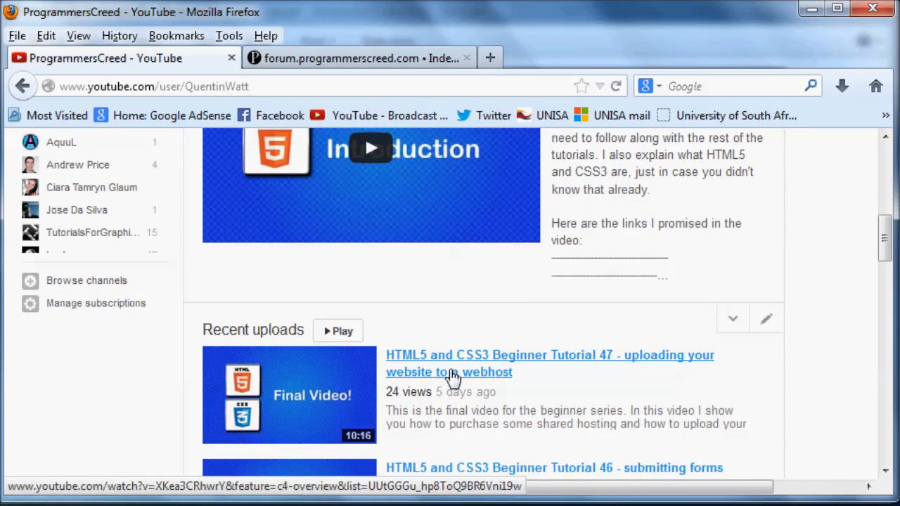
pyautogui.moveTo(442, 377)
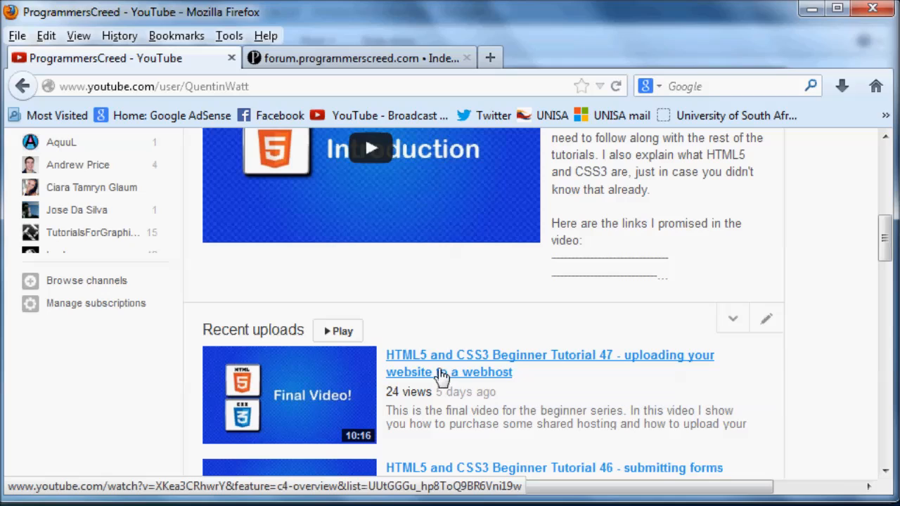
pyautogui.moveTo(424, 377)
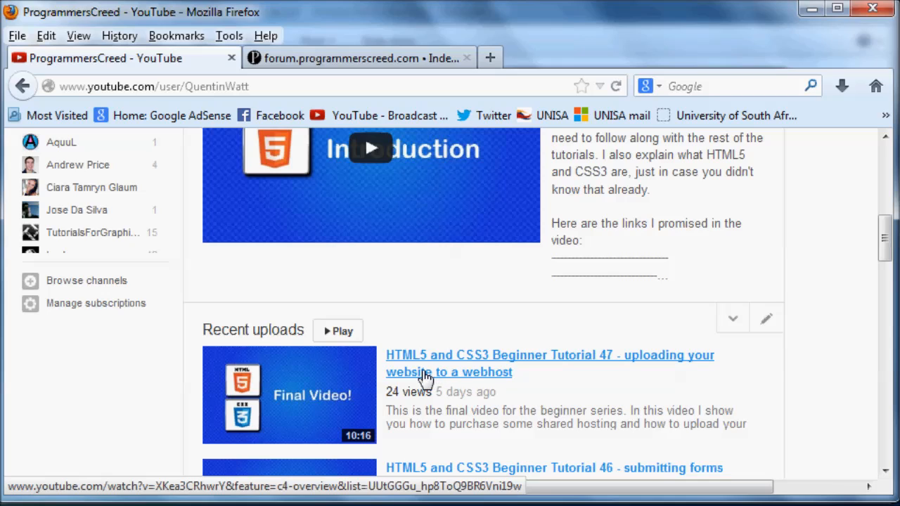
pyautogui.moveTo(413, 379)
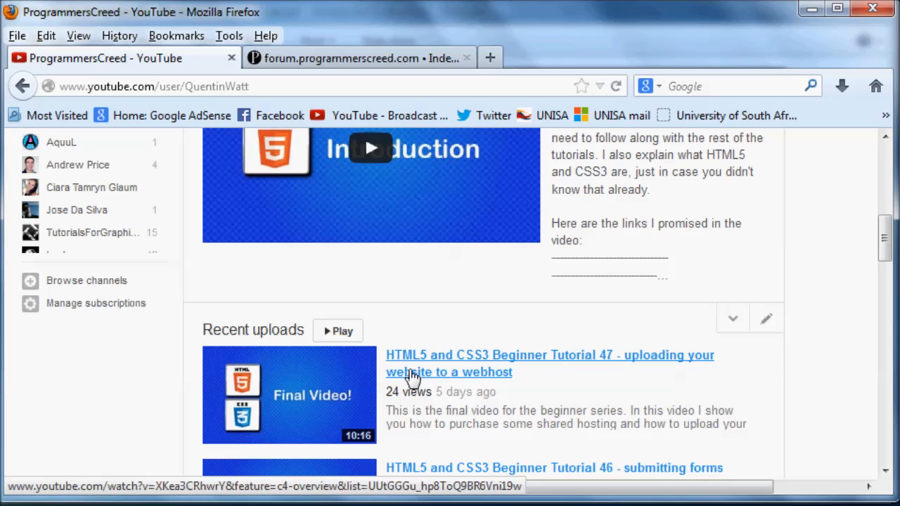
pyautogui.moveTo(405, 378)
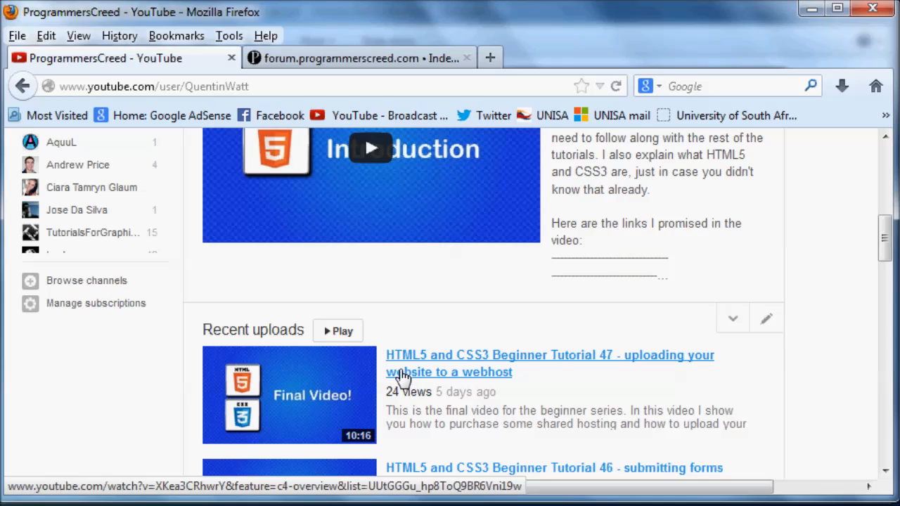
pyautogui.moveTo(391, 377)
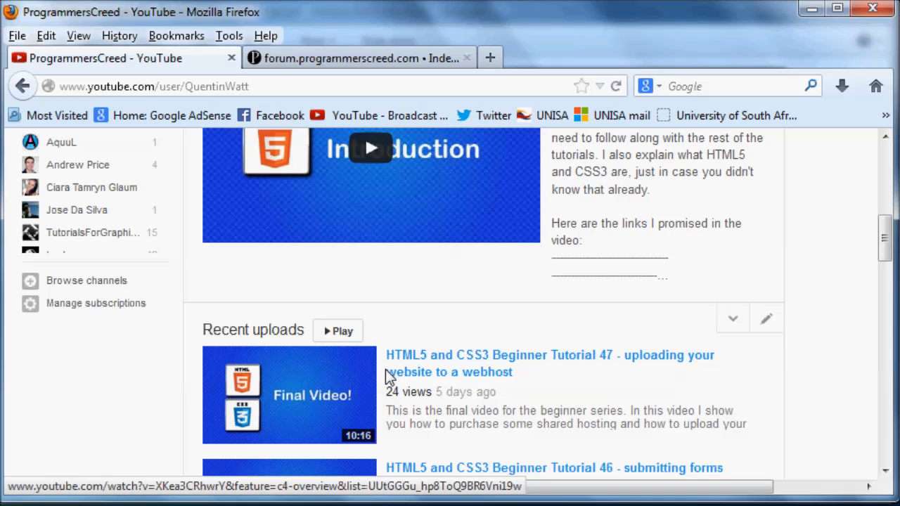
pyautogui.moveTo(377, 377)
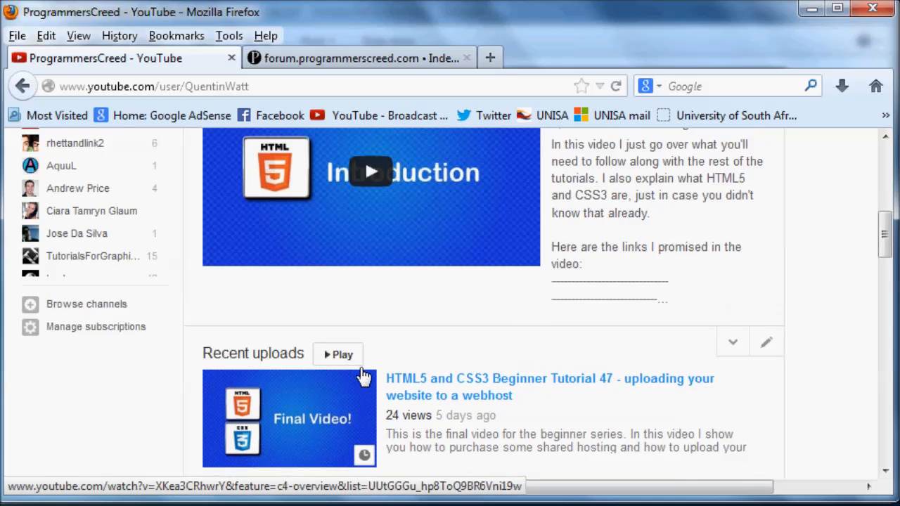
pyautogui.scroll(3)
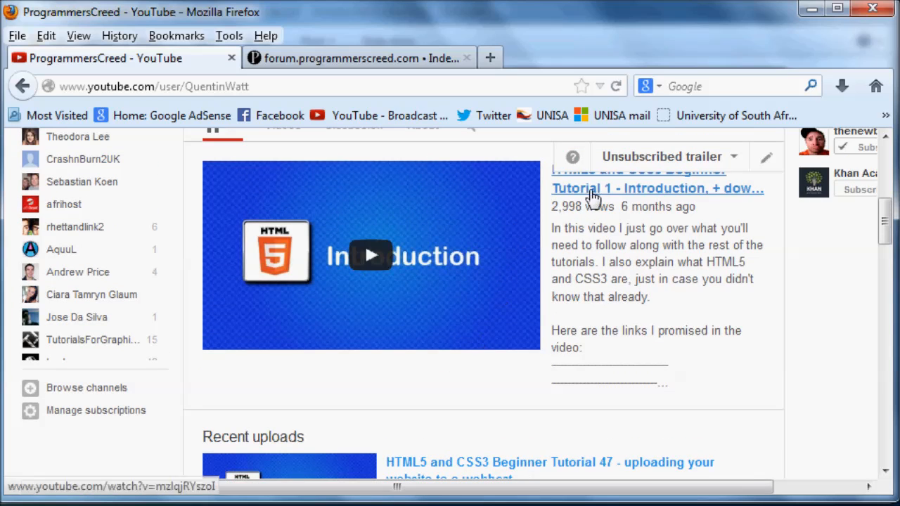
pyautogui.scroll(-3)
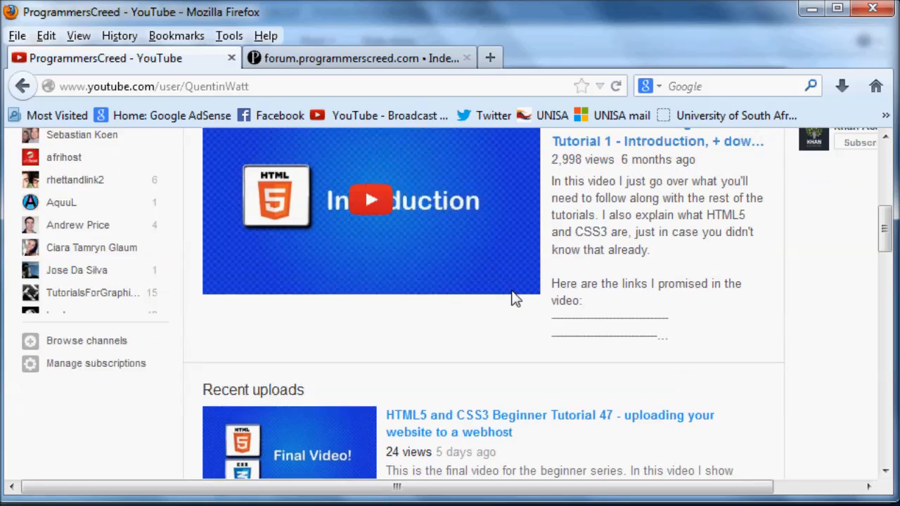
pyautogui.scroll(3)
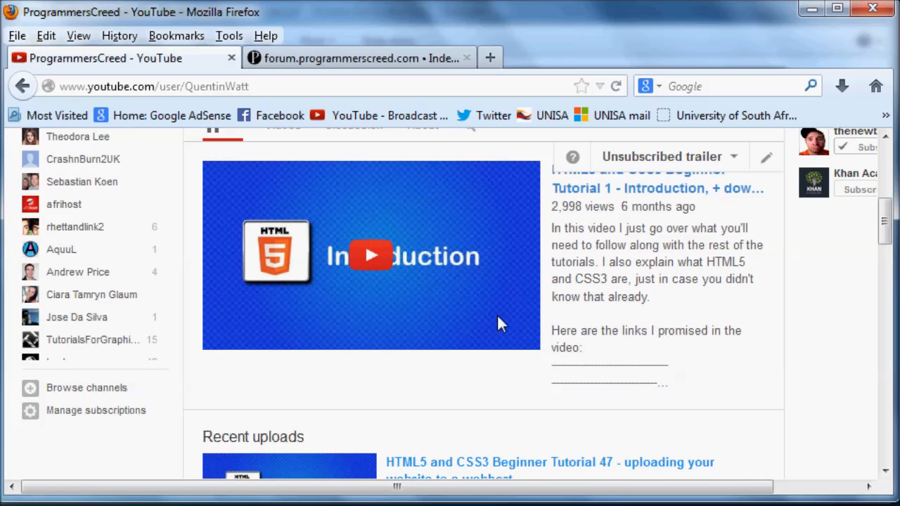
pyautogui.scroll(-3)
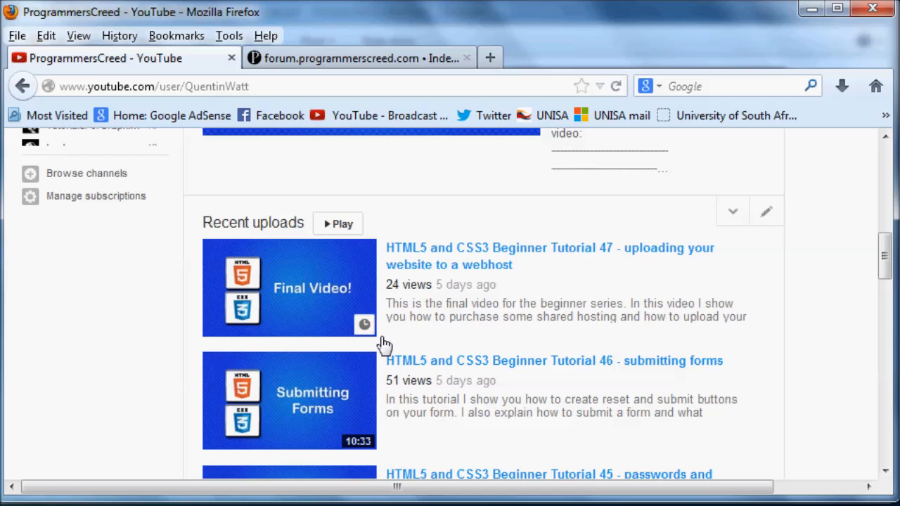
pyautogui.moveTo(532, 263)
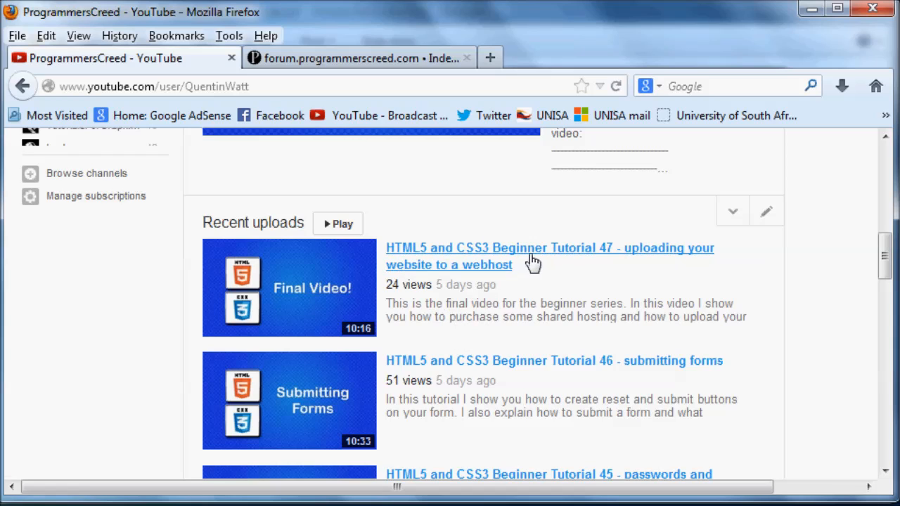
pyautogui.moveTo(533, 256)
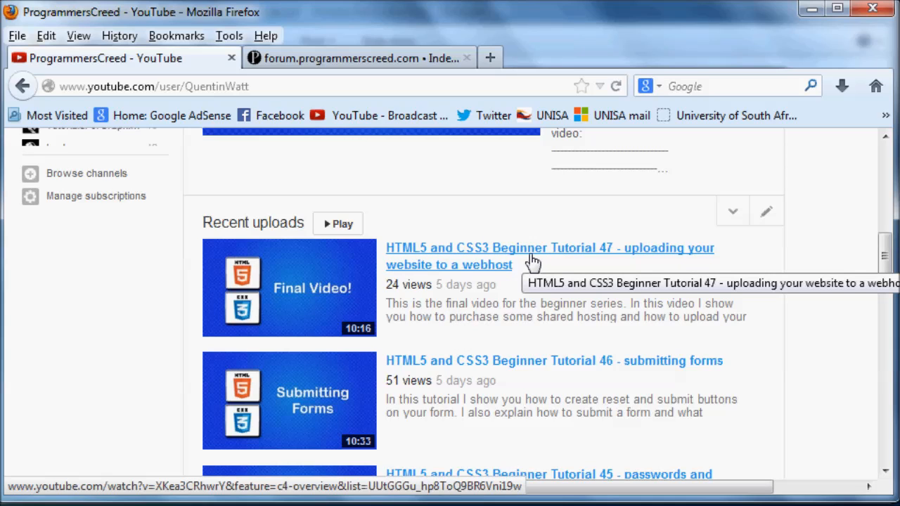
pyautogui.moveTo(533, 295)
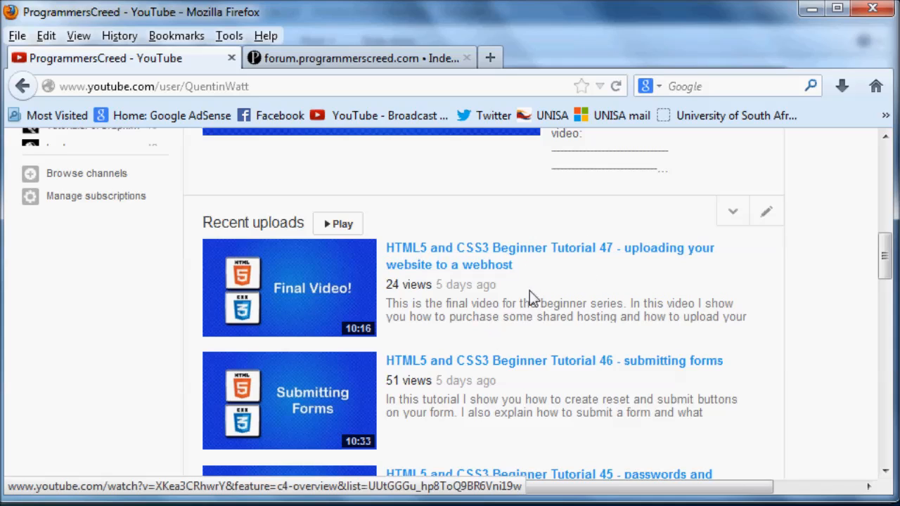
pyautogui.moveTo(527, 297)
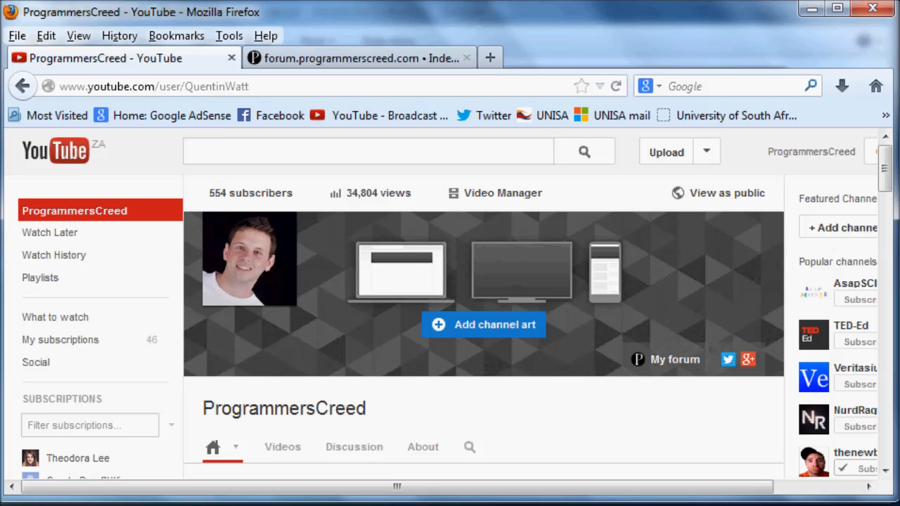
pyautogui.moveTo(582, 496)
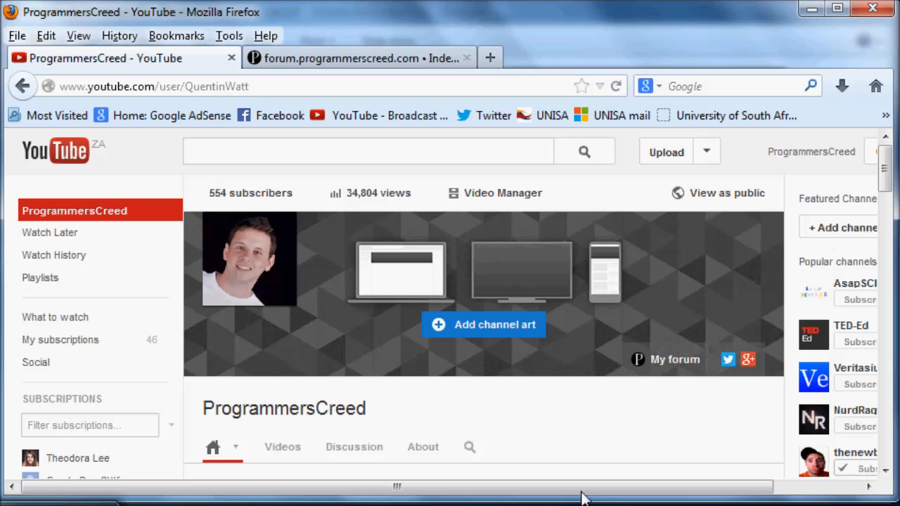
pyautogui.scroll(-3)
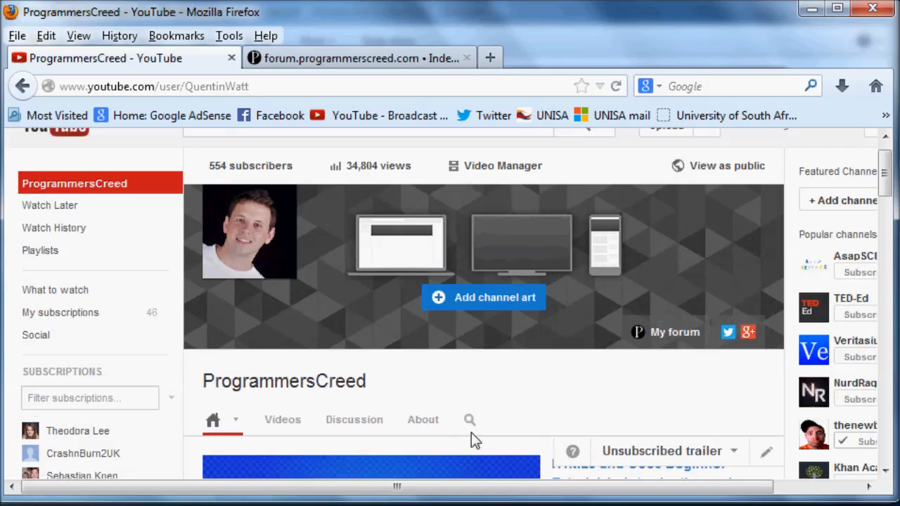
pyautogui.scroll(3)
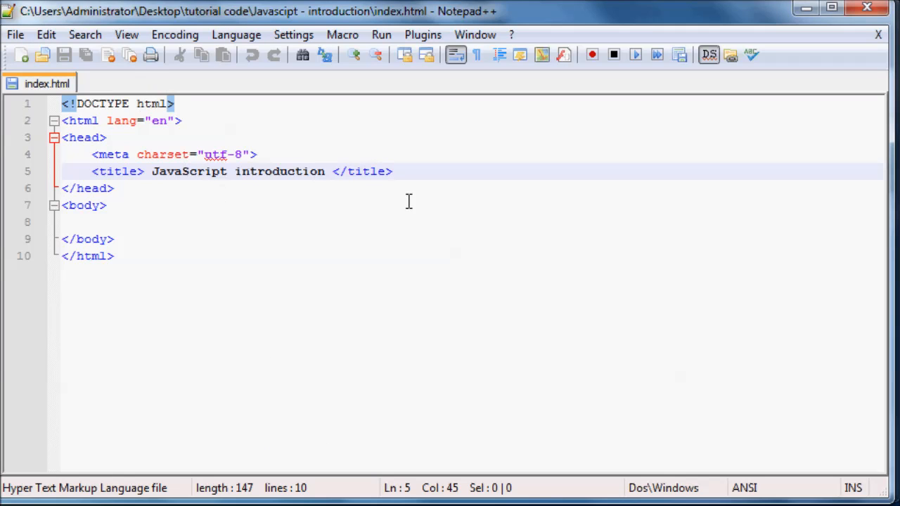
pyautogui.moveTo(525, 218)
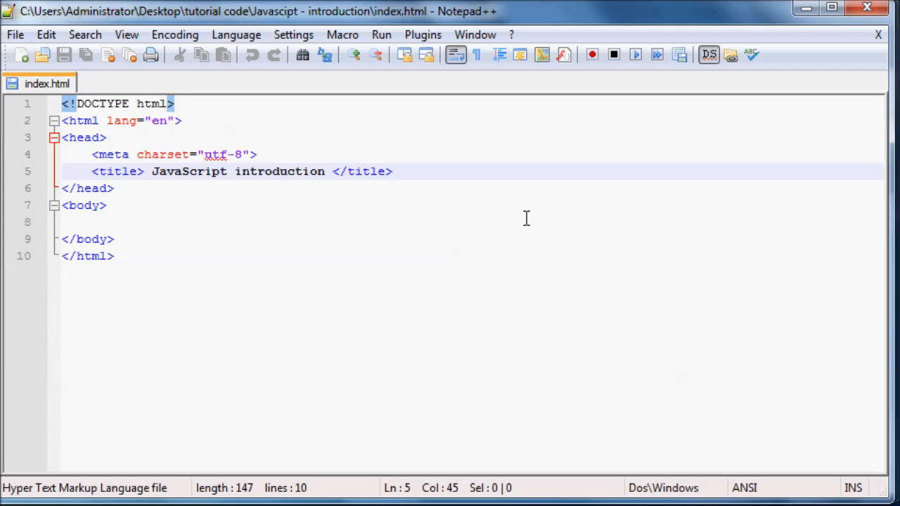
# - Bring up the empty Error Console and close it to return to the channel page
pyautogui.click(390, 171)
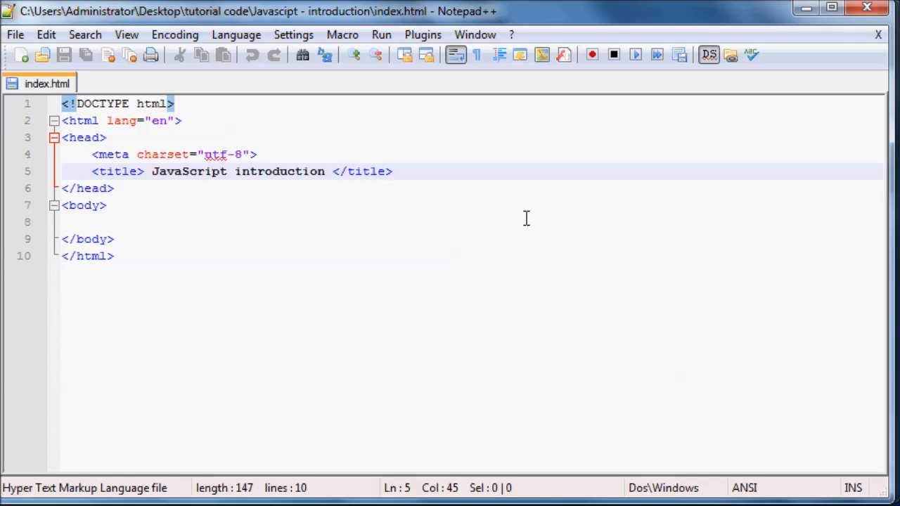
pyautogui.click(391, 171)
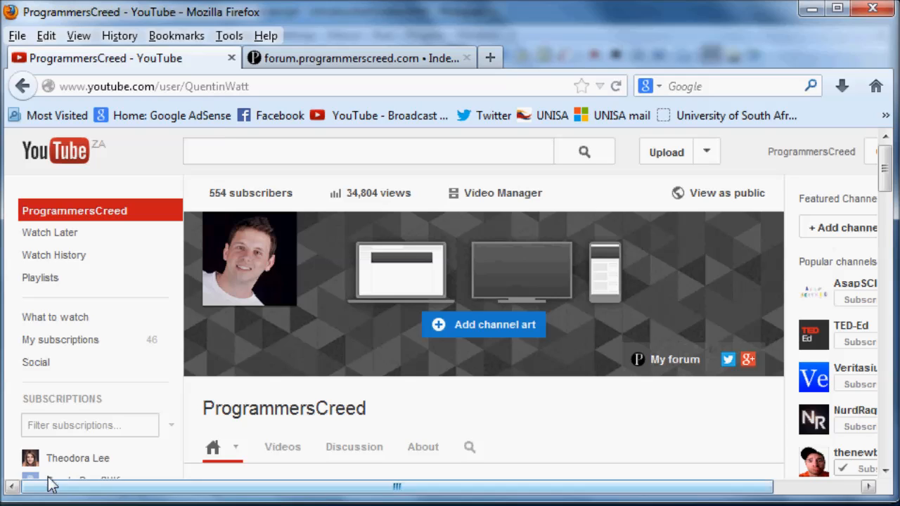
pyautogui.click(228, 35)
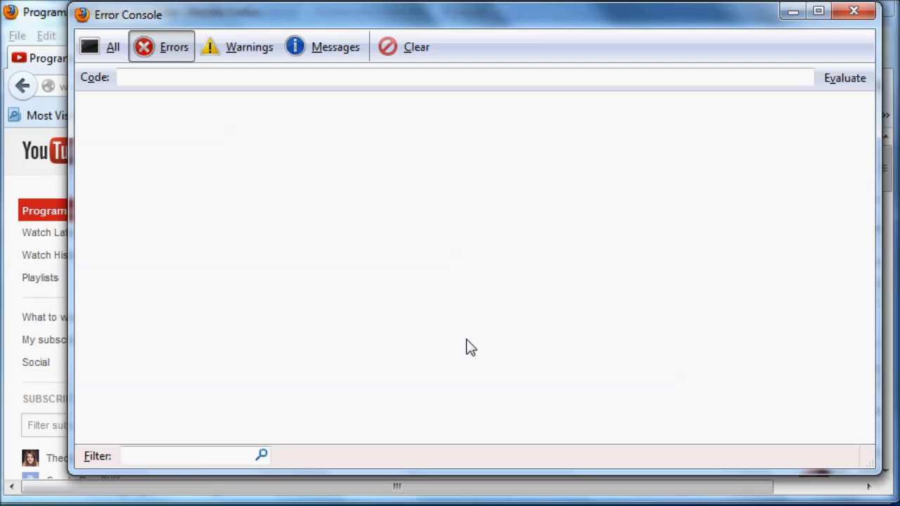
pyautogui.moveTo(346, 158)
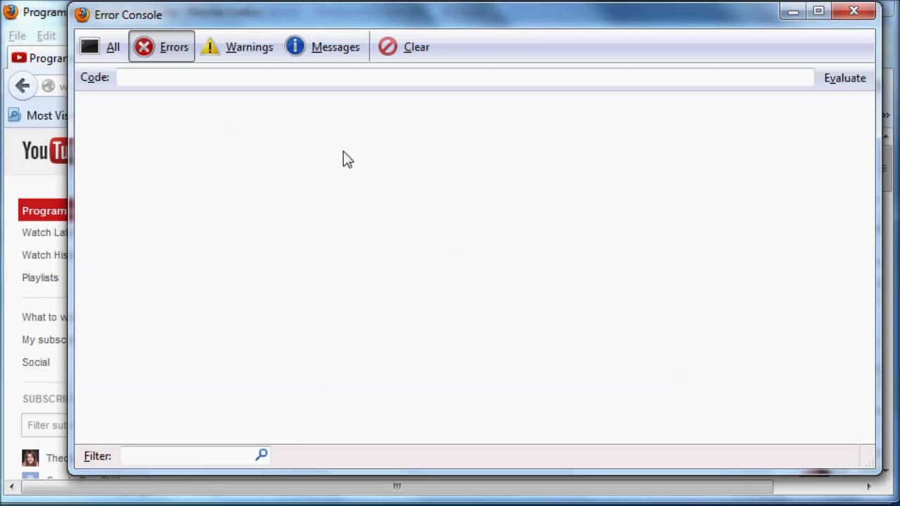
pyautogui.moveTo(546, 194)
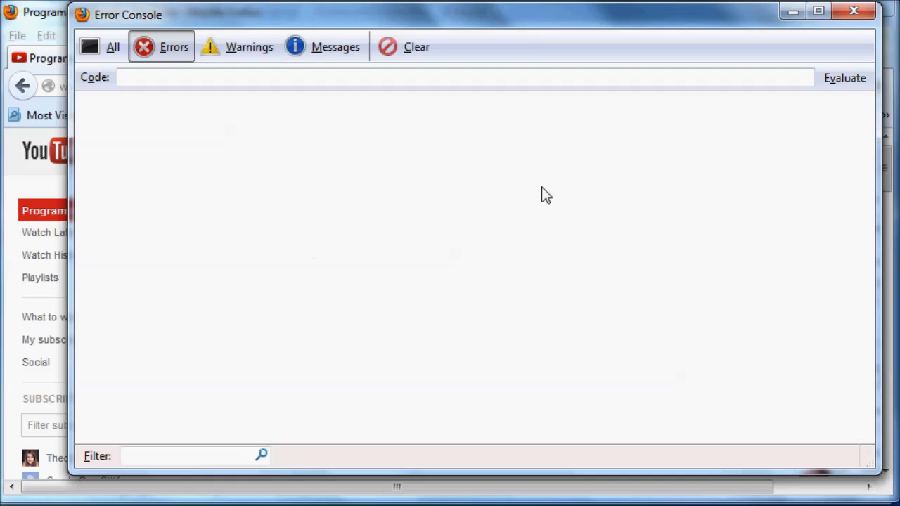
pyautogui.moveTo(647, 205)
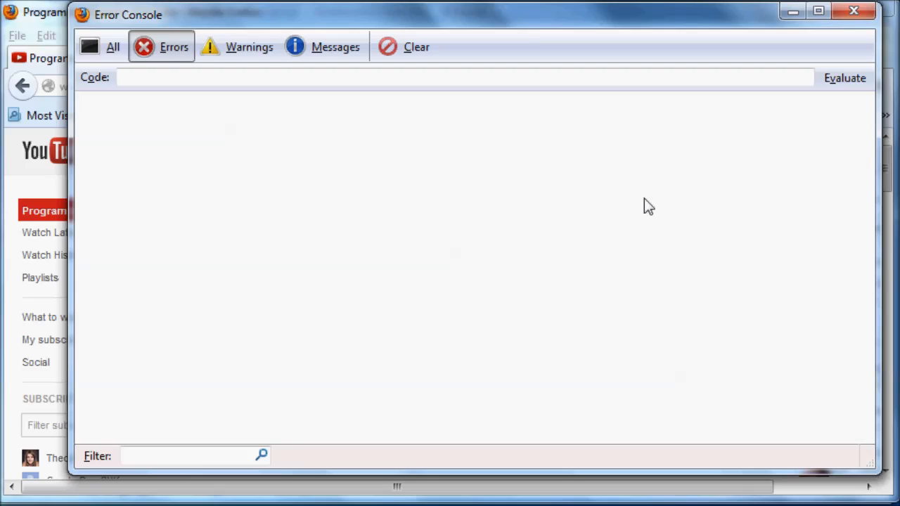
pyautogui.moveTo(316, 208)
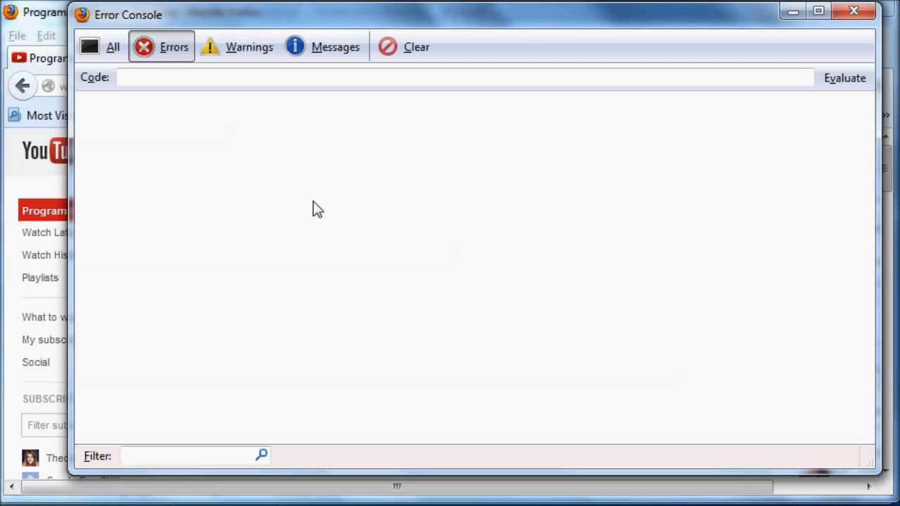
pyautogui.moveTo(584, 253)
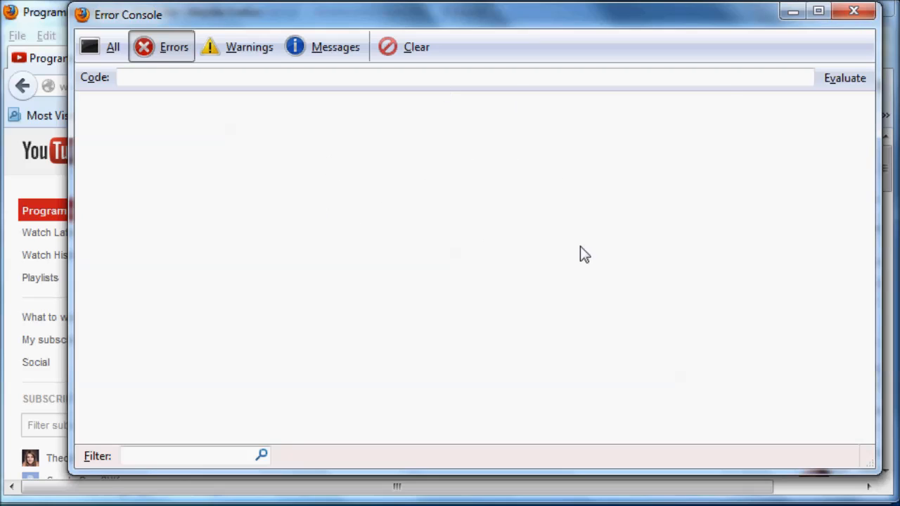
pyautogui.click(853, 11)
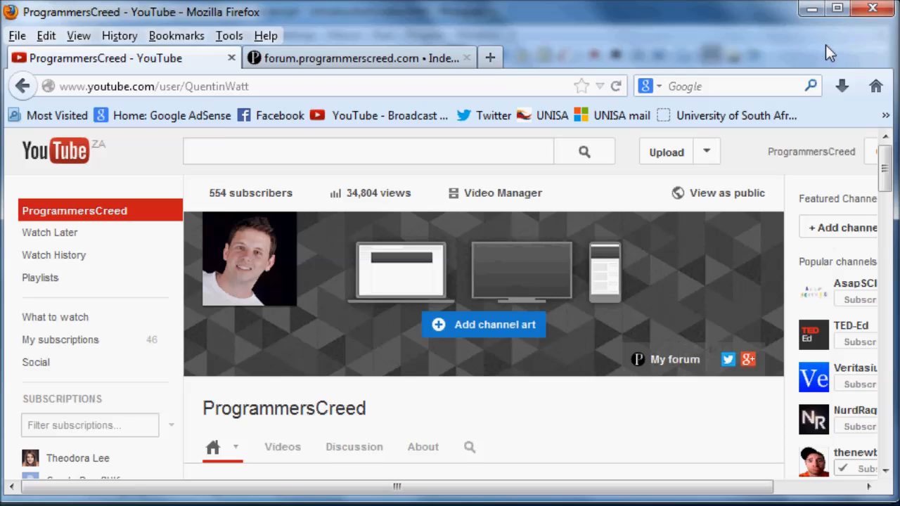
pyautogui.moveTo(745, 86)
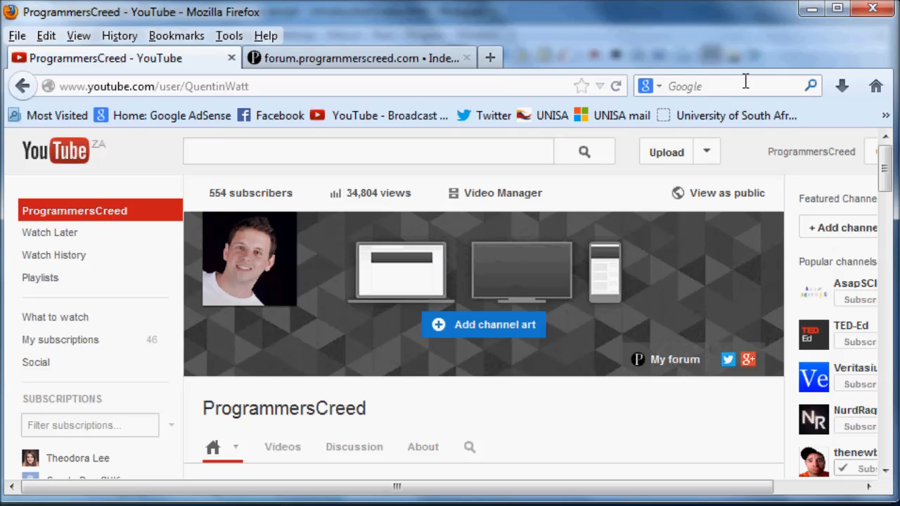
pyautogui.moveTo(659, 406)
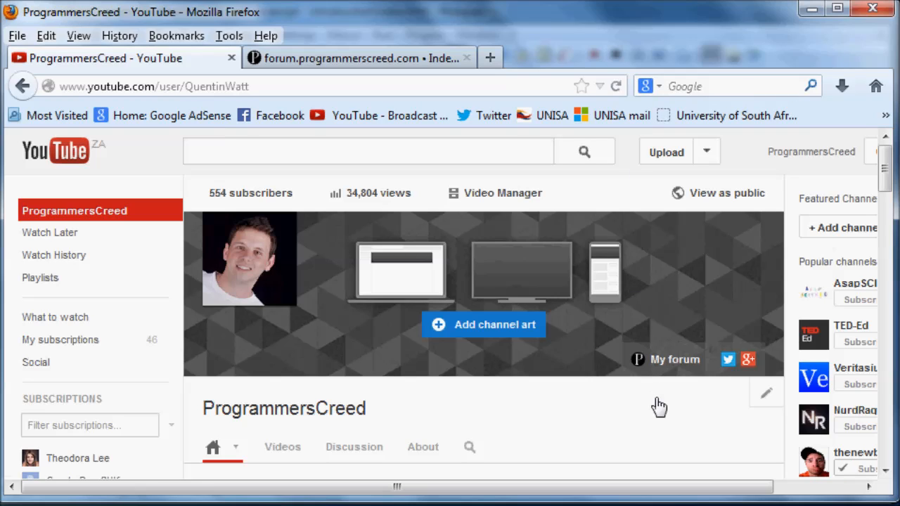
pyautogui.moveTo(675, 360)
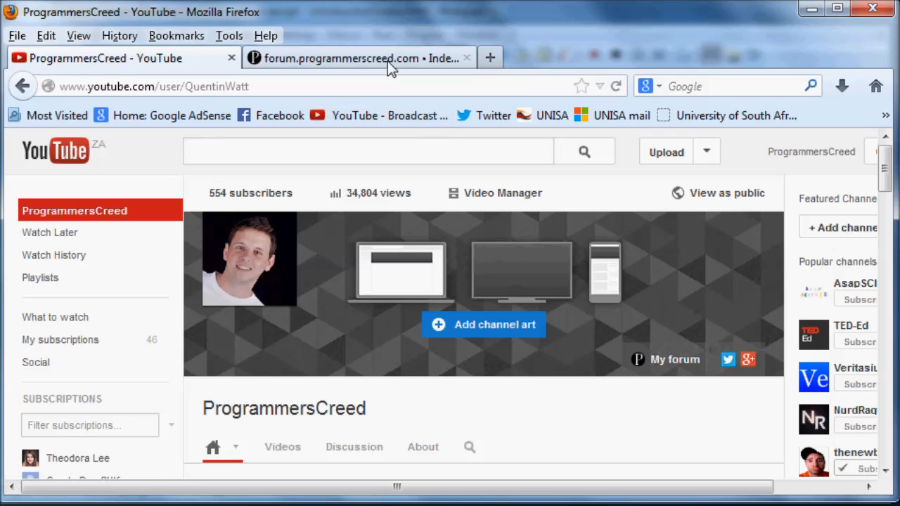
# - Switch to the forum.programmerscreed.com tab and scroll to the Programming forums, HTML and CSS and Javascript
pyautogui.click(360, 58)
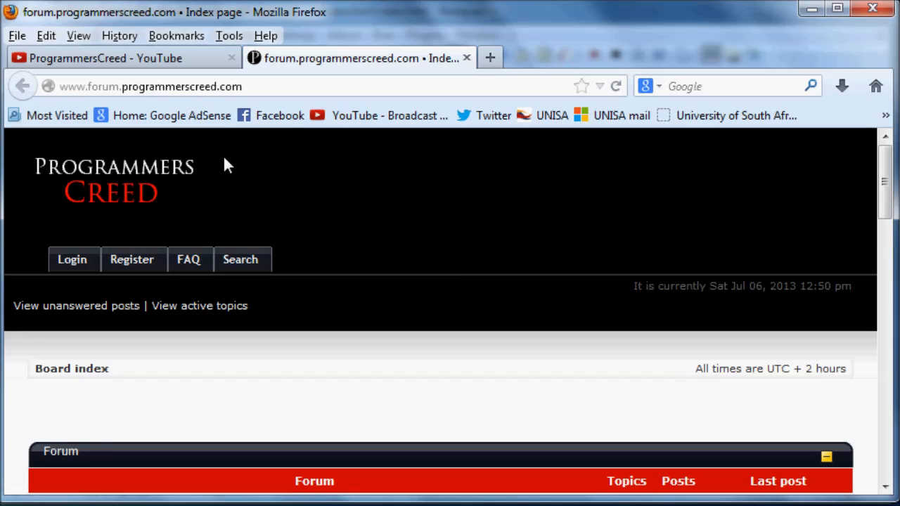
pyautogui.moveTo(197, 238)
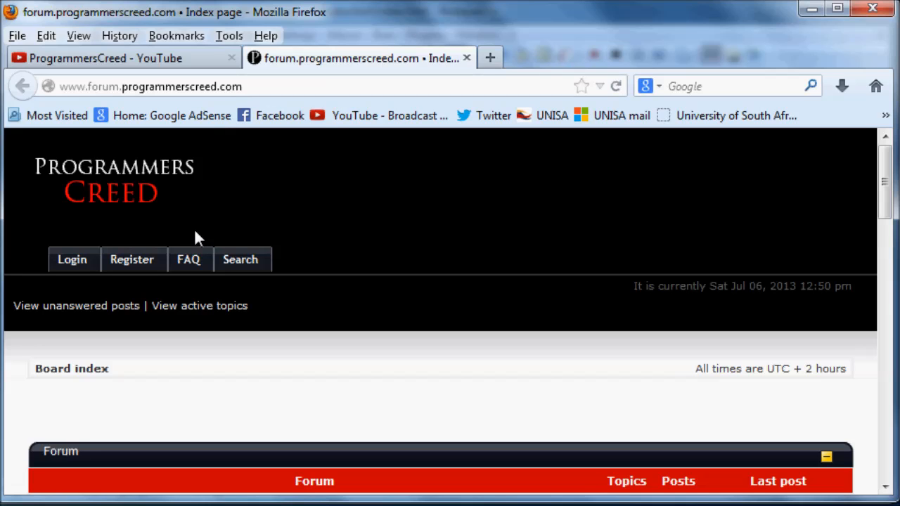
pyautogui.scroll(-3)
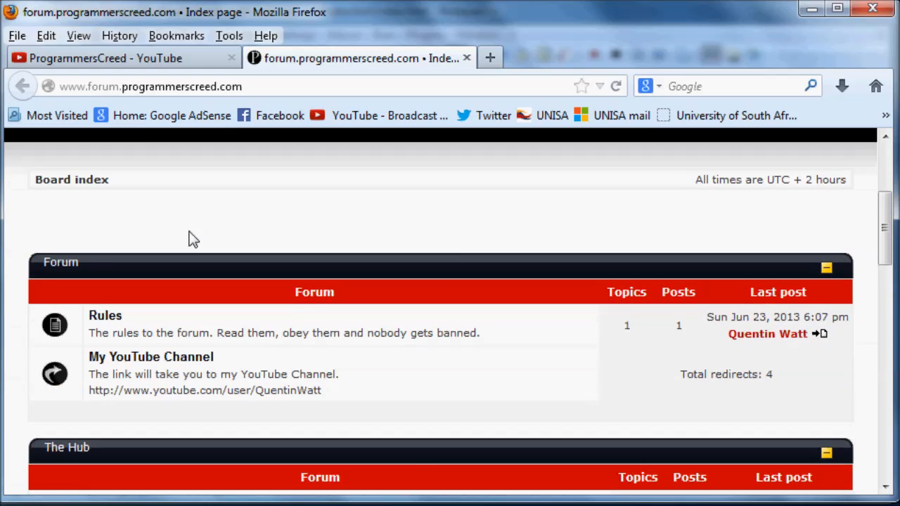
pyautogui.scroll(3)
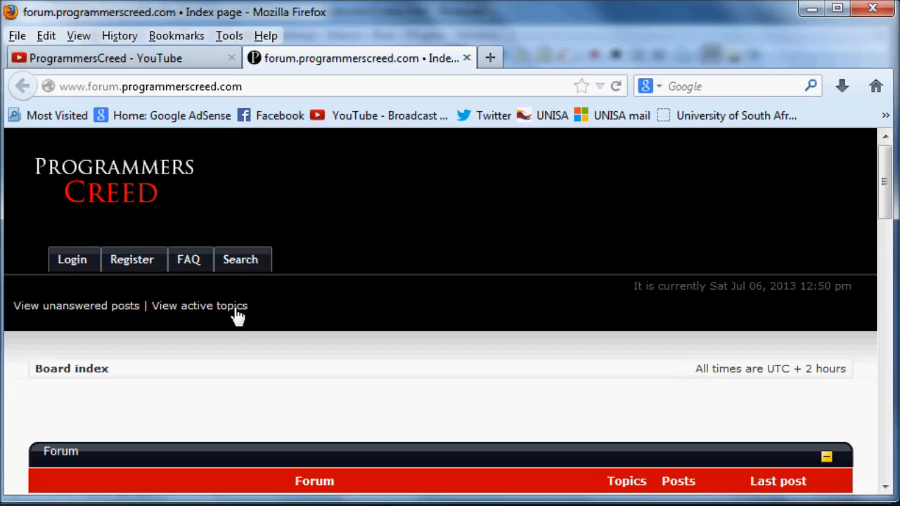
pyautogui.moveTo(295, 281)
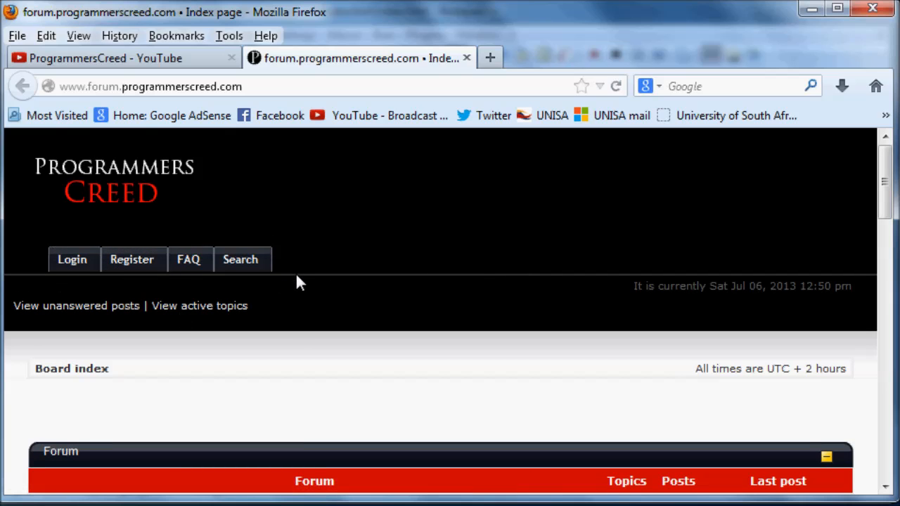
pyautogui.scroll(-3)
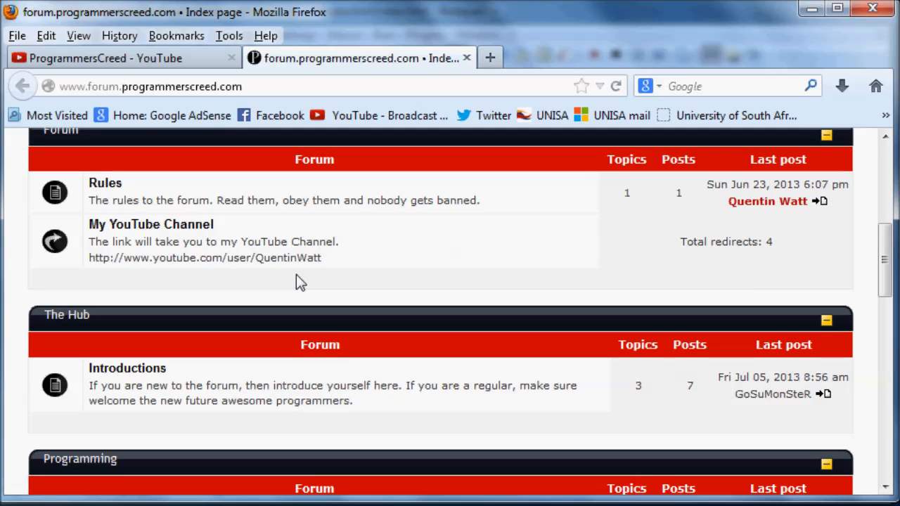
pyautogui.scroll(-3)
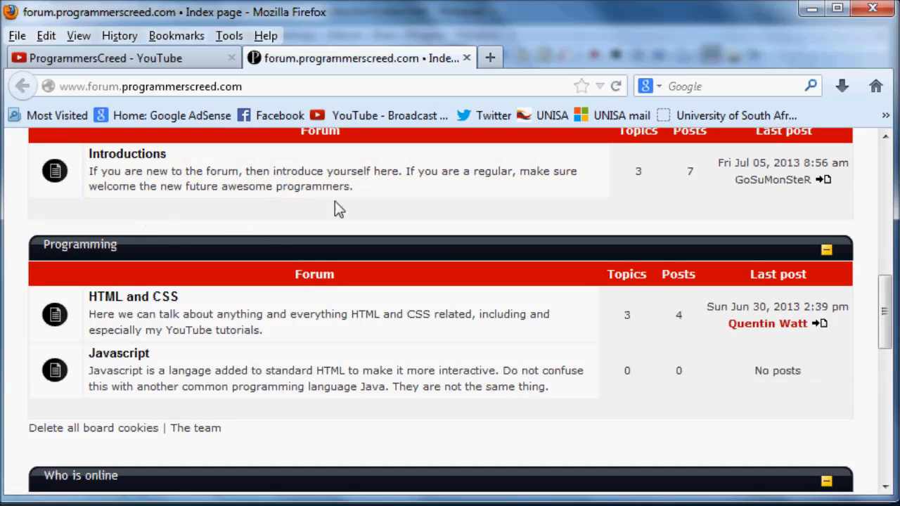
pyautogui.moveTo(352, 244)
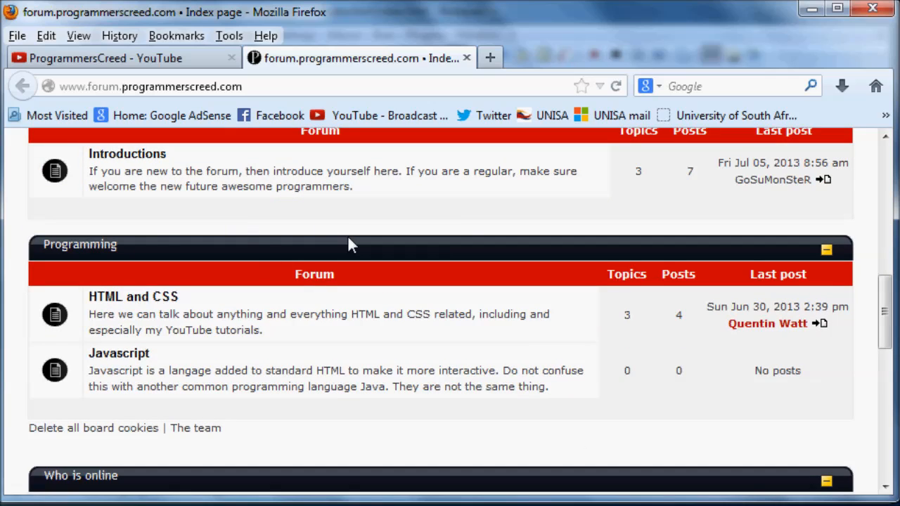
pyautogui.moveTo(176, 327)
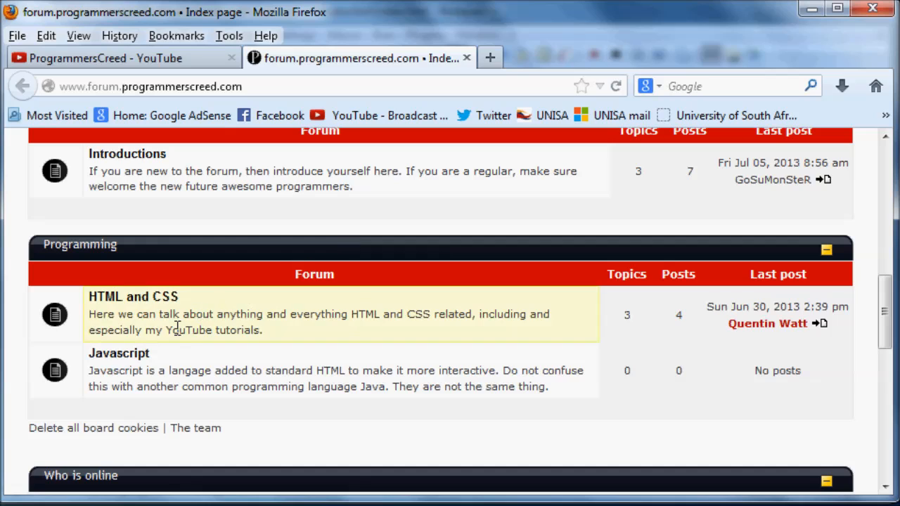
pyautogui.moveTo(326, 371)
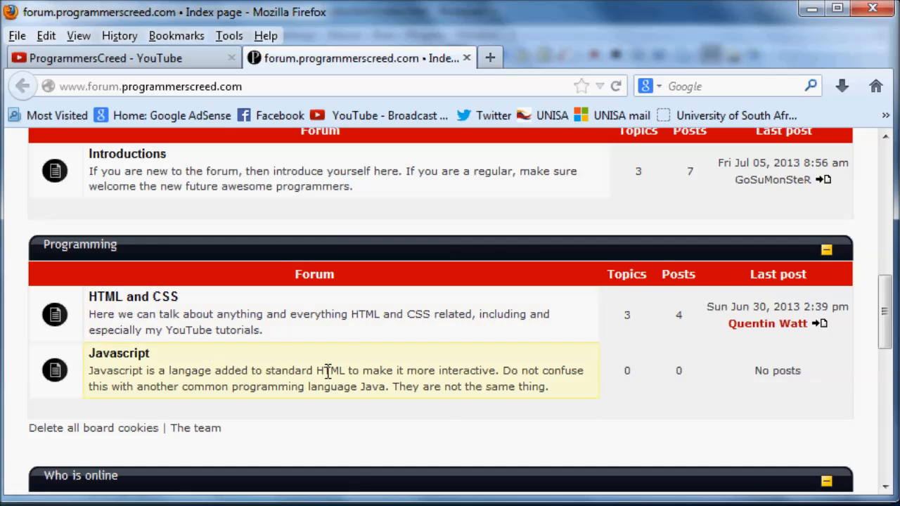
pyautogui.moveTo(199, 371)
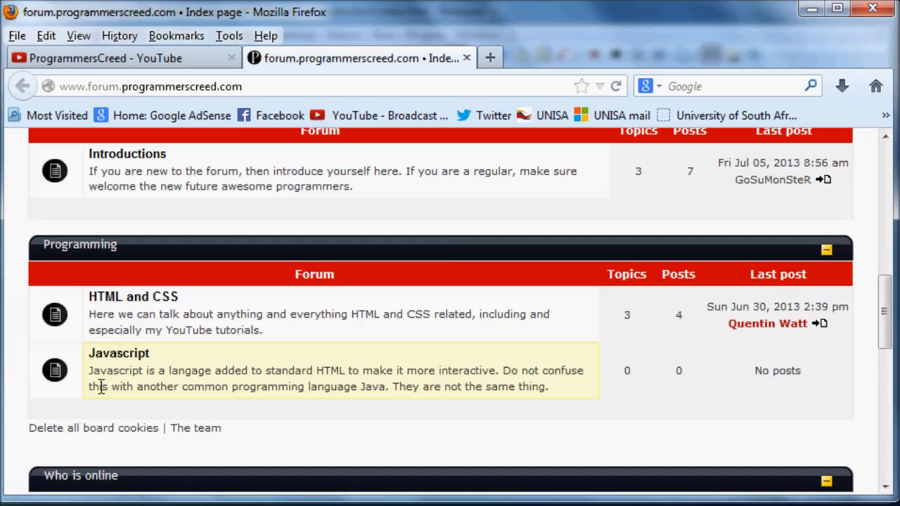
pyautogui.moveTo(146, 309)
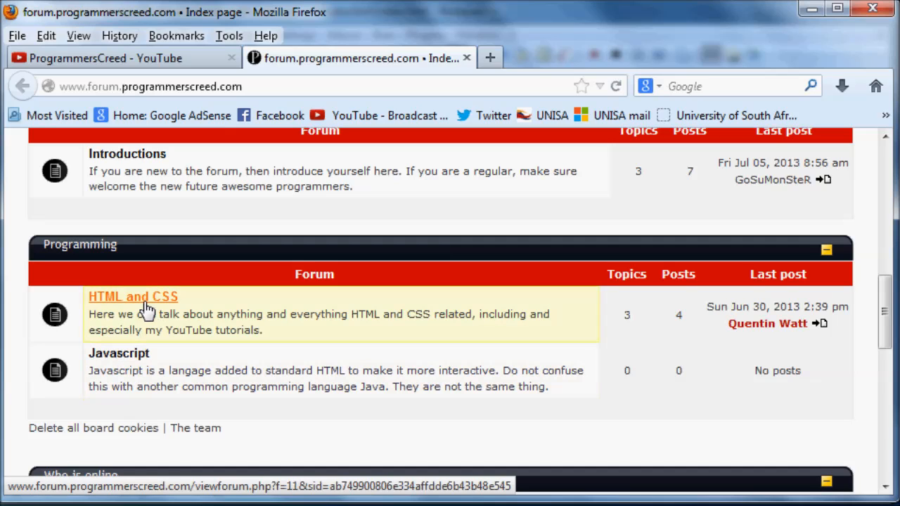
pyautogui.moveTo(124, 358)
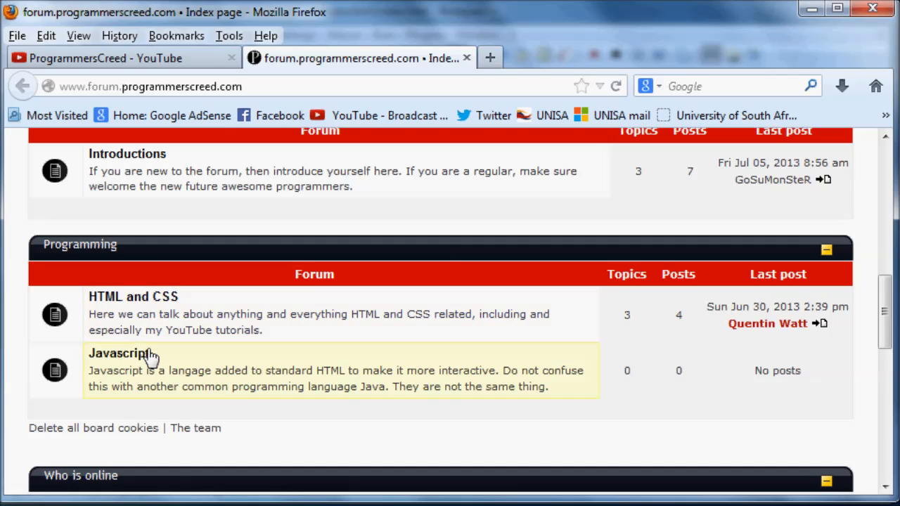
pyautogui.moveTo(120, 352)
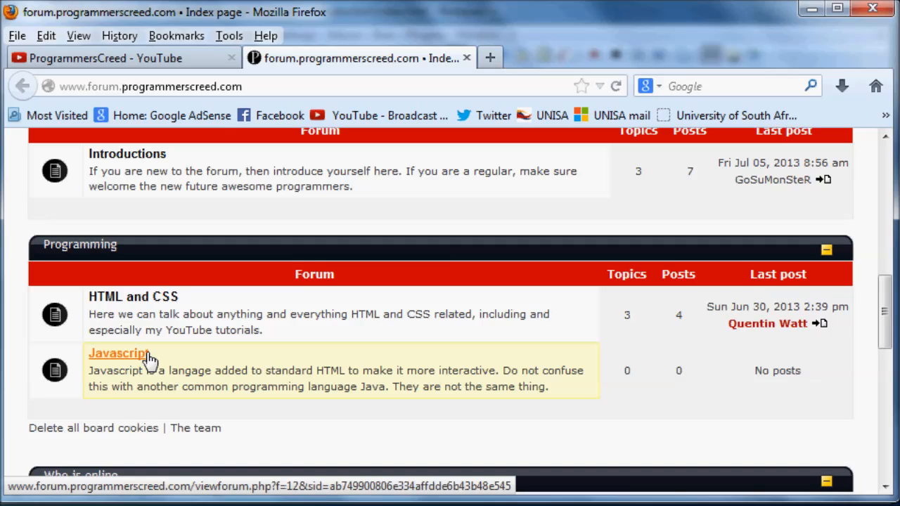
pyautogui.moveTo(172, 115)
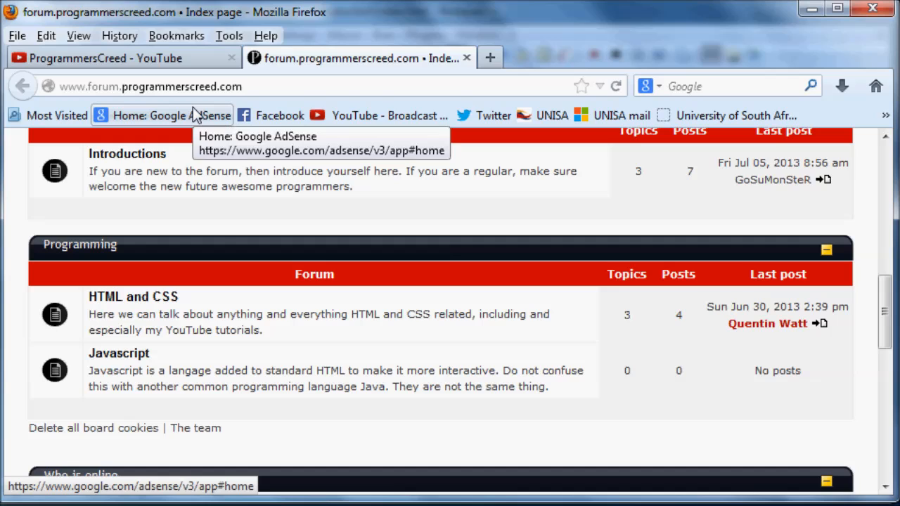
pyautogui.moveTo(140, 321)
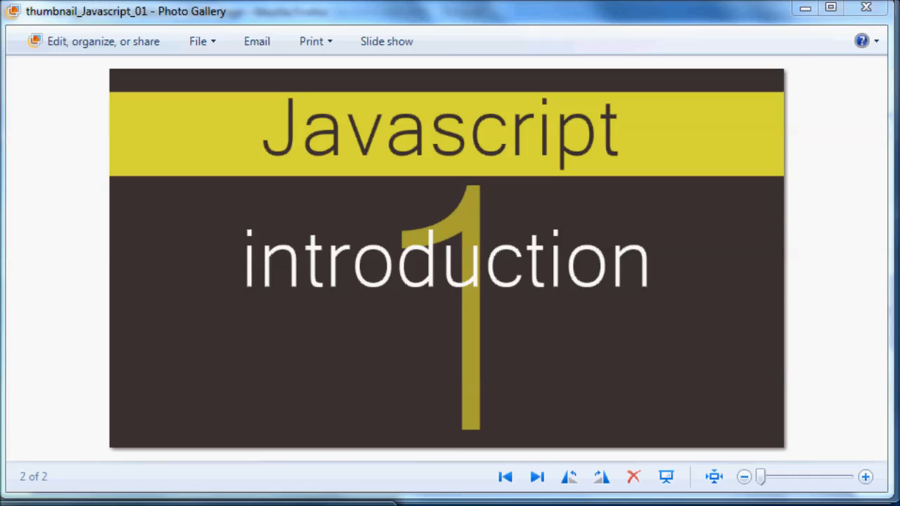
pyautogui.click(505, 477)
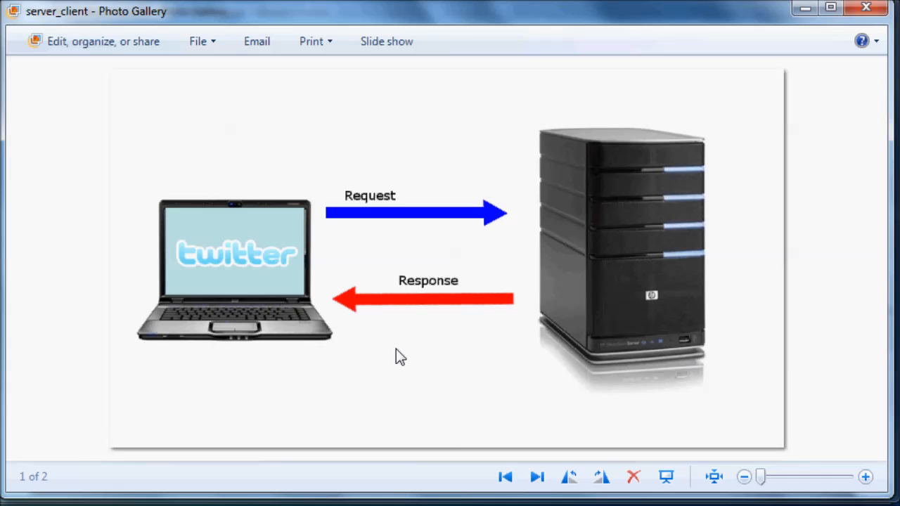
pyautogui.moveTo(251, 303)
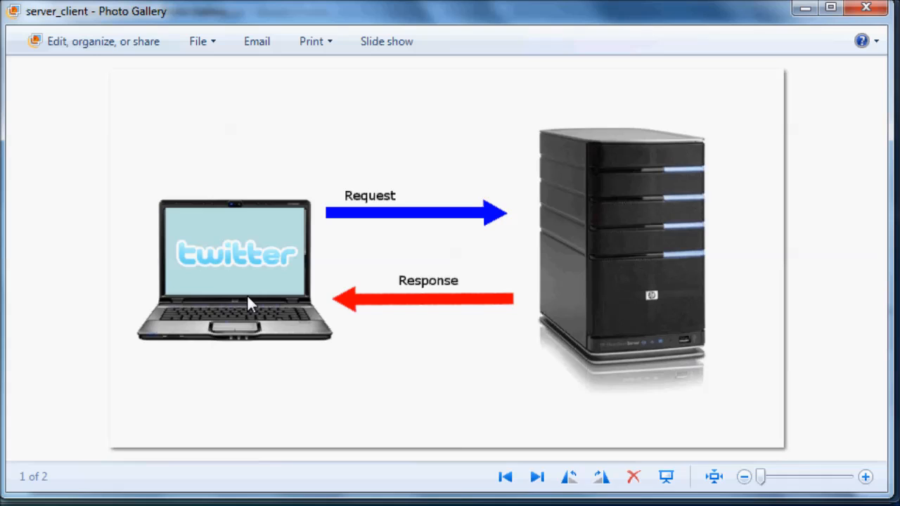
pyautogui.moveTo(169, 296)
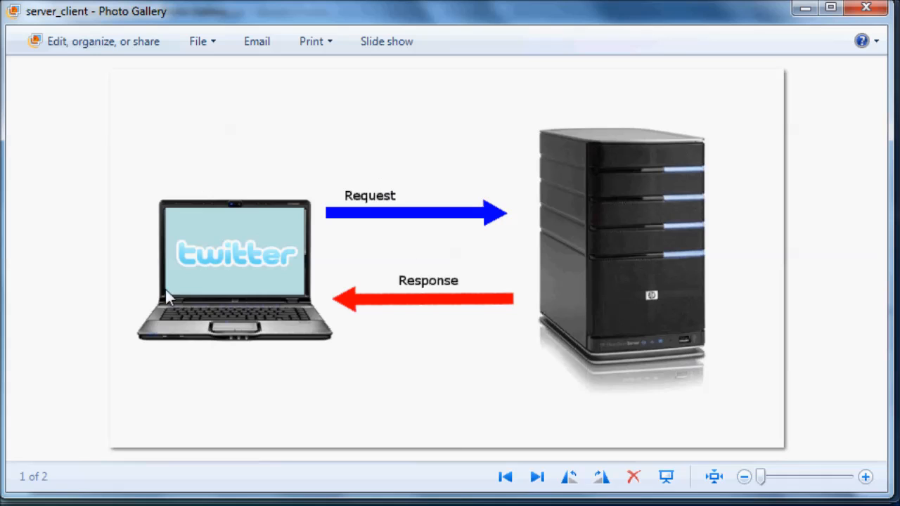
pyautogui.moveTo(224, 335)
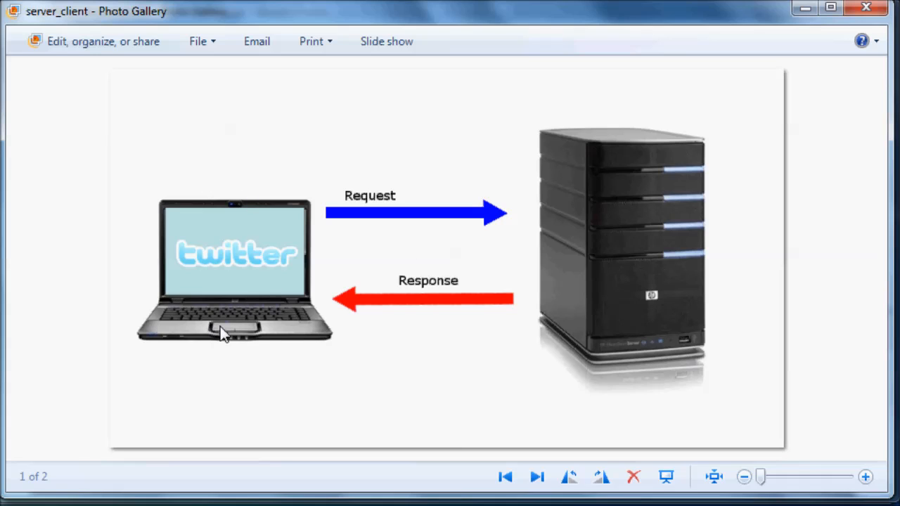
pyautogui.moveTo(237, 303)
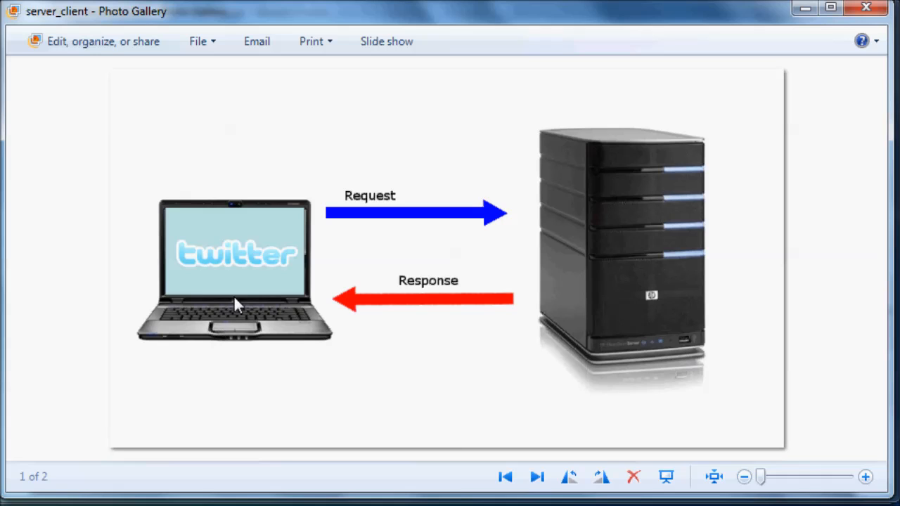
pyautogui.moveTo(290, 341)
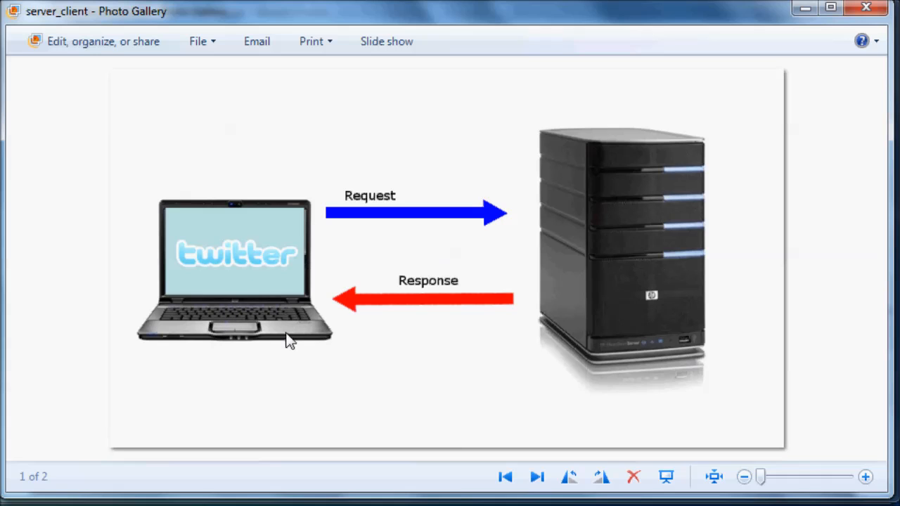
pyautogui.moveTo(275, 437)
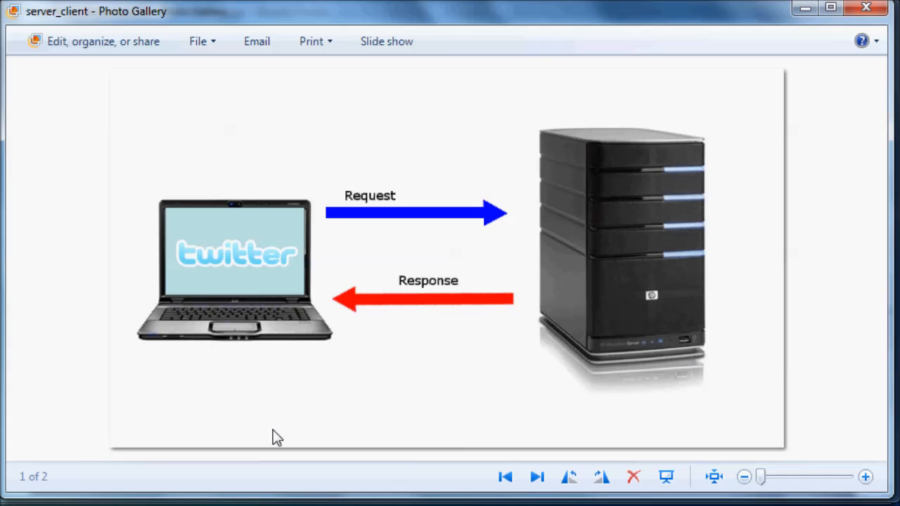
pyautogui.moveTo(242, 247)
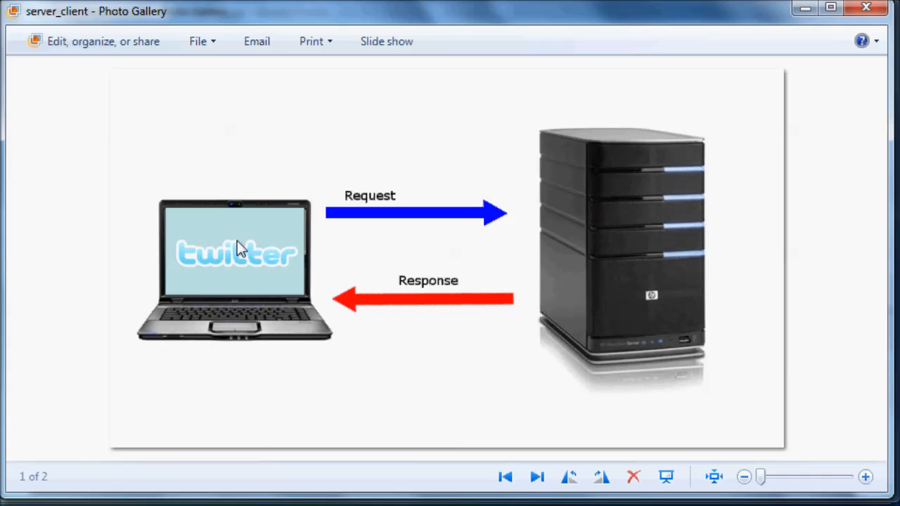
pyautogui.moveTo(646, 225)
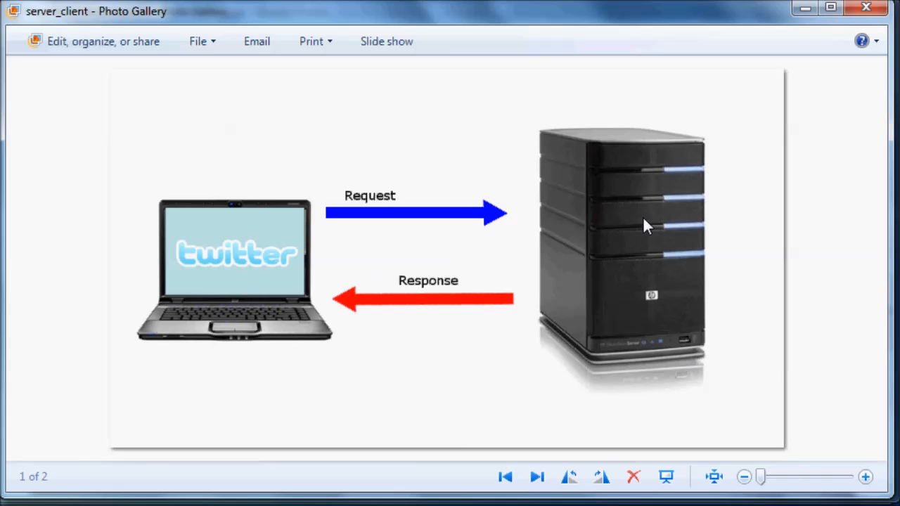
pyautogui.moveTo(649, 232)
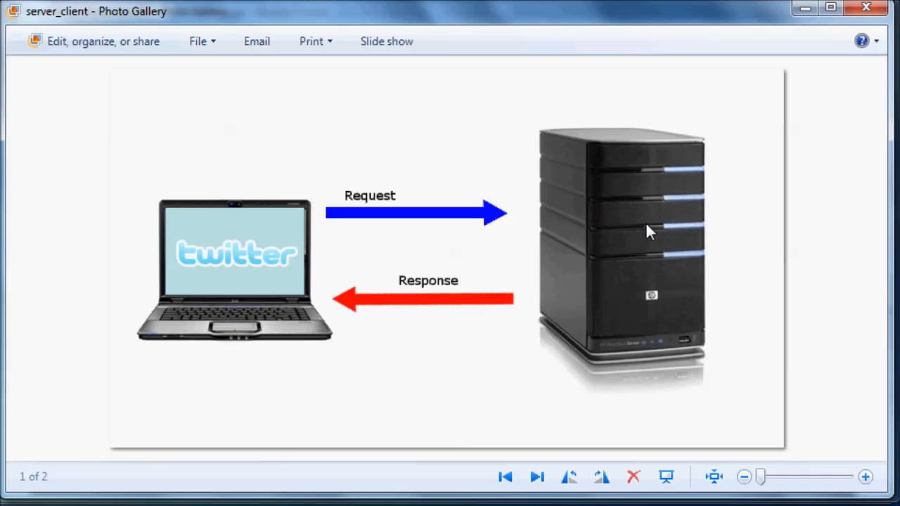
pyautogui.moveTo(225, 295)
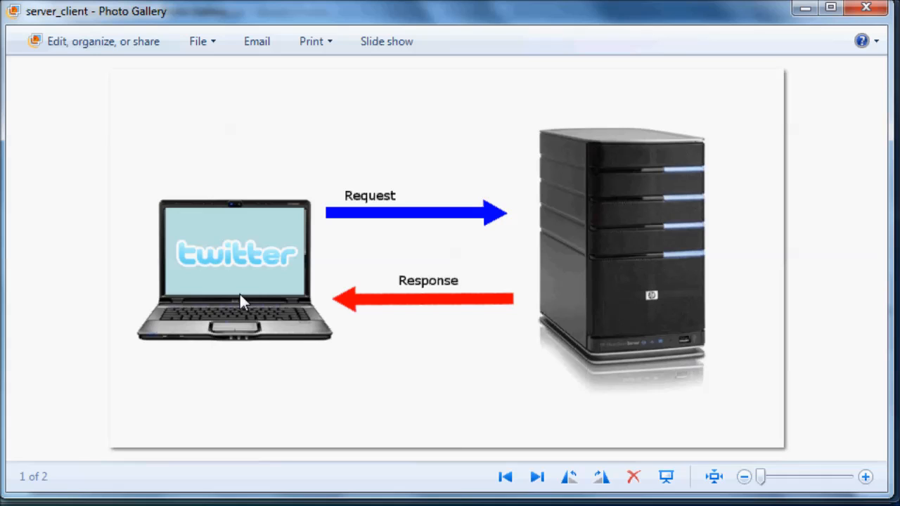
pyautogui.moveTo(223, 300)
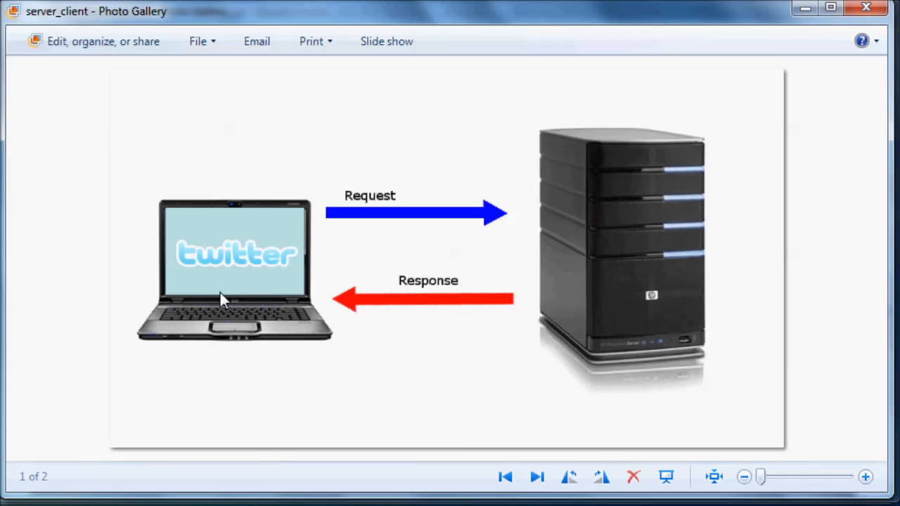
pyautogui.moveTo(200, 190)
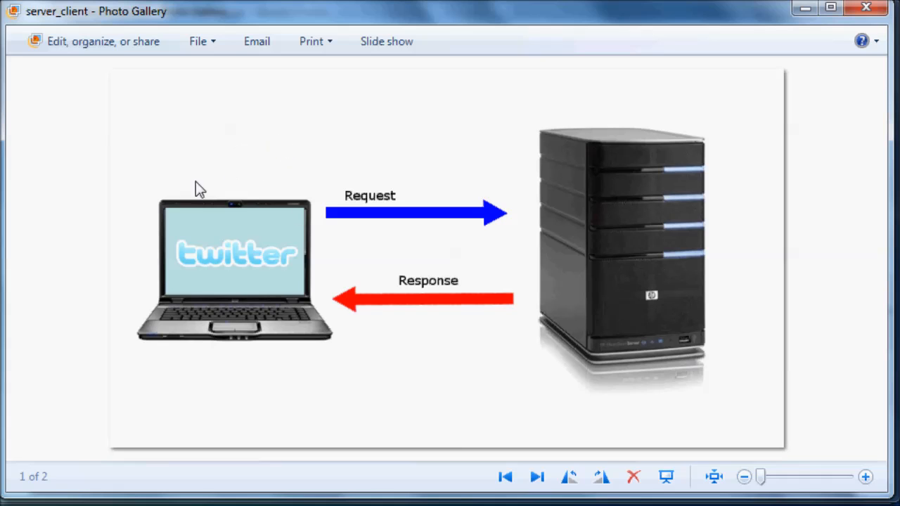
pyautogui.moveTo(157, 260)
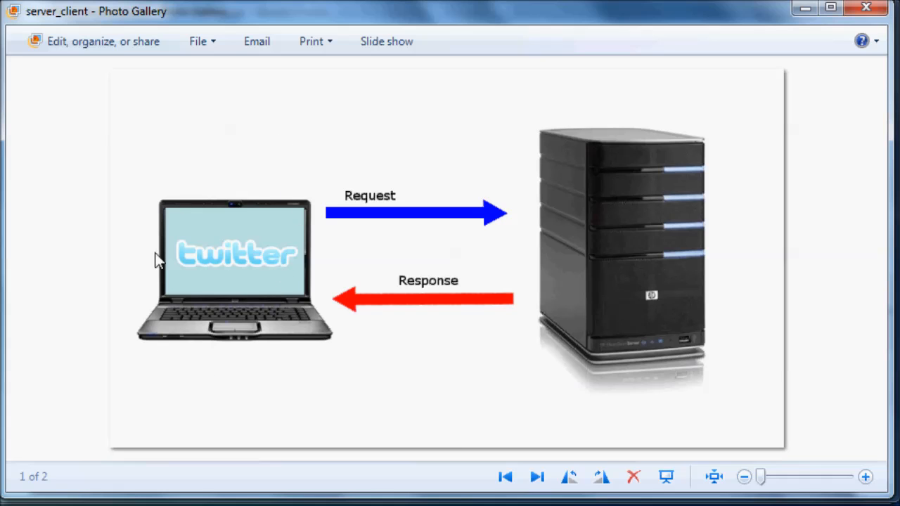
pyautogui.moveTo(181, 301)
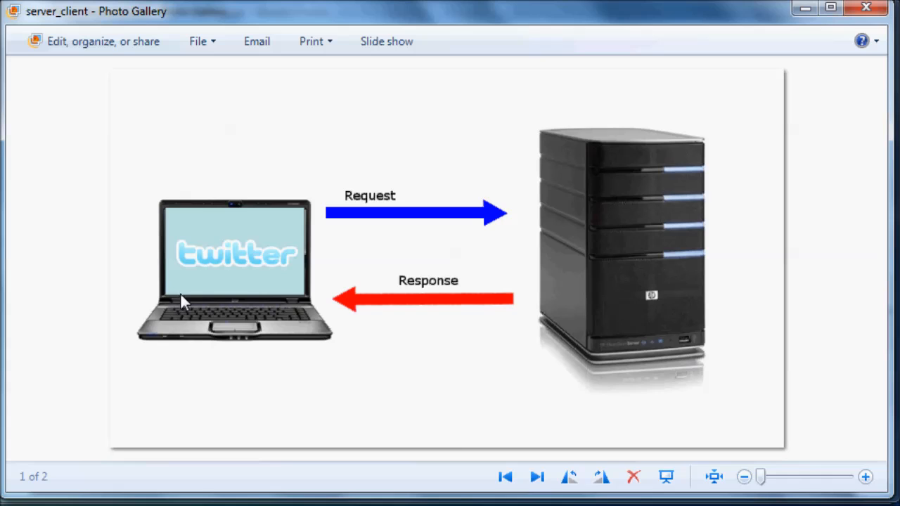
pyautogui.moveTo(764, 124)
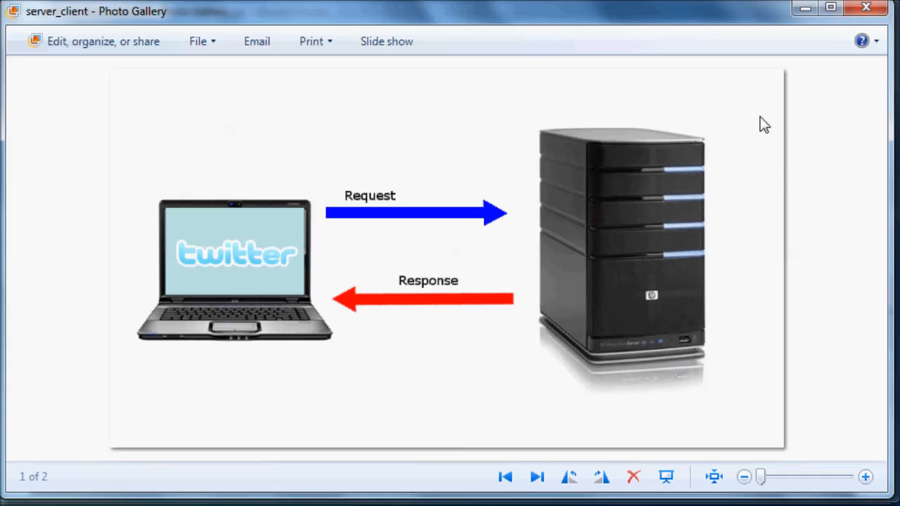
pyautogui.moveTo(574, 302)
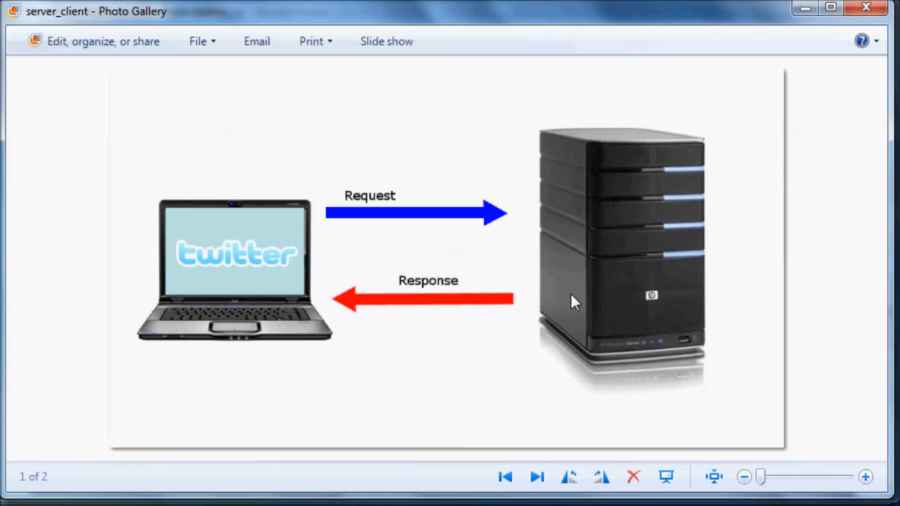
pyautogui.moveTo(653, 216)
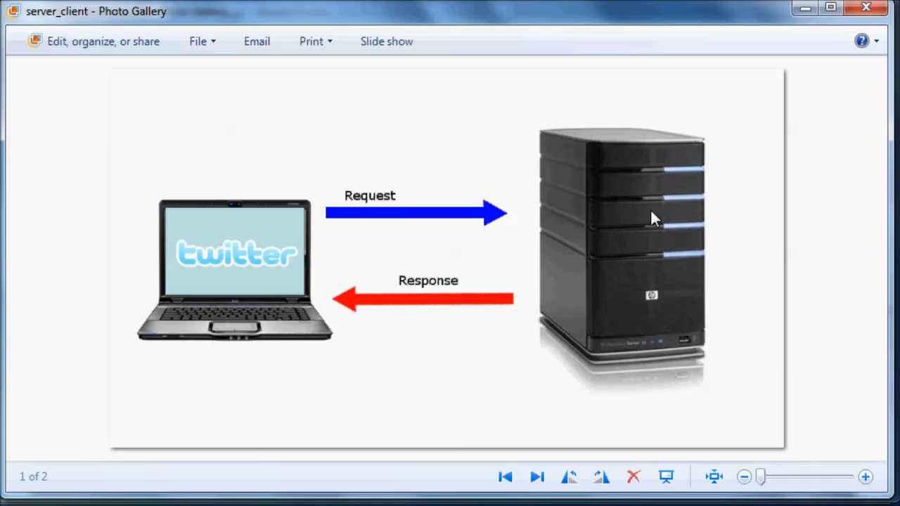
pyautogui.moveTo(528, 239)
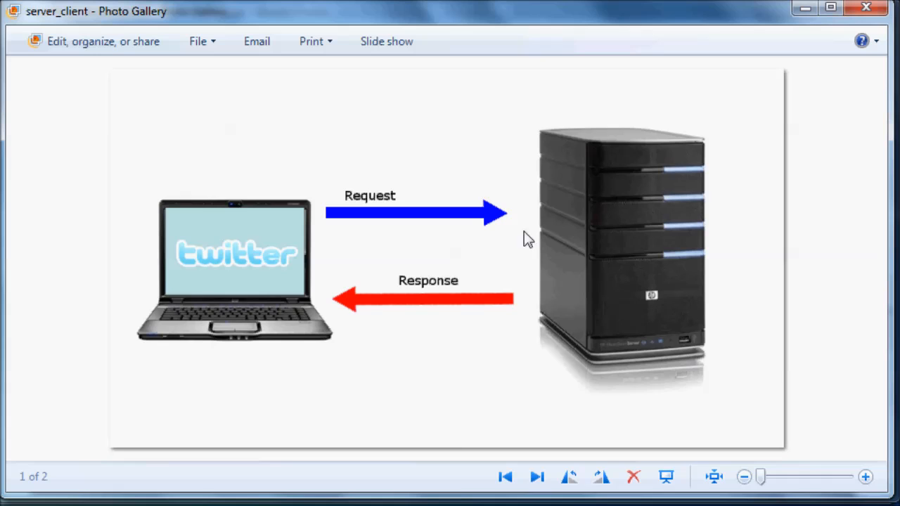
pyautogui.moveTo(216, 379)
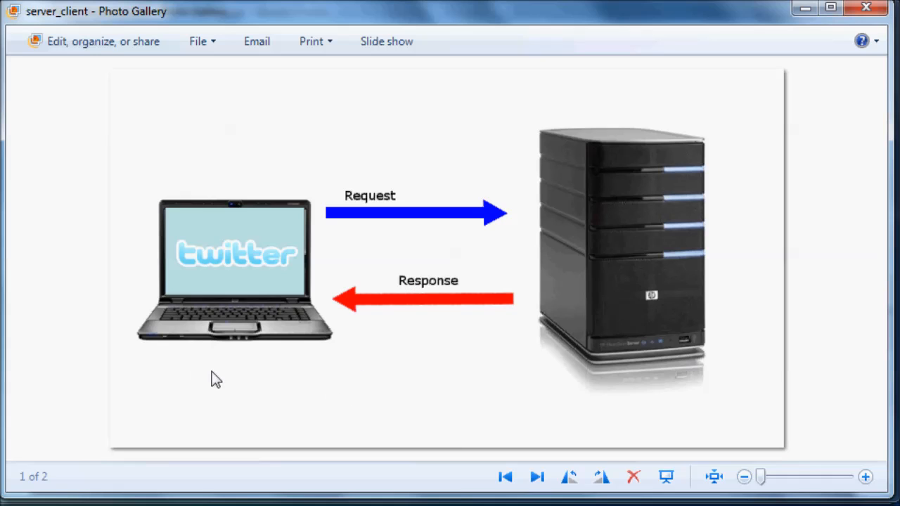
pyautogui.moveTo(253, 402)
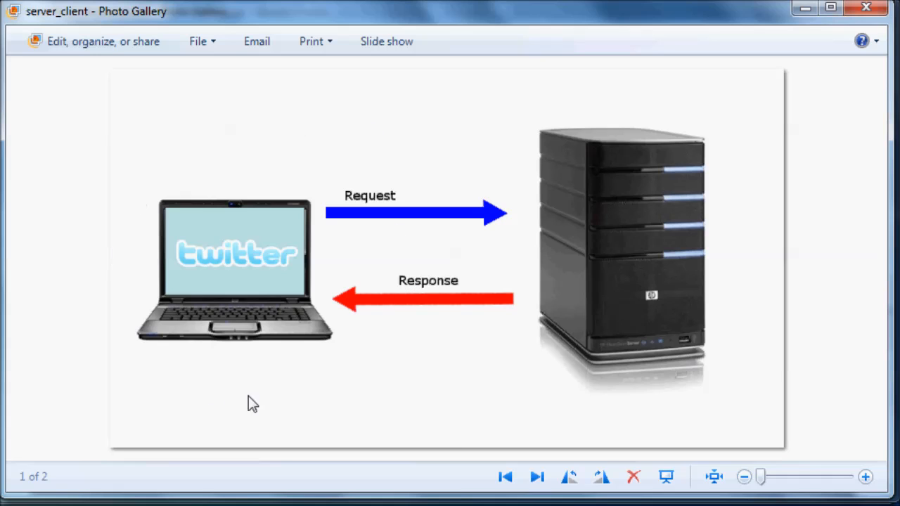
pyautogui.moveTo(291, 167)
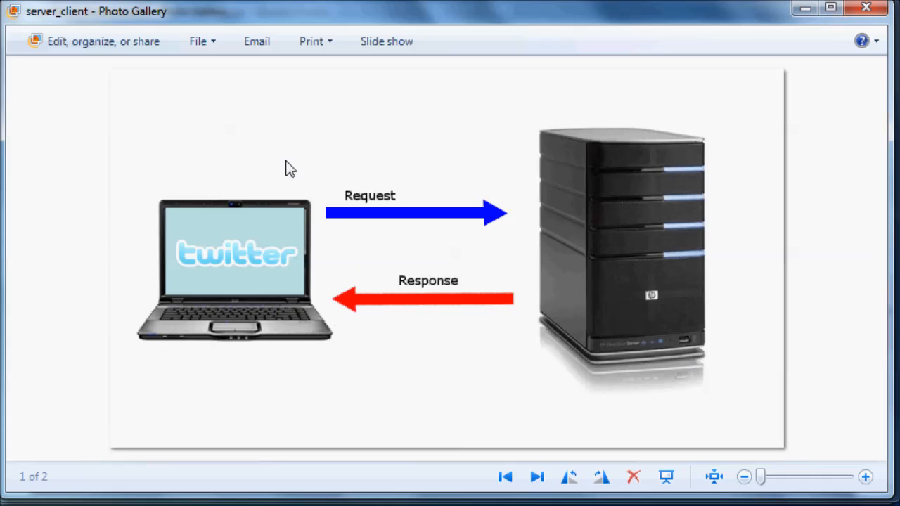
pyautogui.moveTo(238, 289)
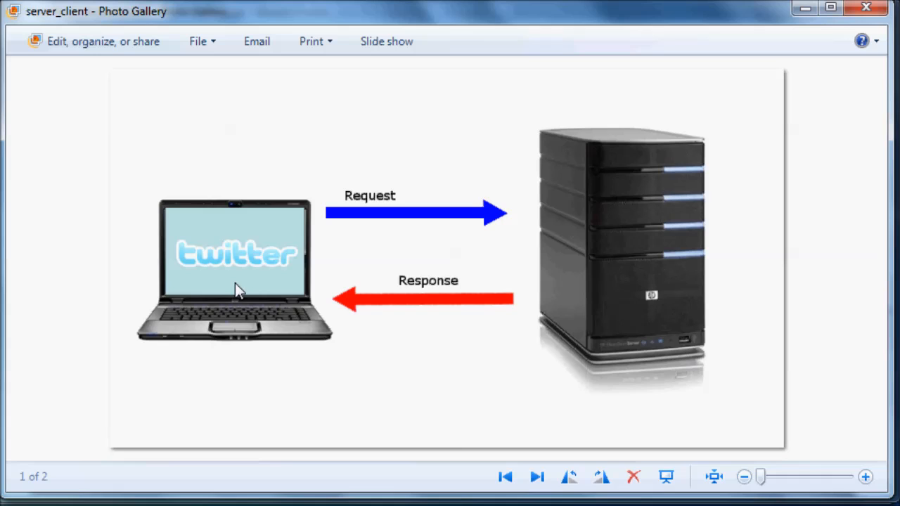
pyautogui.moveTo(234, 190)
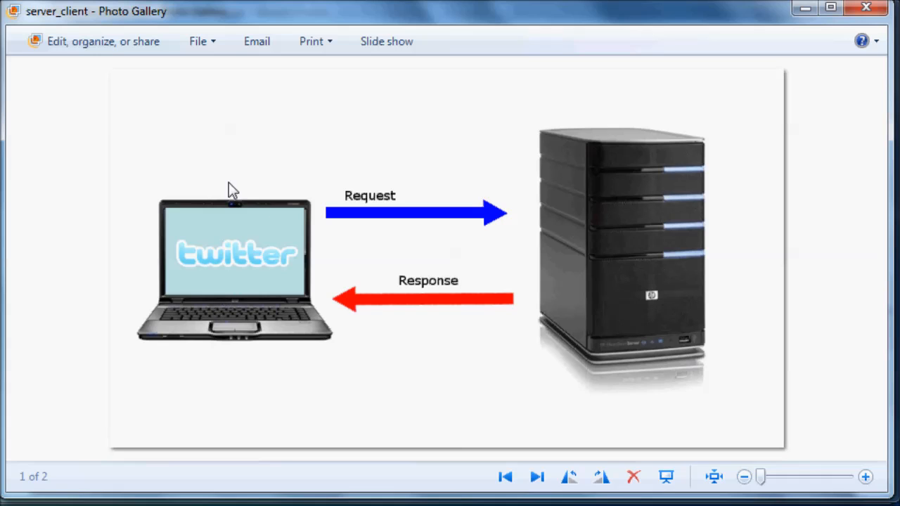
pyautogui.moveTo(312, 291)
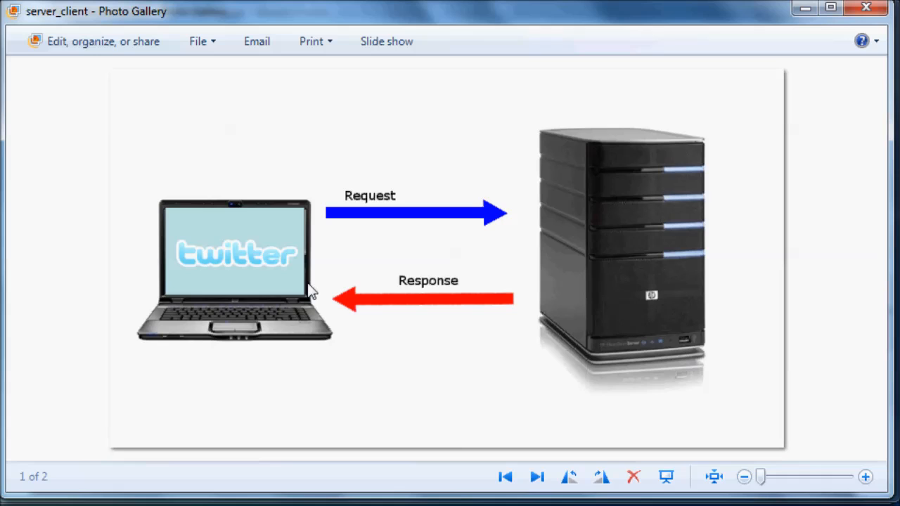
pyautogui.moveTo(562, 351)
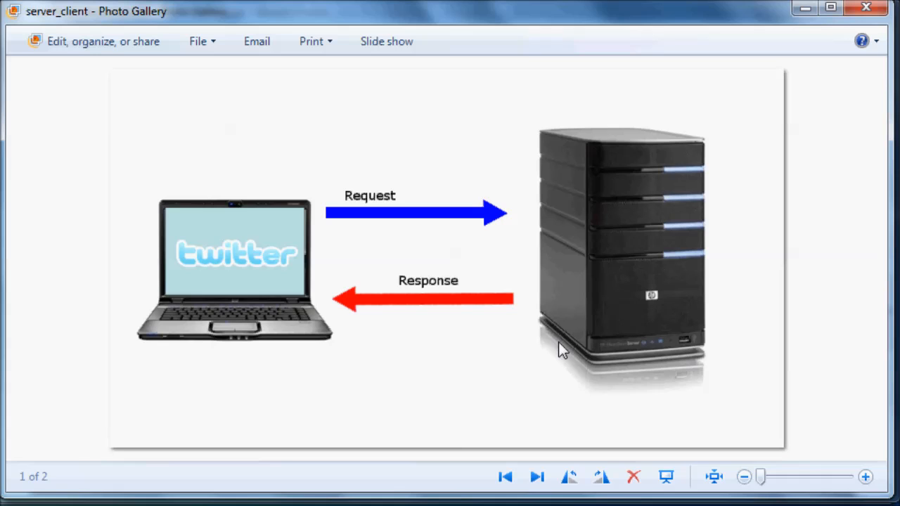
pyautogui.moveTo(689, 323)
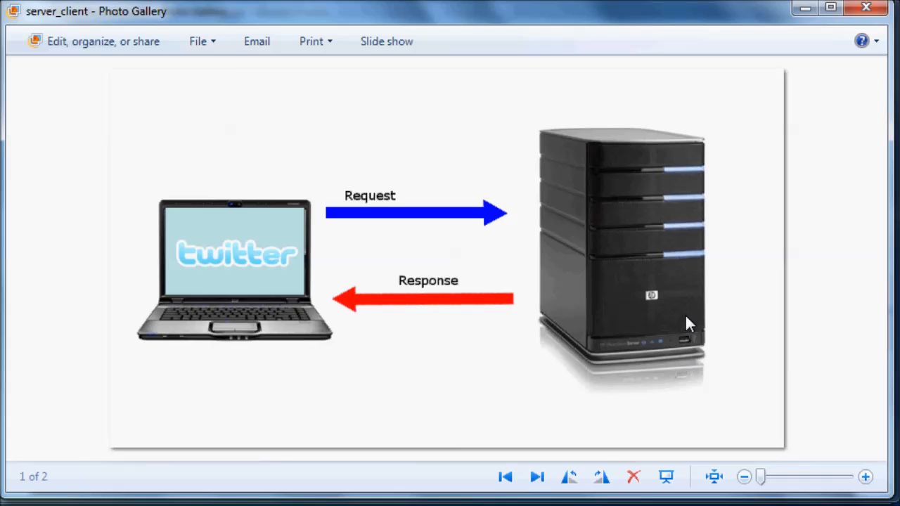
pyautogui.moveTo(661, 321)
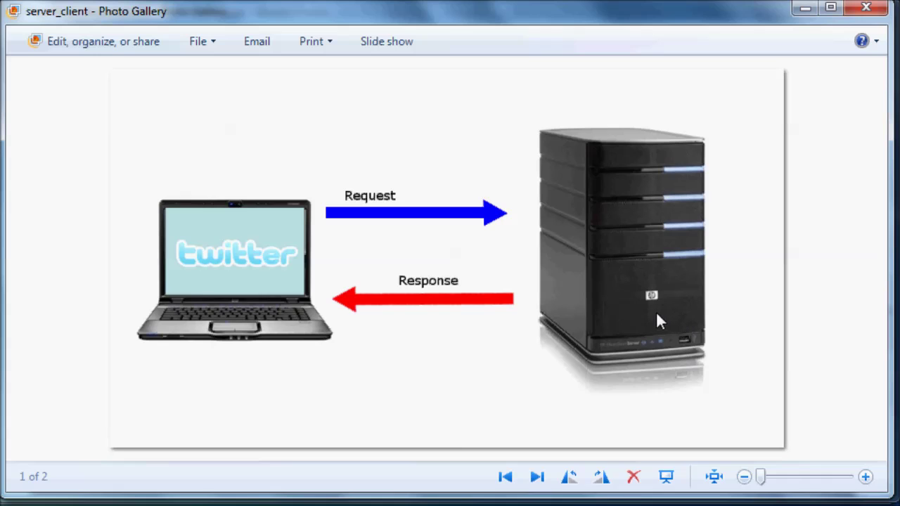
pyautogui.moveTo(248, 382)
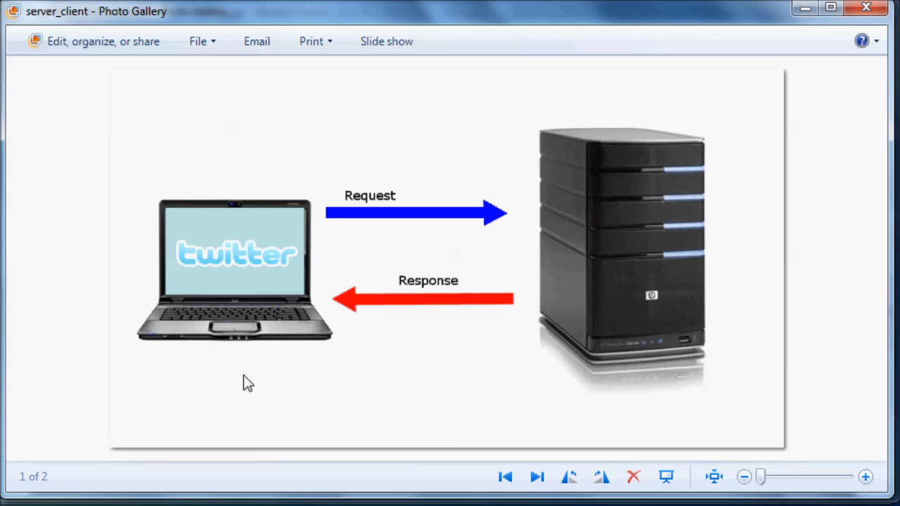
pyautogui.moveTo(708, 50)
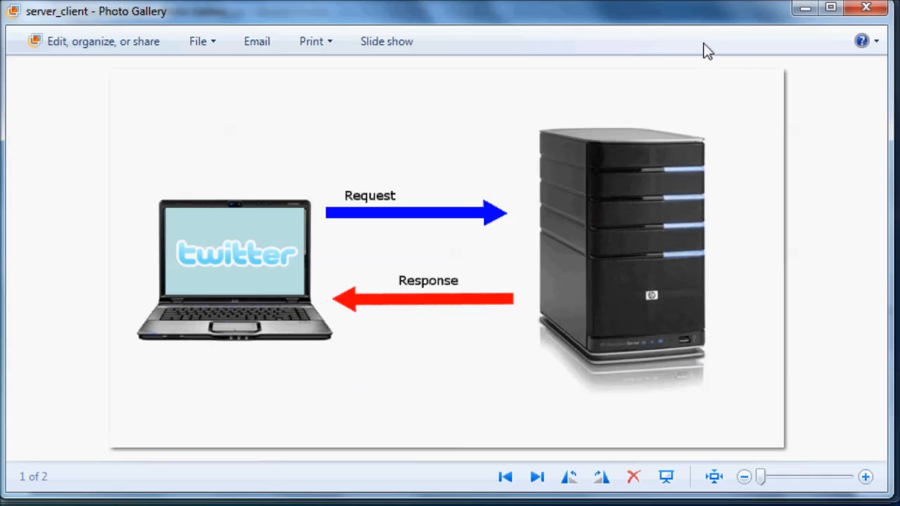
pyautogui.moveTo(382, 305)
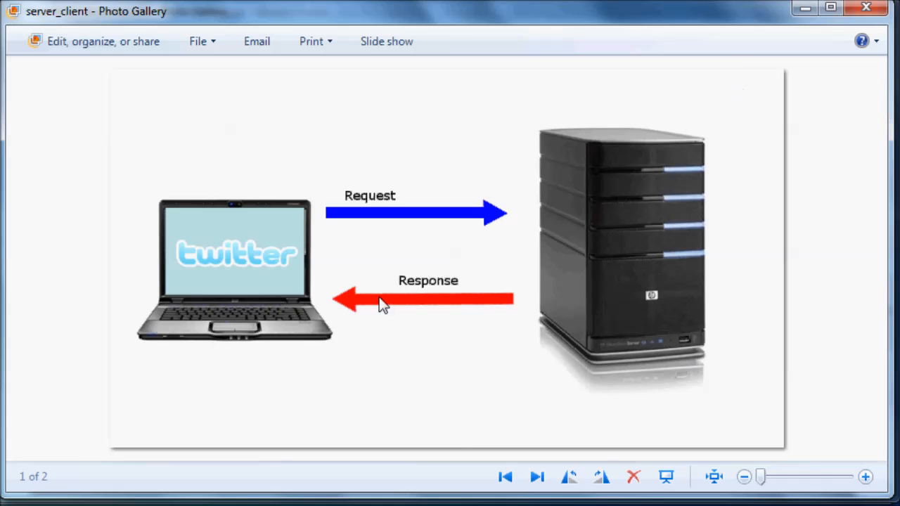
pyautogui.moveTo(222, 304)
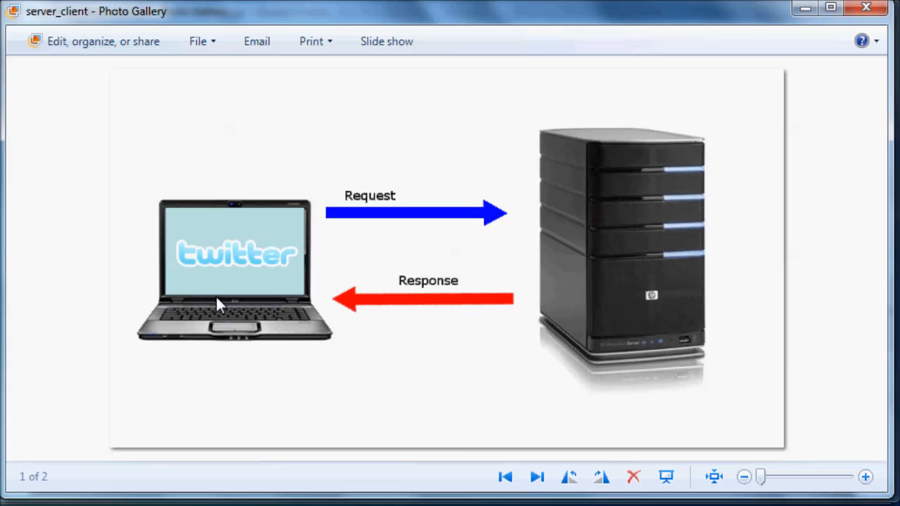
pyautogui.moveTo(383, 202)
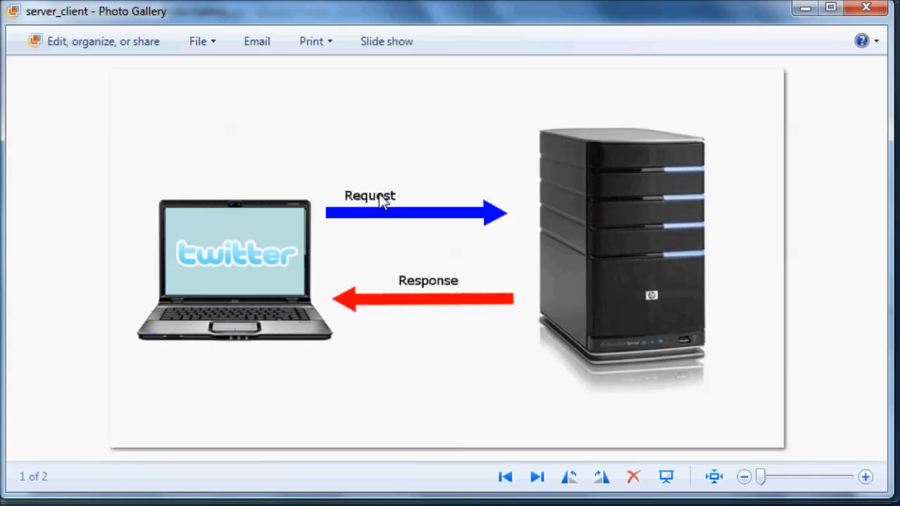
pyautogui.moveTo(253, 203)
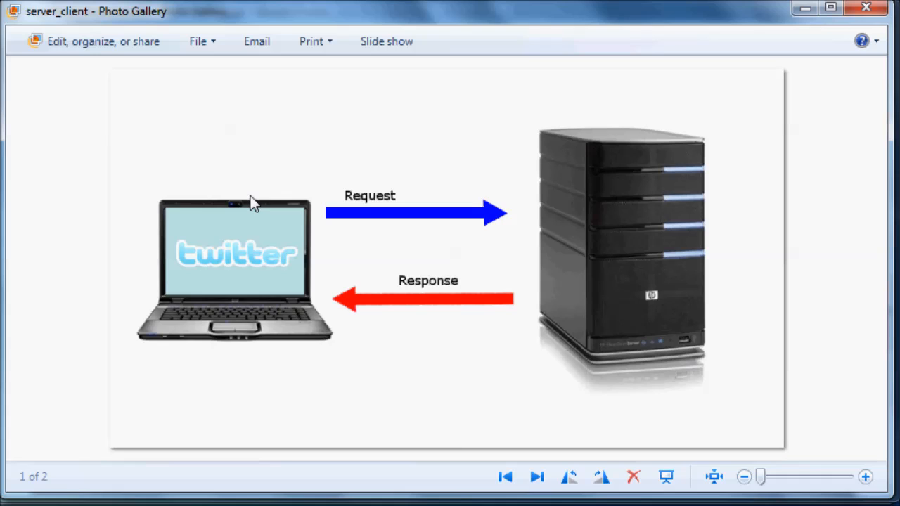
pyautogui.moveTo(250, 204)
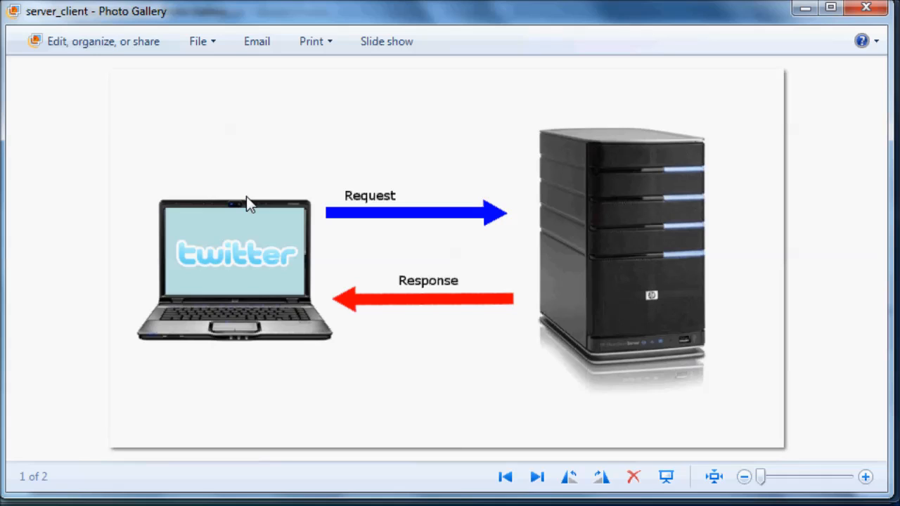
pyautogui.moveTo(783, 172)
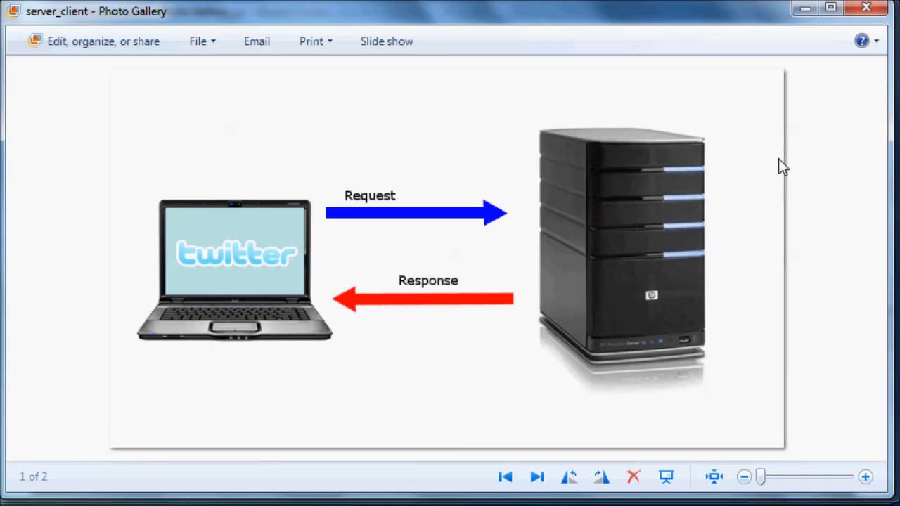
pyautogui.moveTo(640, 301)
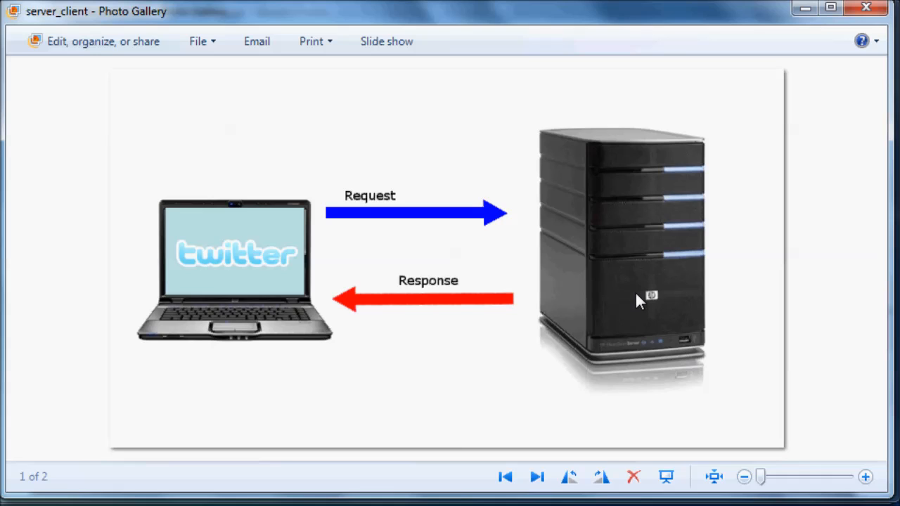
pyautogui.moveTo(672, 295)
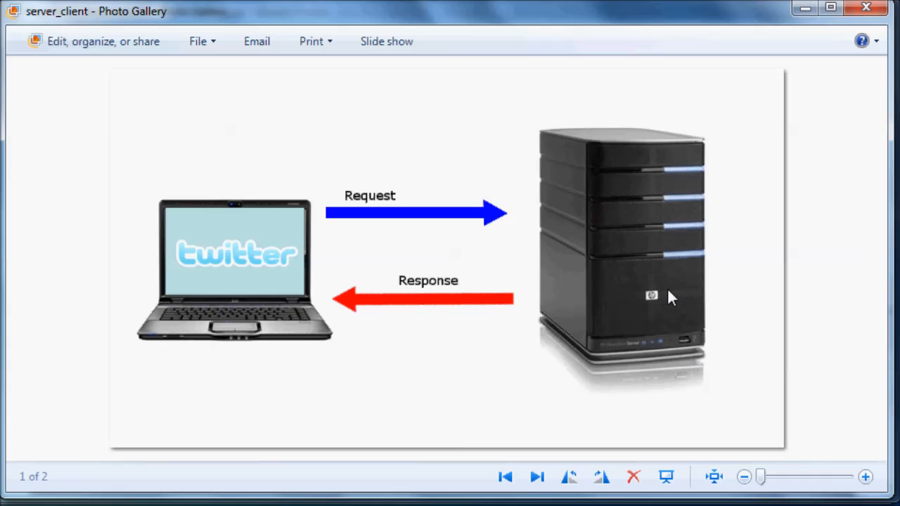
pyautogui.moveTo(733, 348)
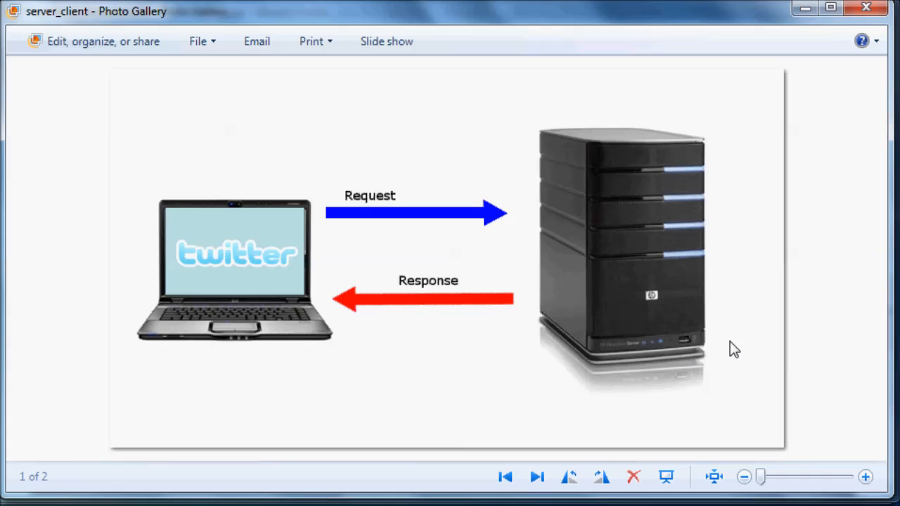
pyautogui.moveTo(216, 321)
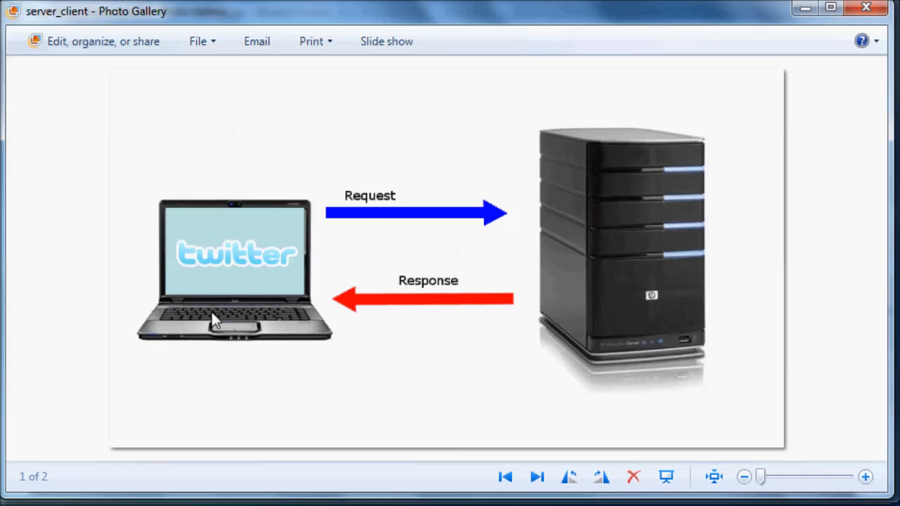
pyautogui.moveTo(832, 226)
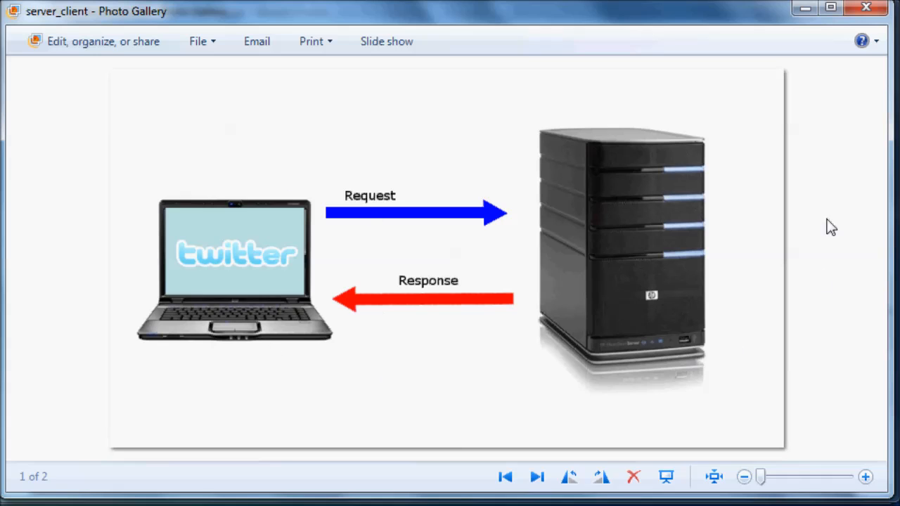
pyautogui.moveTo(868, 284)
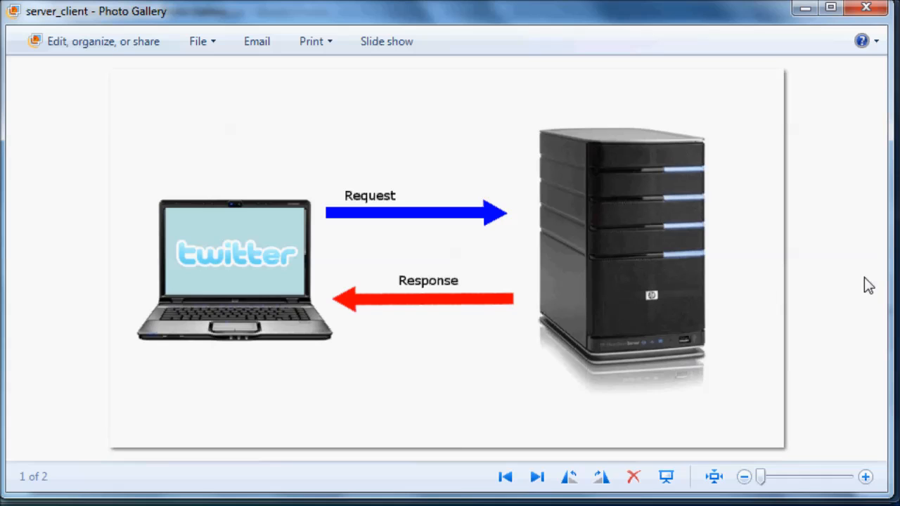
pyautogui.moveTo(795, 287)
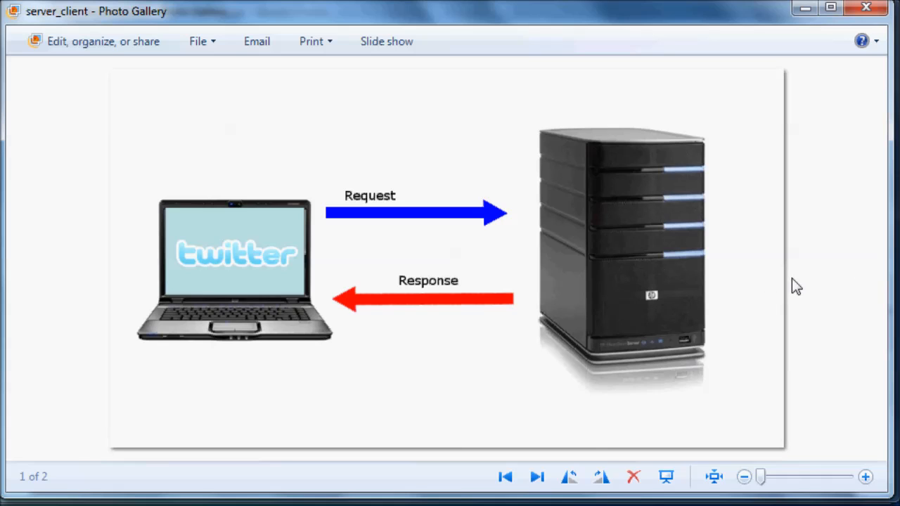
pyautogui.moveTo(579, 294)
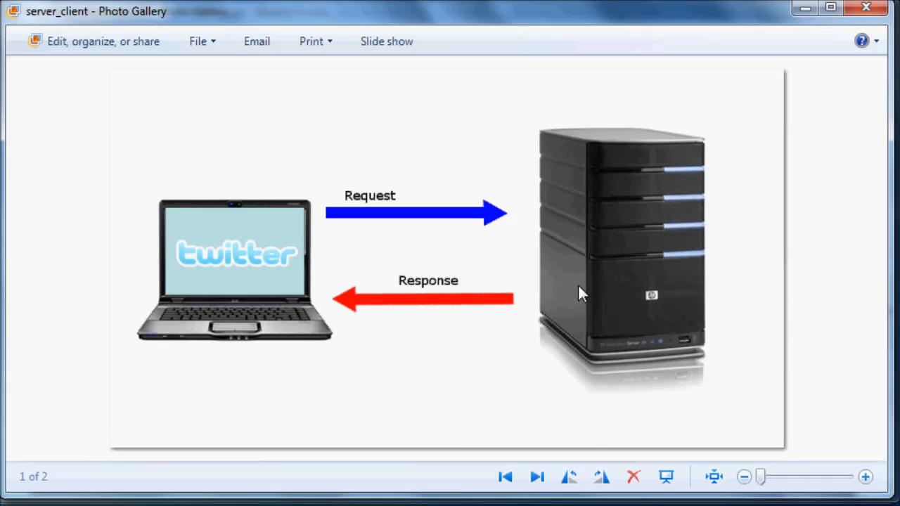
pyautogui.moveTo(645, 269)
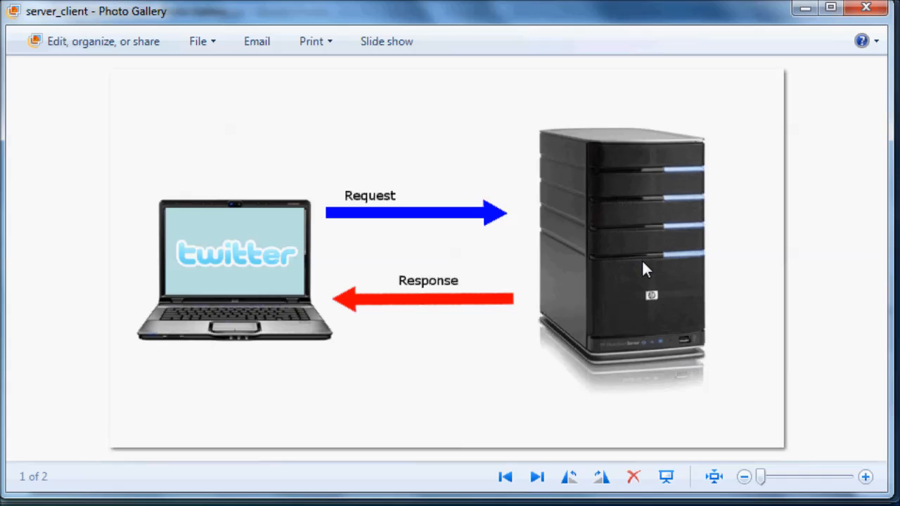
pyautogui.moveTo(413, 273)
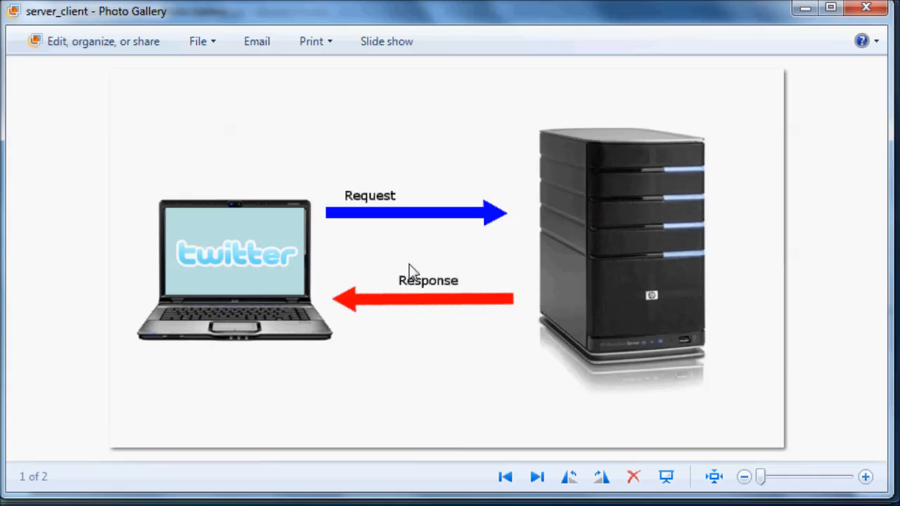
pyautogui.moveTo(630, 239)
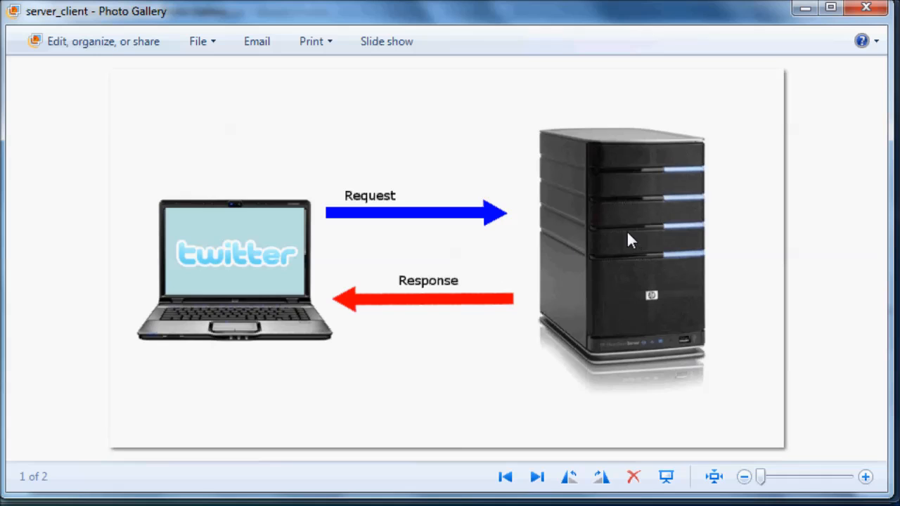
pyautogui.moveTo(655, 298)
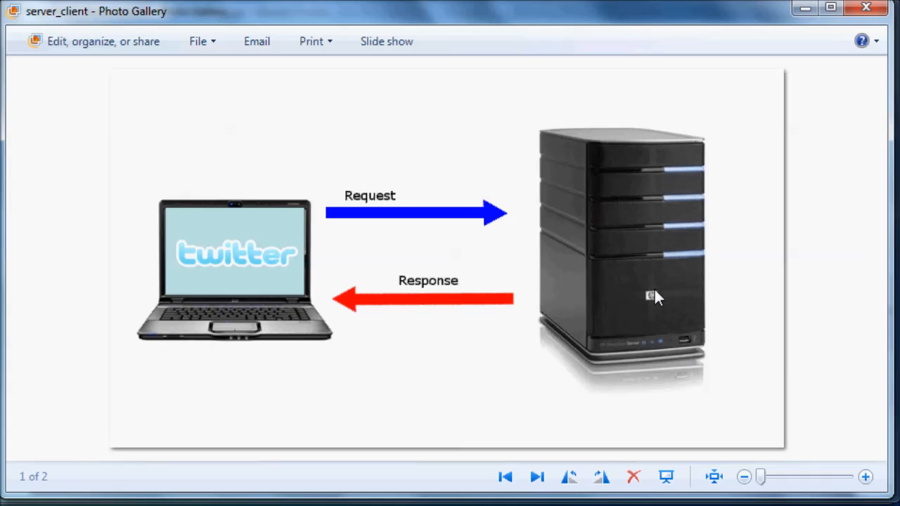
pyautogui.moveTo(499, 321)
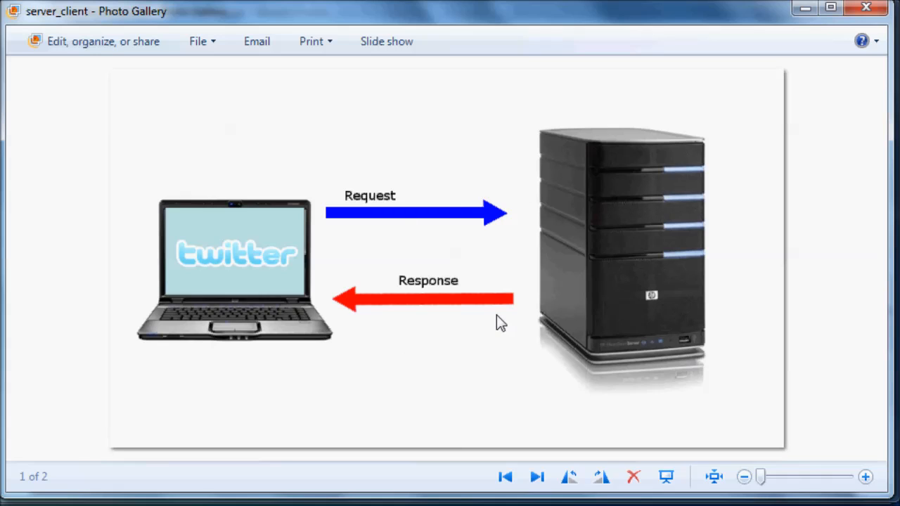
pyautogui.moveTo(129, 351)
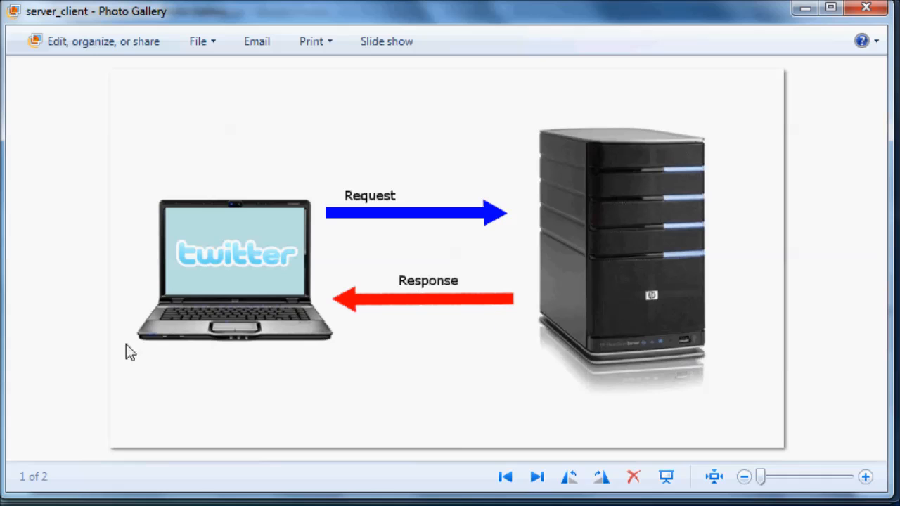
pyautogui.moveTo(535, 313)
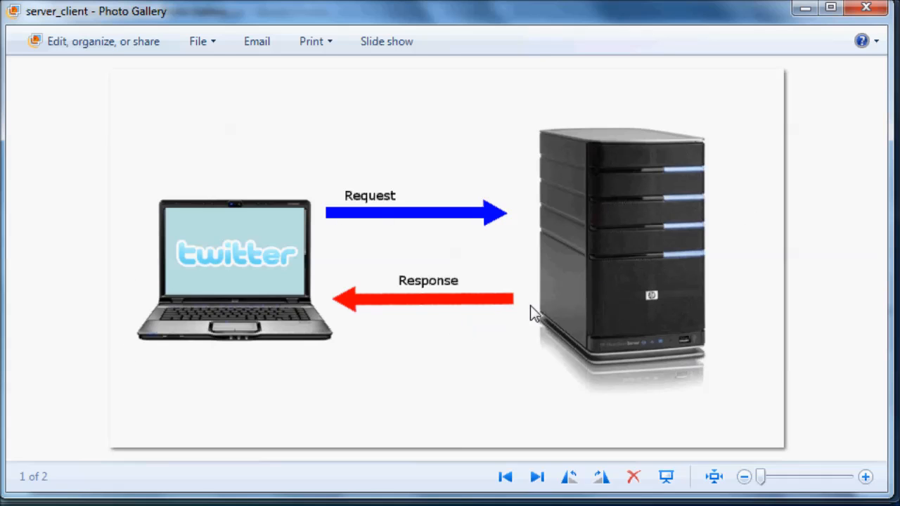
pyautogui.moveTo(522, 255)
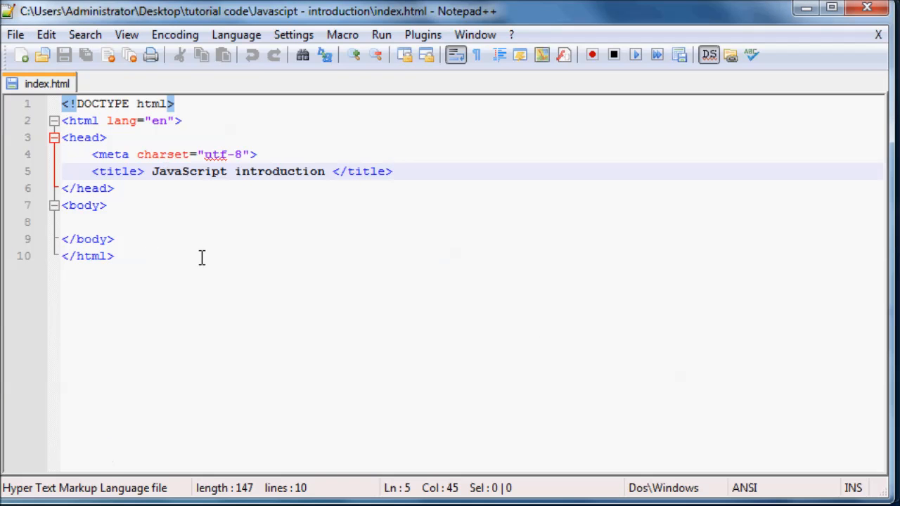
# - Insert a / before the meta charset tag's closing bracket to make it self-closing
pyautogui.click(115, 256)
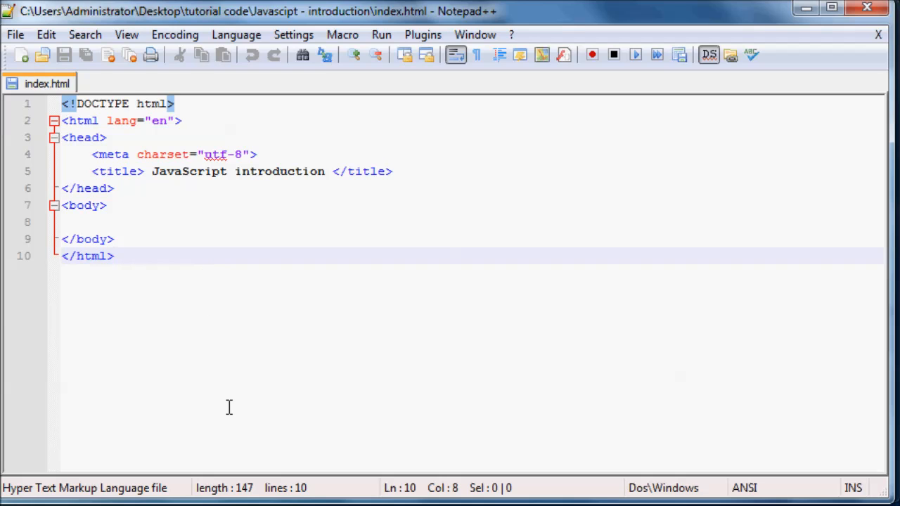
pyautogui.moveTo(324, 250)
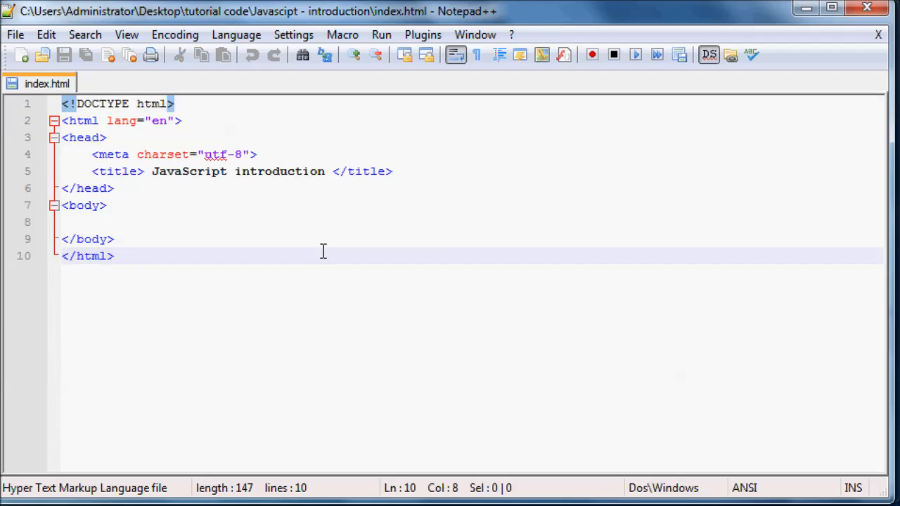
pyautogui.moveTo(98, 211)
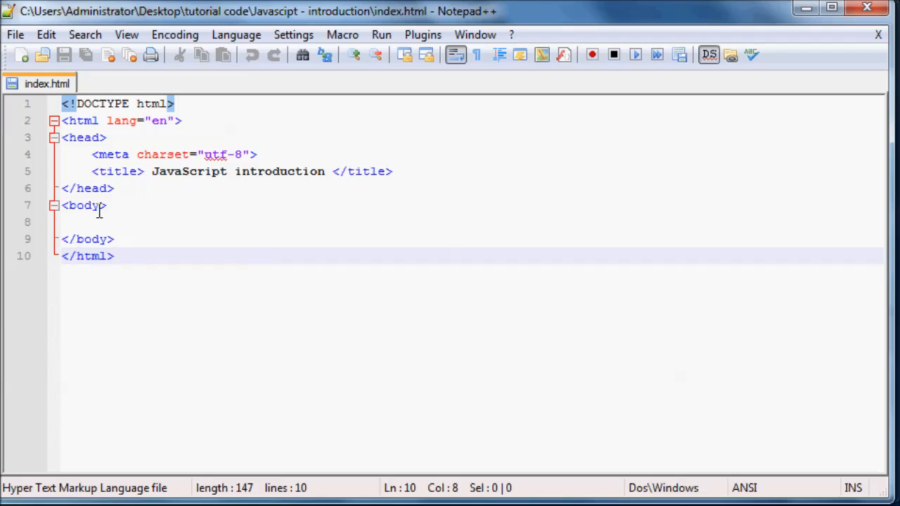
pyautogui.click(386, 223)
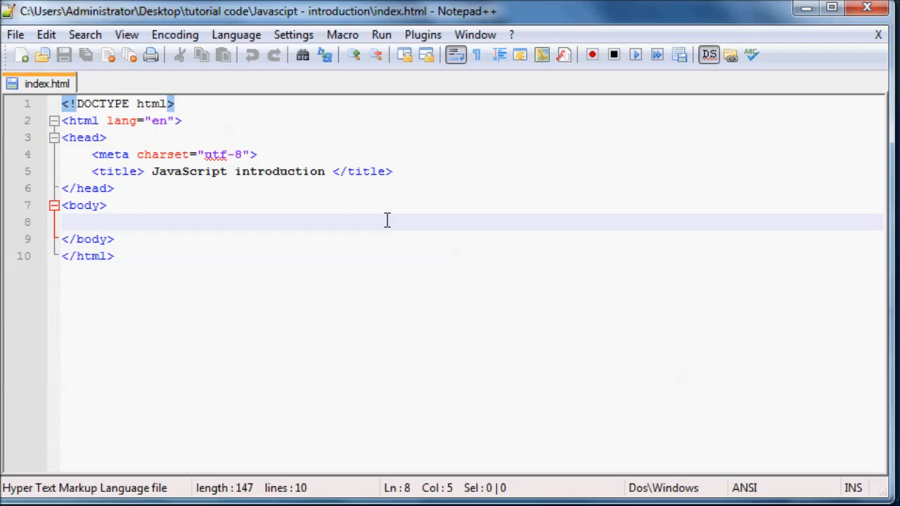
pyautogui.moveTo(343, 267)
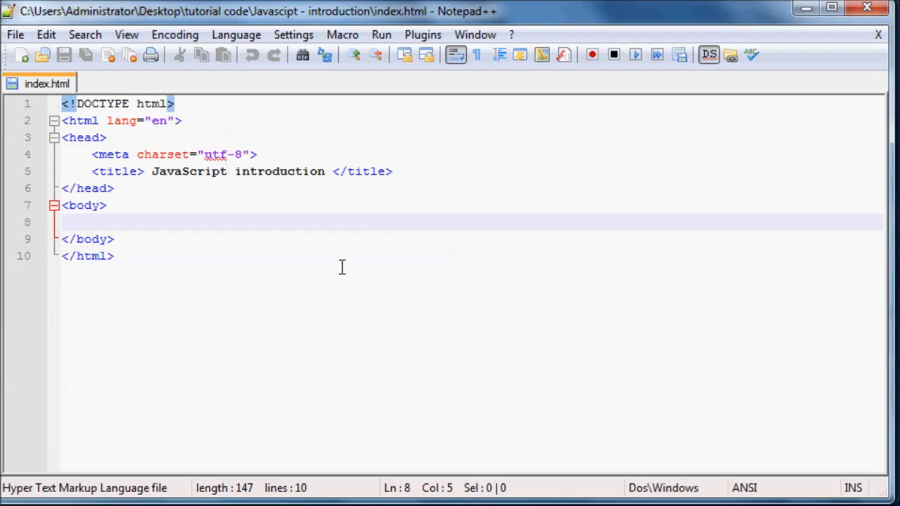
pyautogui.click(113, 256)
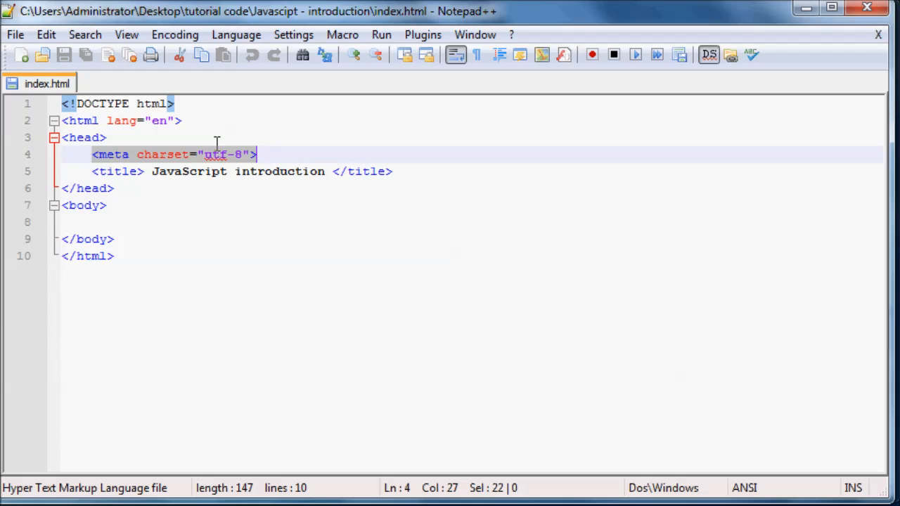
pyautogui.moveTo(323, 171)
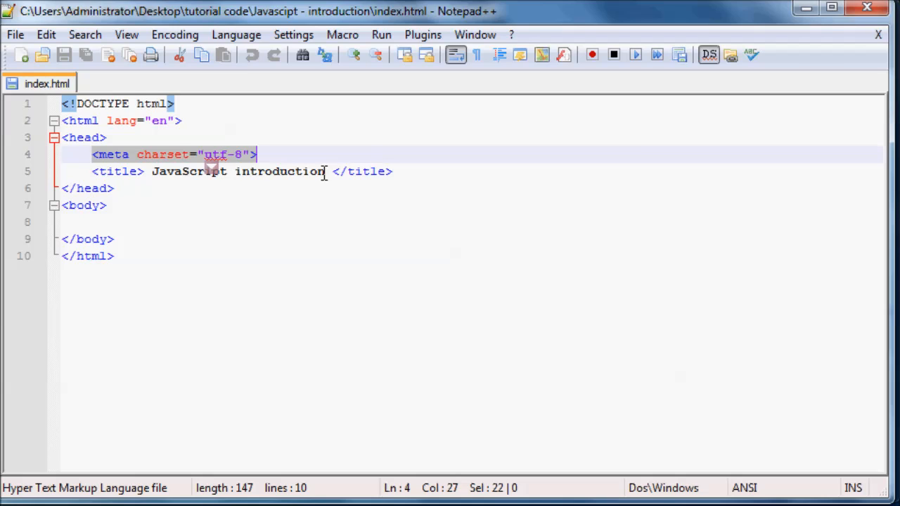
pyautogui.click(256, 153)
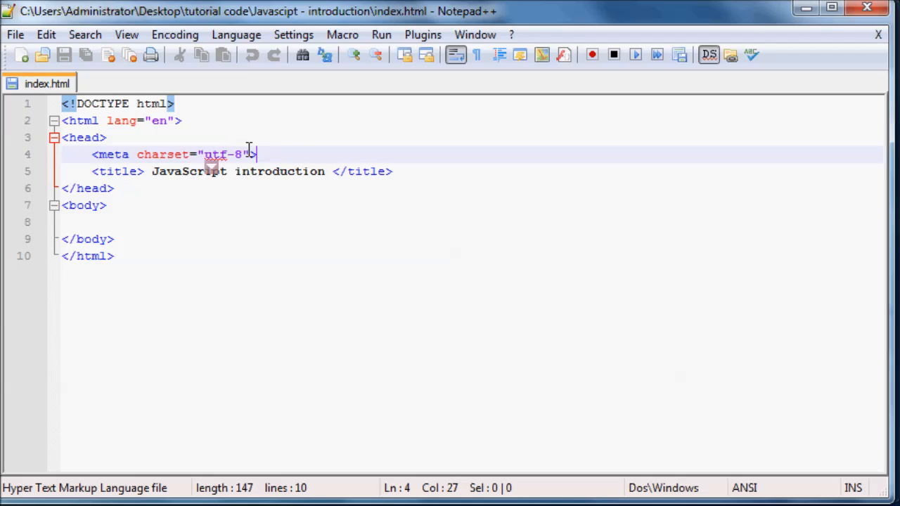
pyautogui.write('/')
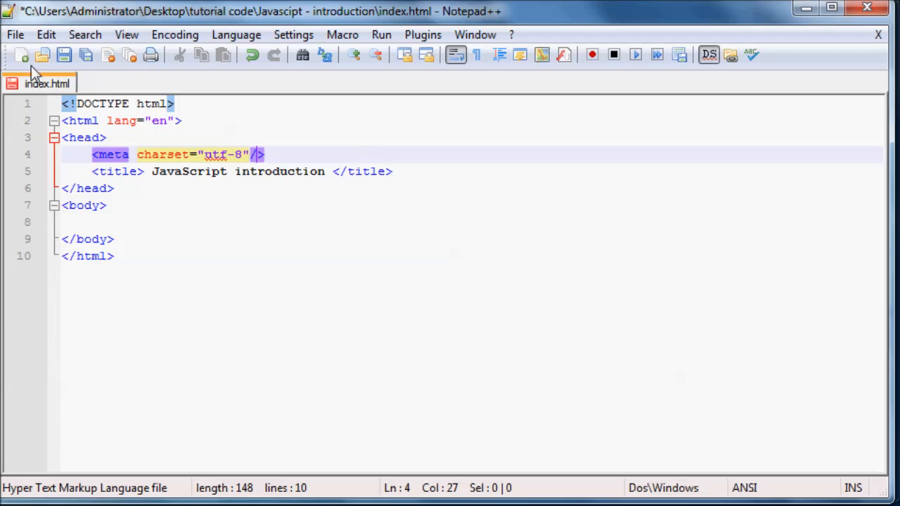
# - Save index.html and return the caret to the editing area
pyautogui.click(63, 55)
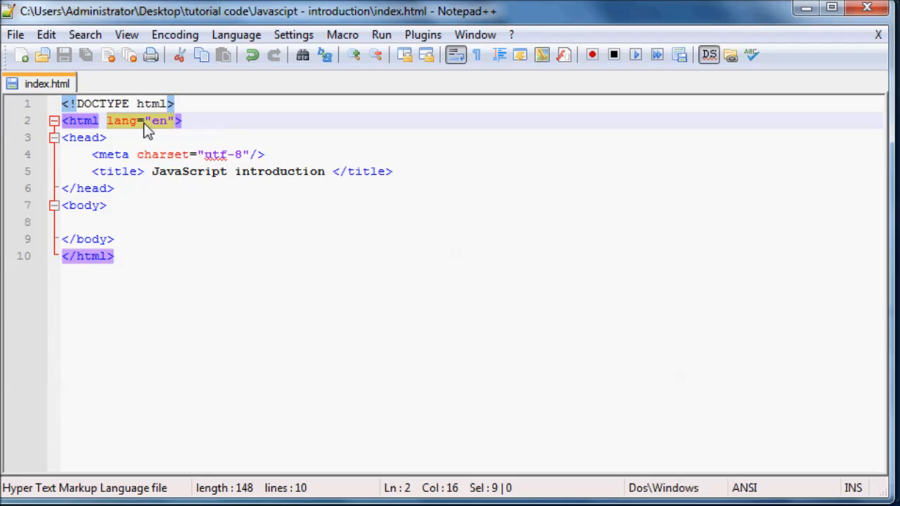
pyautogui.click(181, 121)
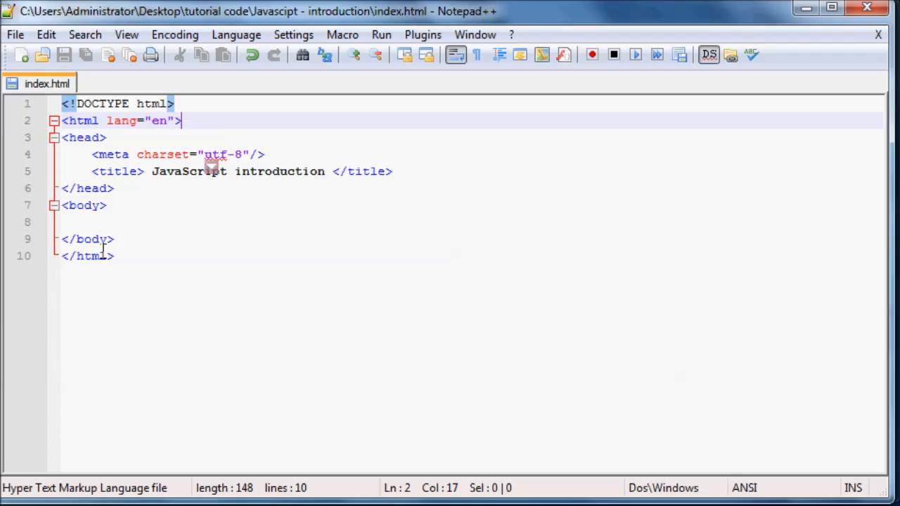
pyautogui.click(394, 172)
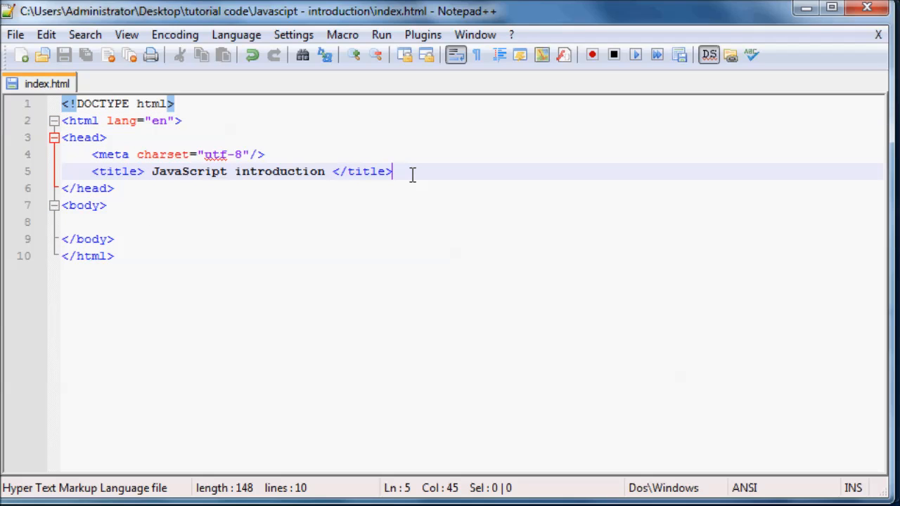
# - Add a <script></script> pair on a new line after the title, with a blank line between the tags
pyautogui.press('Return')
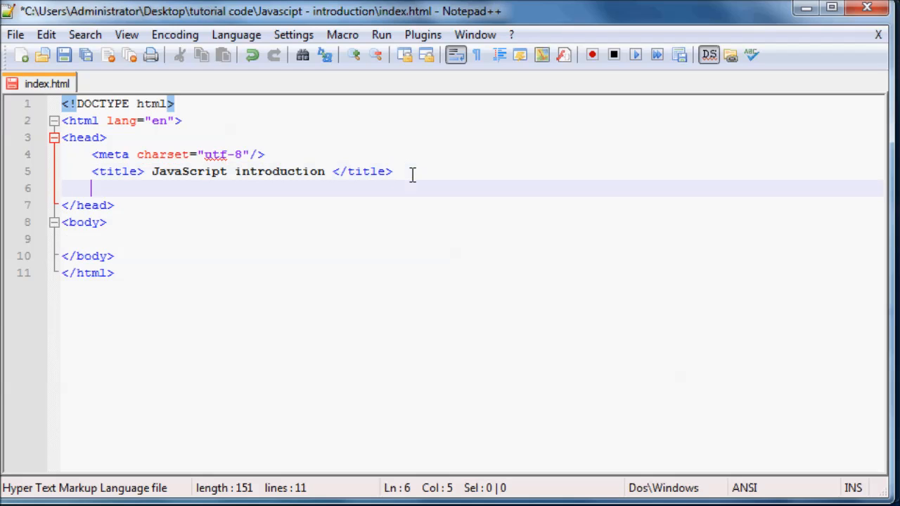
pyautogui.moveTo(225, 222)
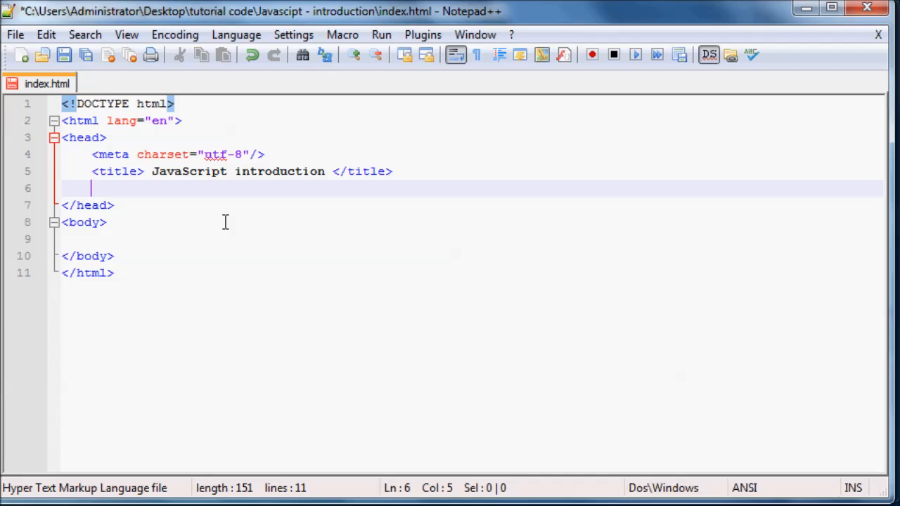
pyautogui.write('<>')
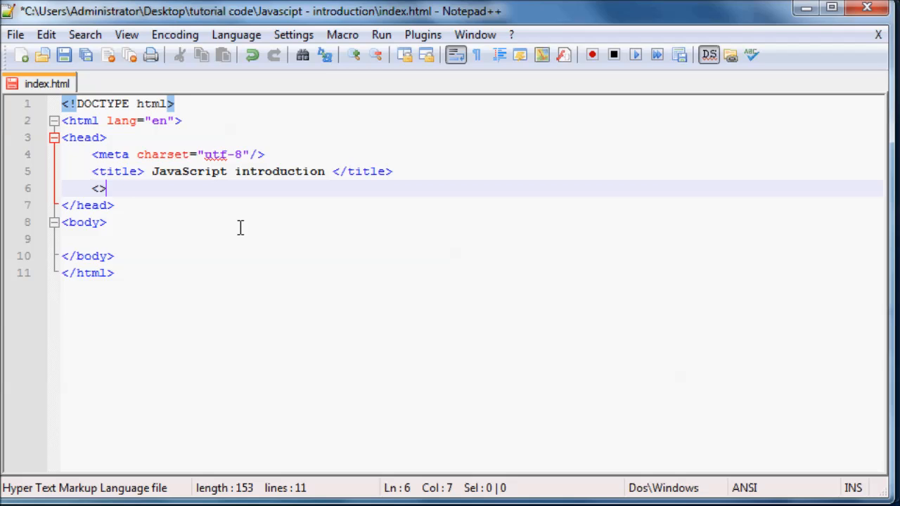
pyautogui.write('script')
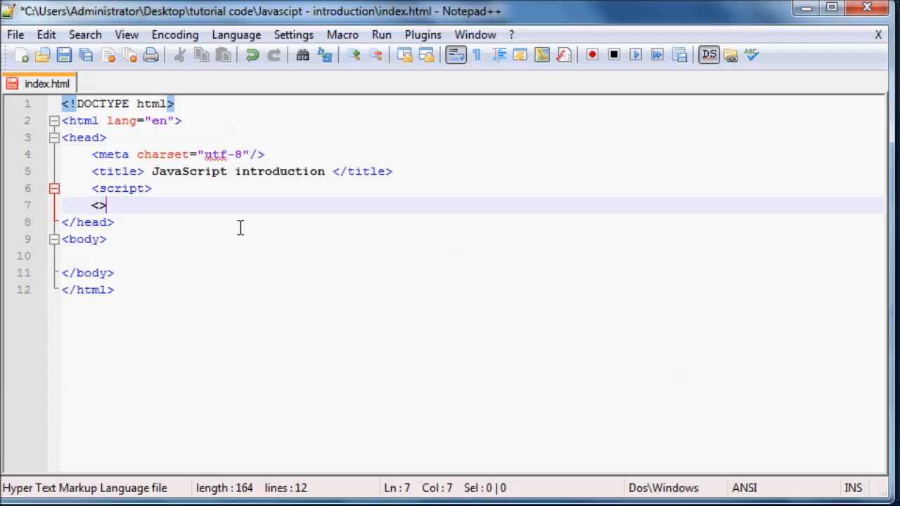
pyautogui.write('/script')
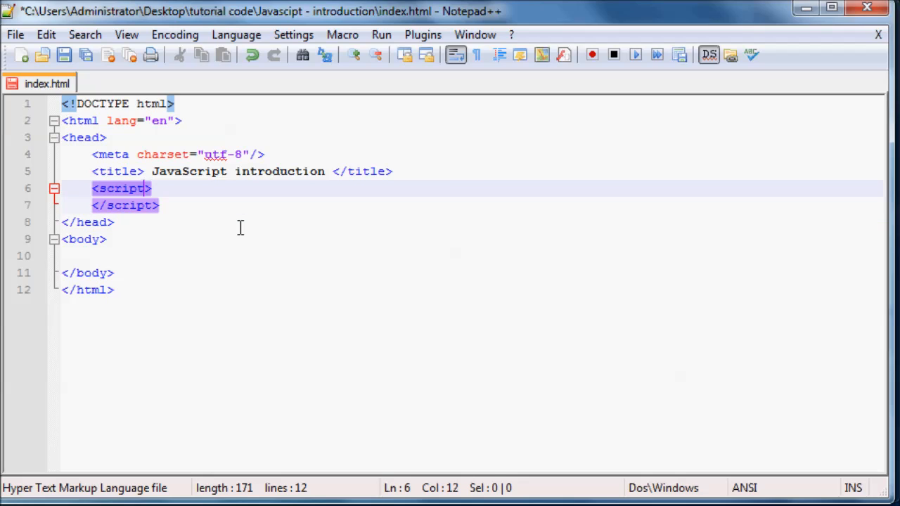
pyautogui.press('Return')
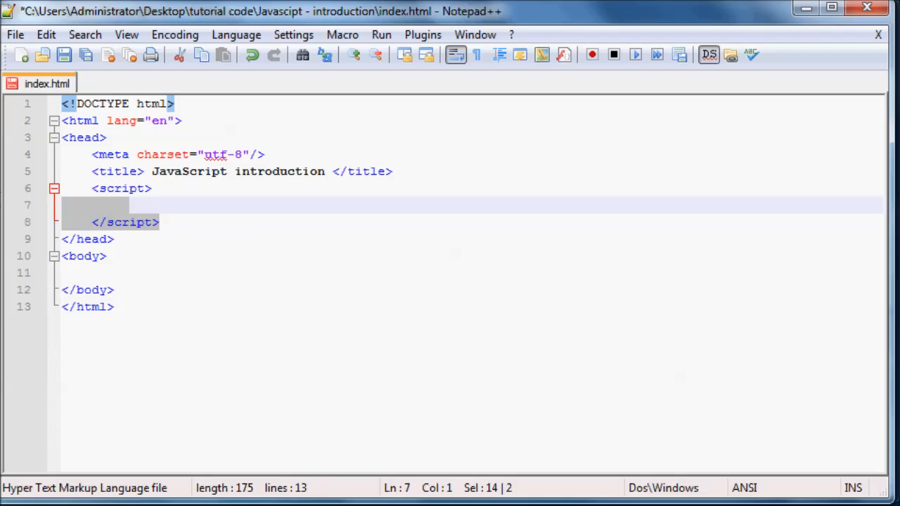
pyautogui.click(149, 188)
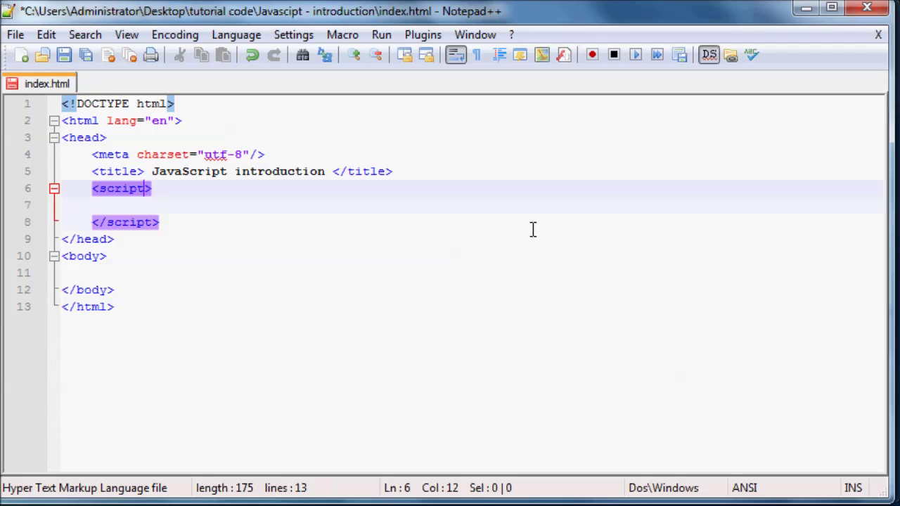
# - Write type="text/javascript" inside the opening script tag
pyautogui.write('type')
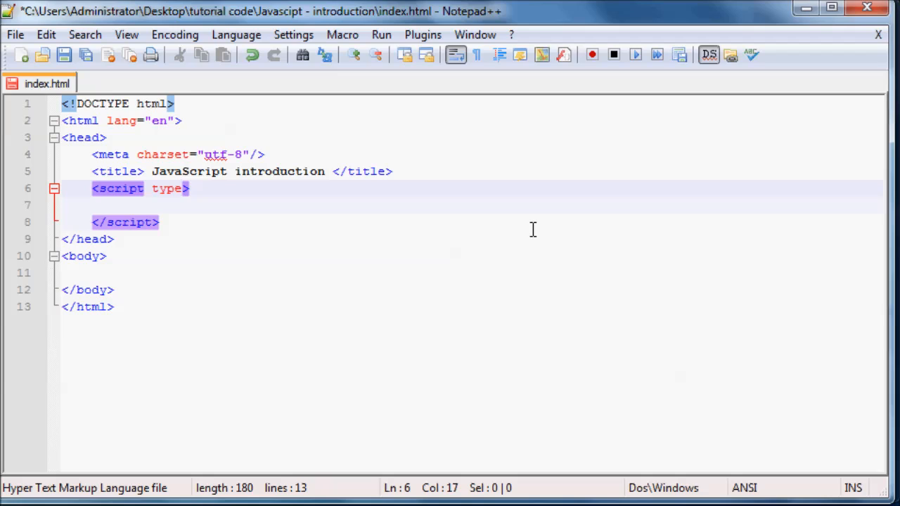
pyautogui.write('="tex"')
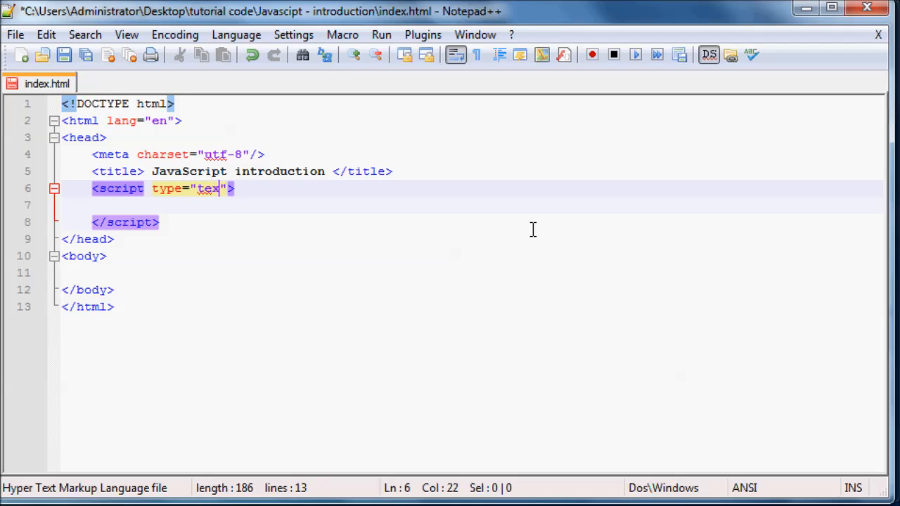
pyautogui.write('t/jav')
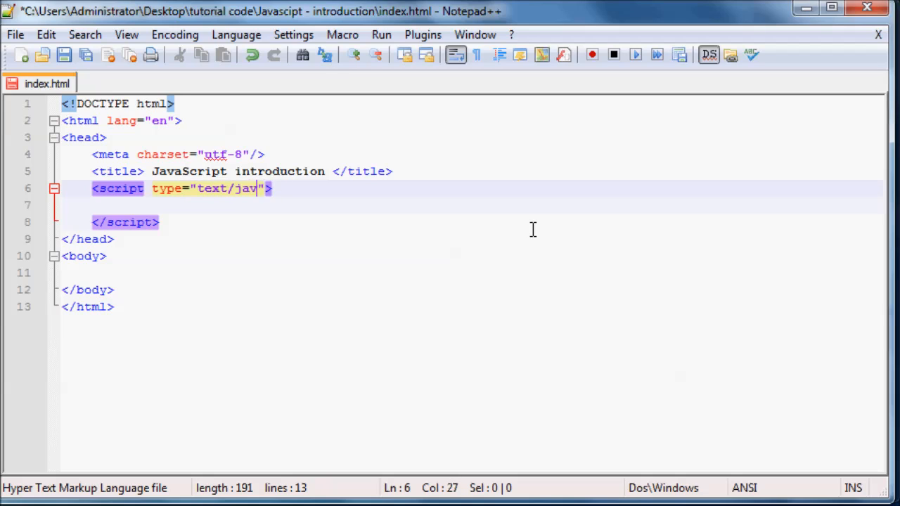
pyautogui.write('ascript')
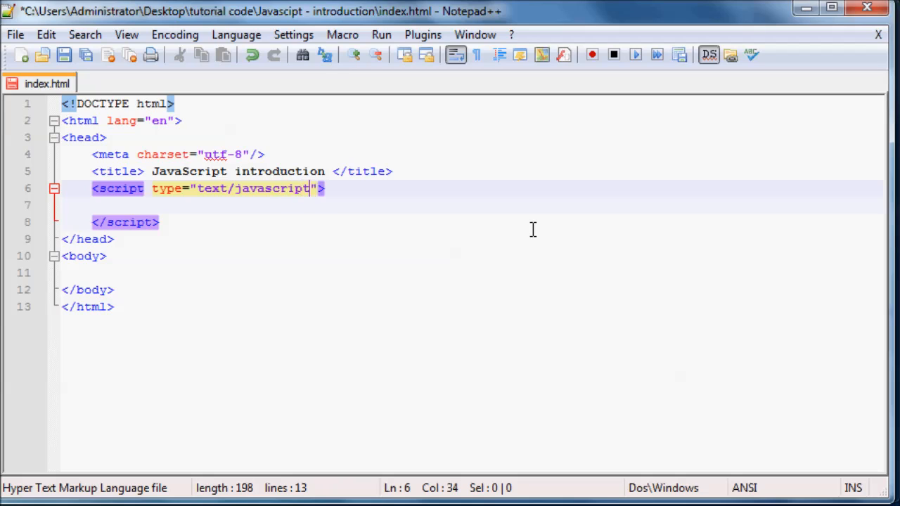
pyautogui.moveTo(543, 228)
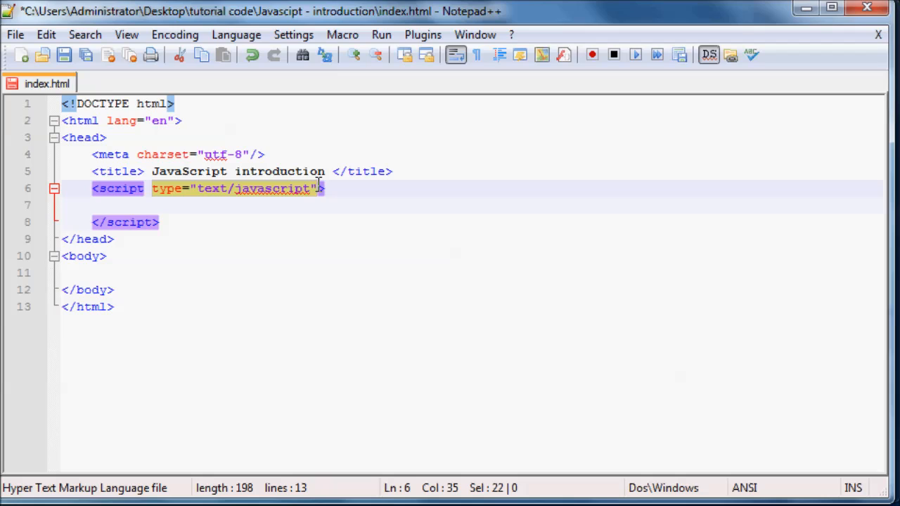
pyautogui.moveTo(289, 194)
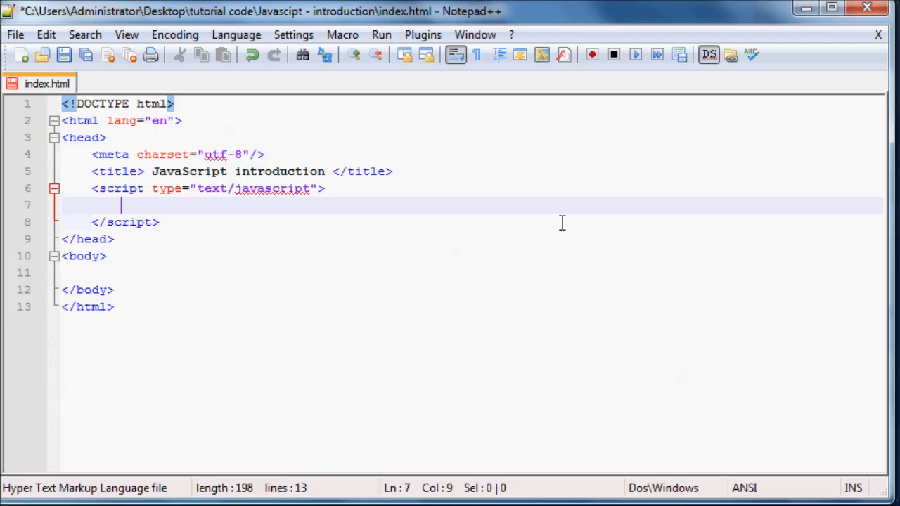
# - Write document.write("Hello World"); on the blank line inside the script block
pyautogui.write('docu')
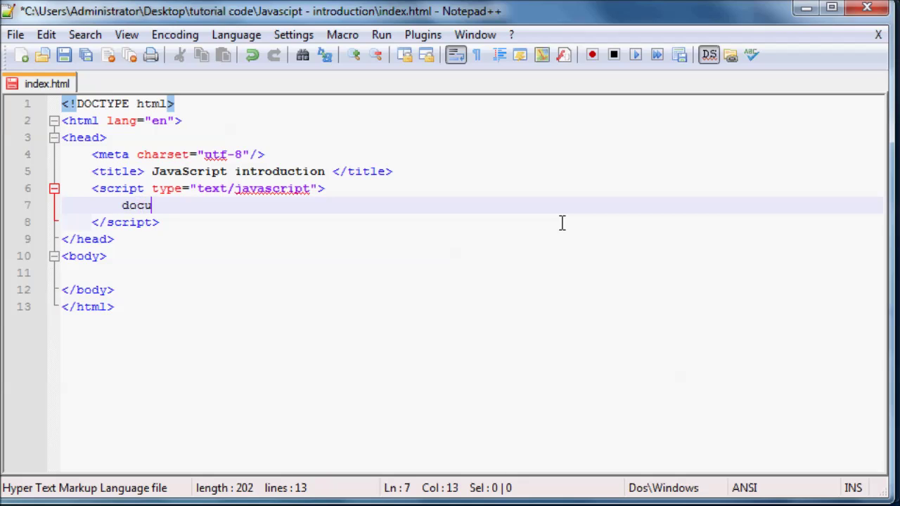
pyautogui.write('ment.pr')
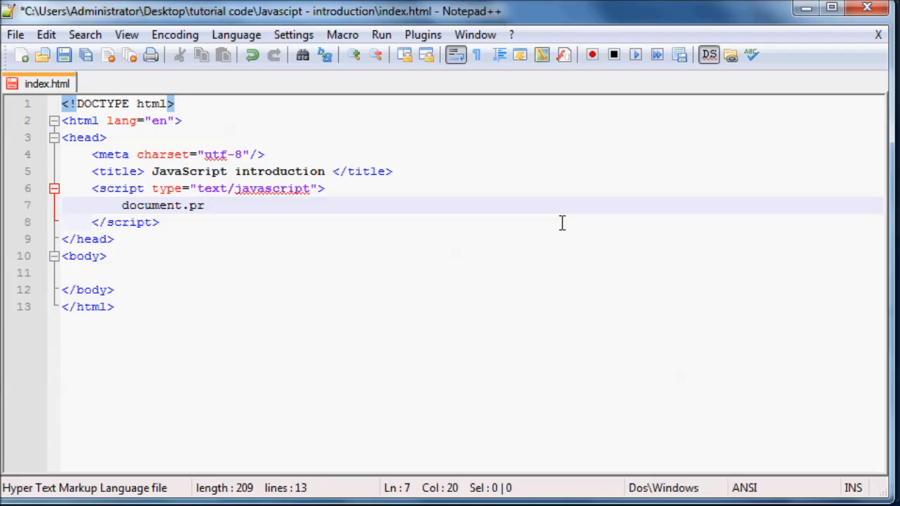
pyautogui.write('ite (')
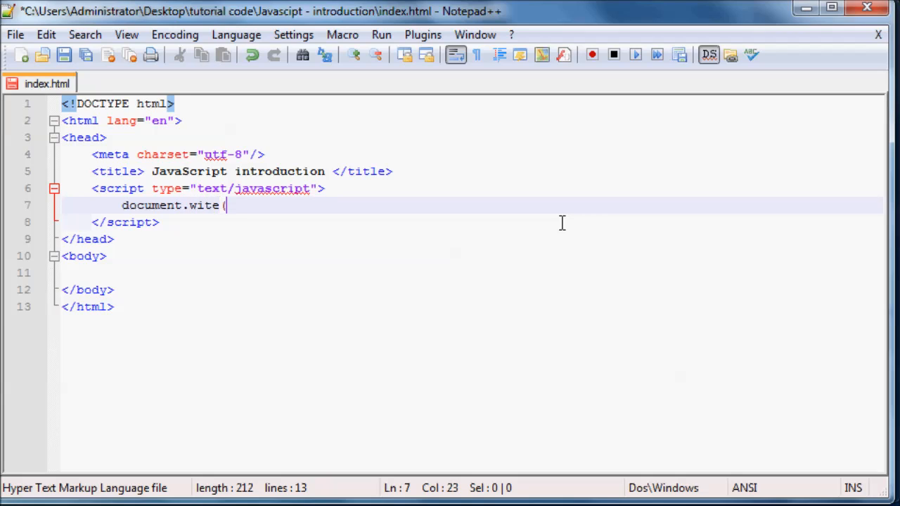
pyautogui.write(')')
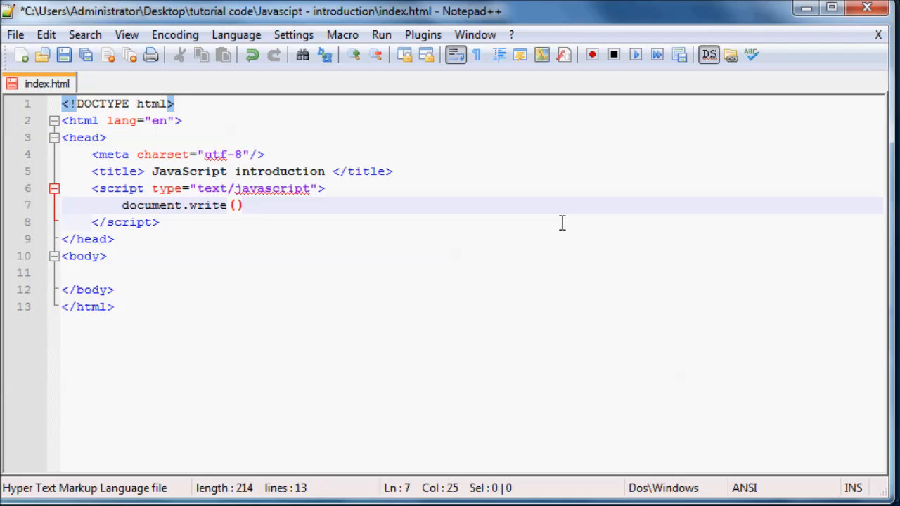
pyautogui.write('"");')
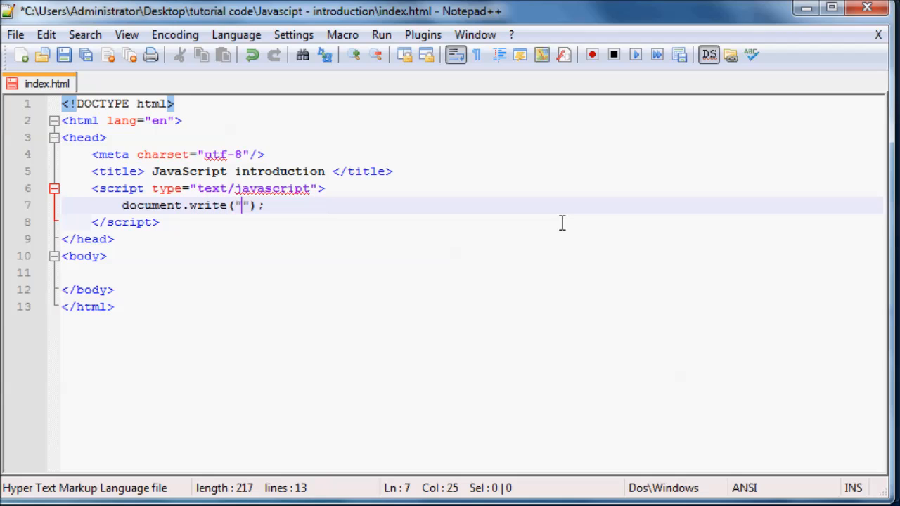
pyautogui.write('Hello')
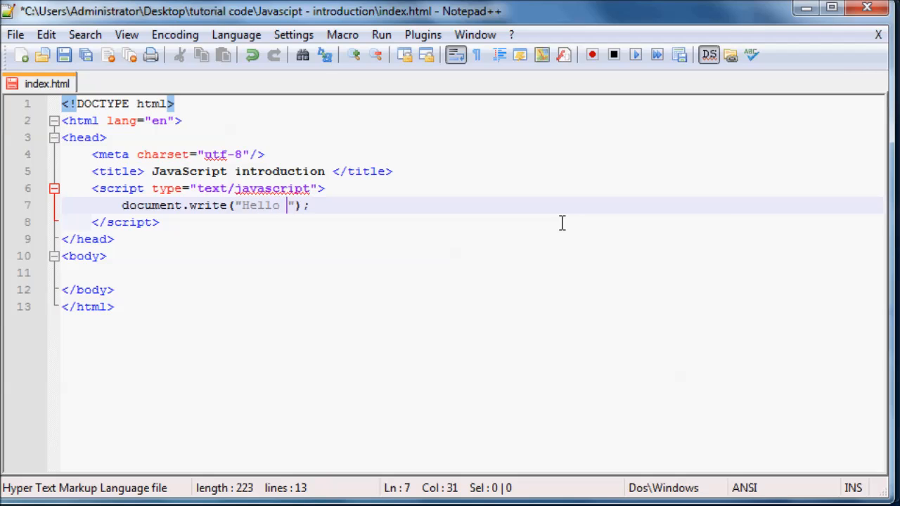
pyautogui.write('World')
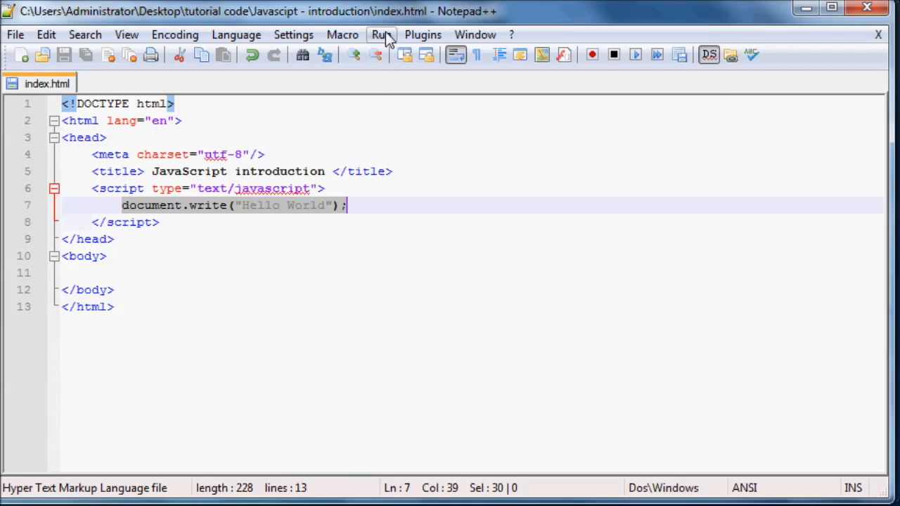
# - Launch index.html in Firefox from the Run menu so the page shows Hello World
pyautogui.click(381, 33)
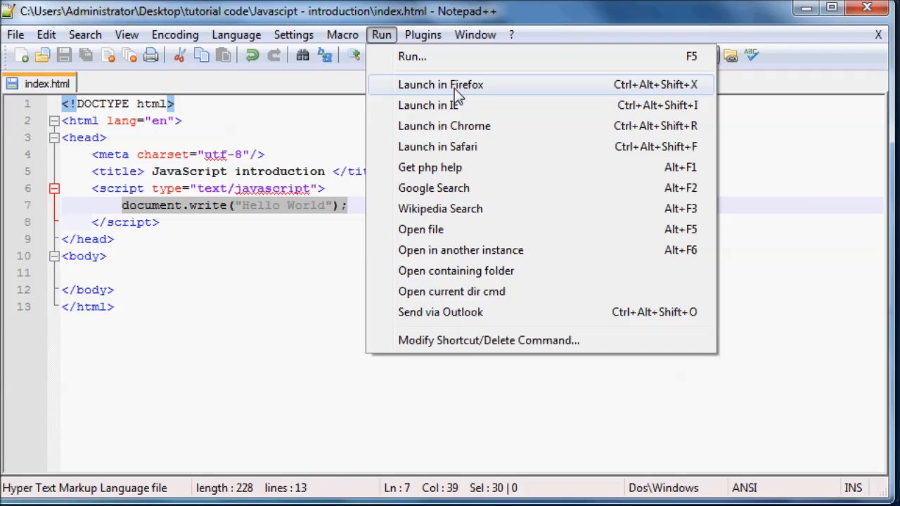
pyautogui.click(440, 84)
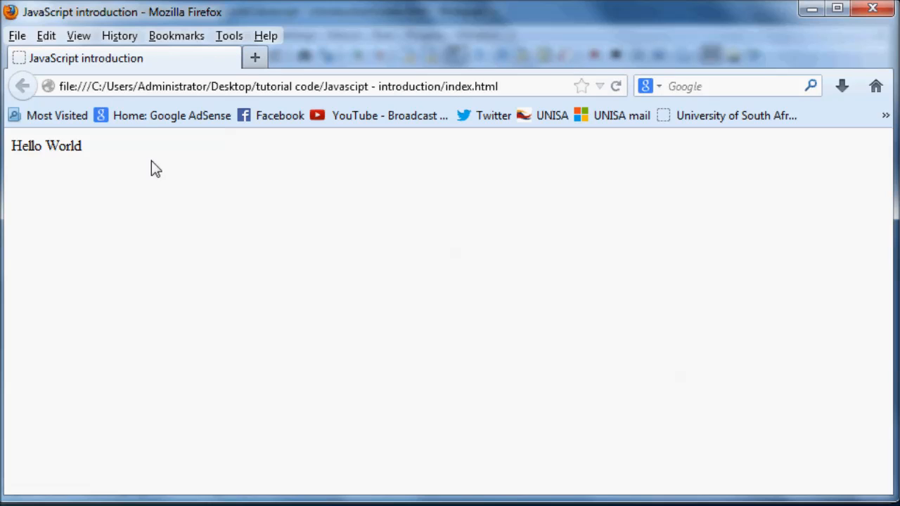
pyautogui.moveTo(68, 180)
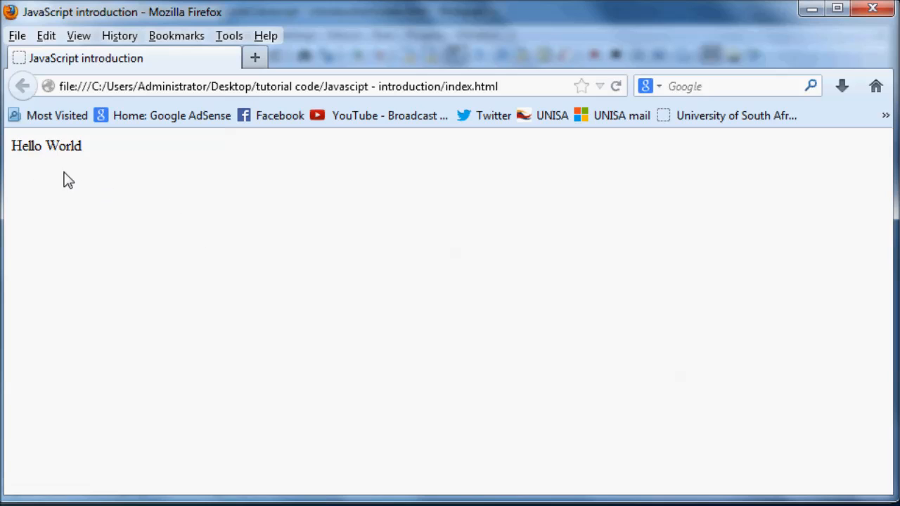
pyautogui.moveTo(245, 250)
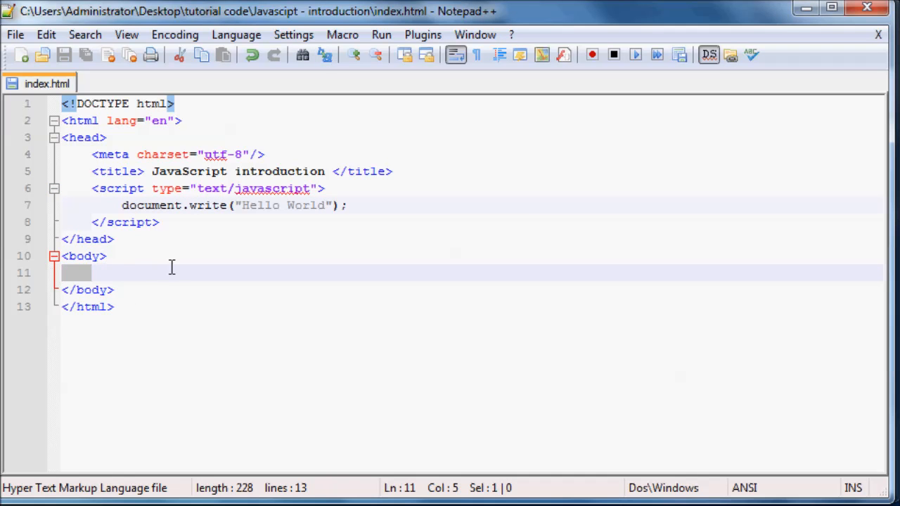
pyautogui.click(98, 273)
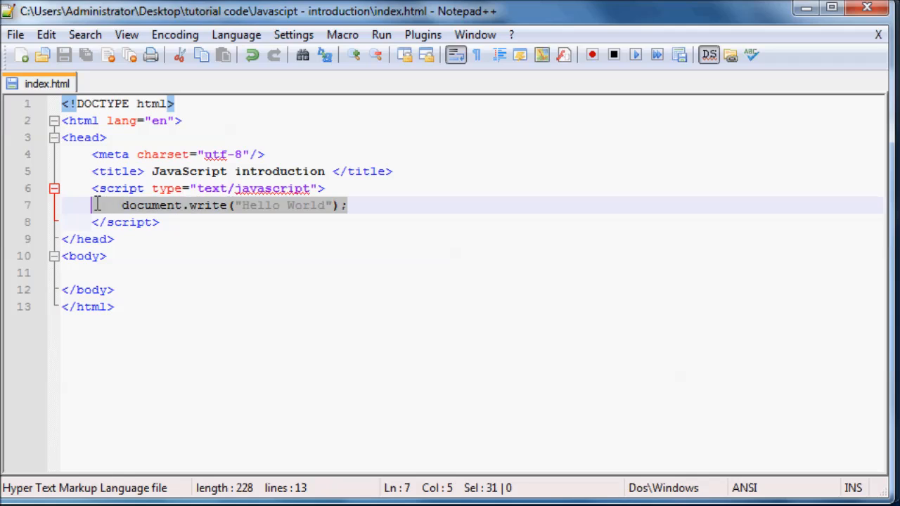
pyautogui.click(346, 205)
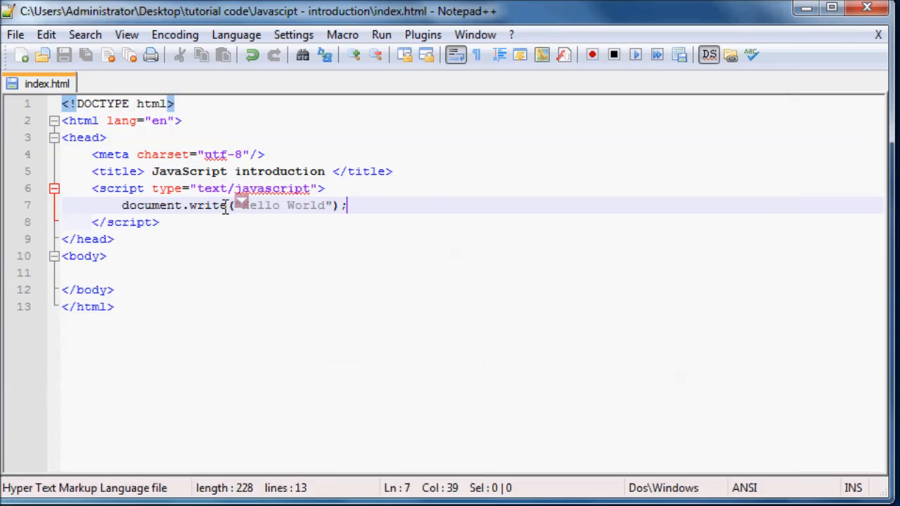
pyautogui.moveTo(433, 208)
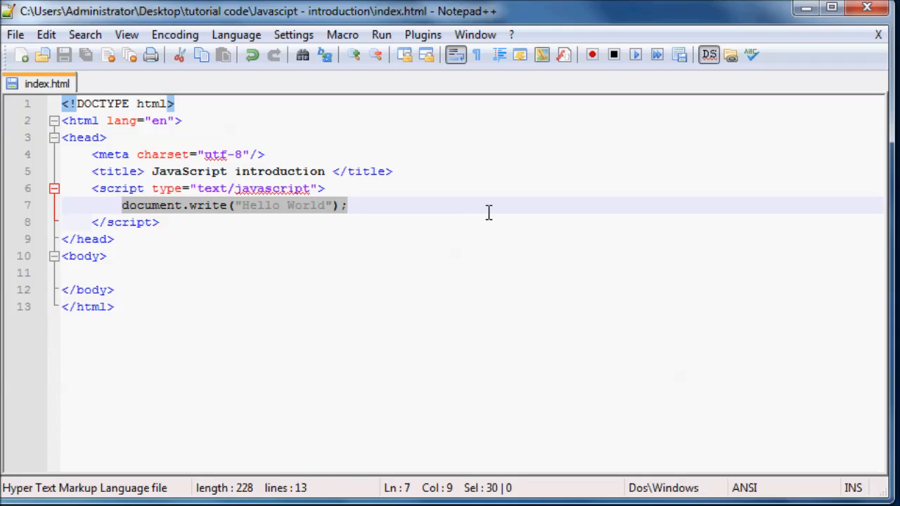
pyautogui.click(346, 205)
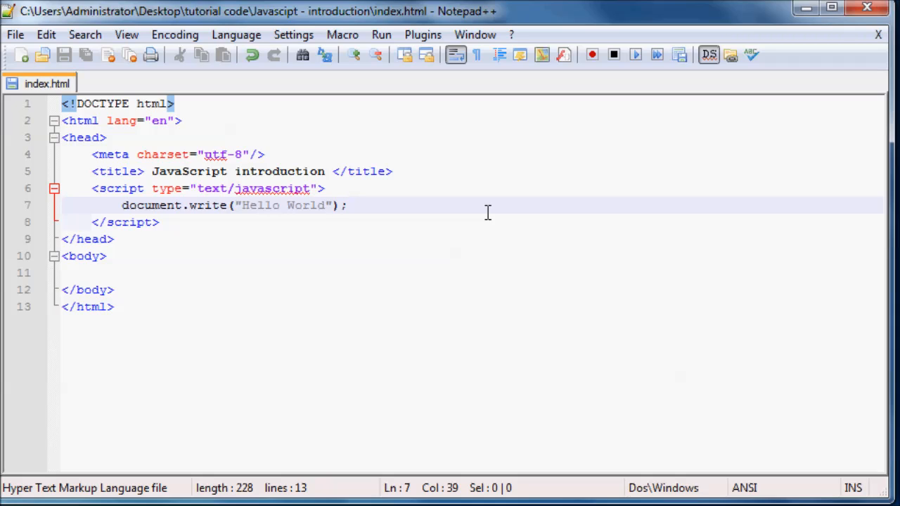
pyautogui.click(345, 205)
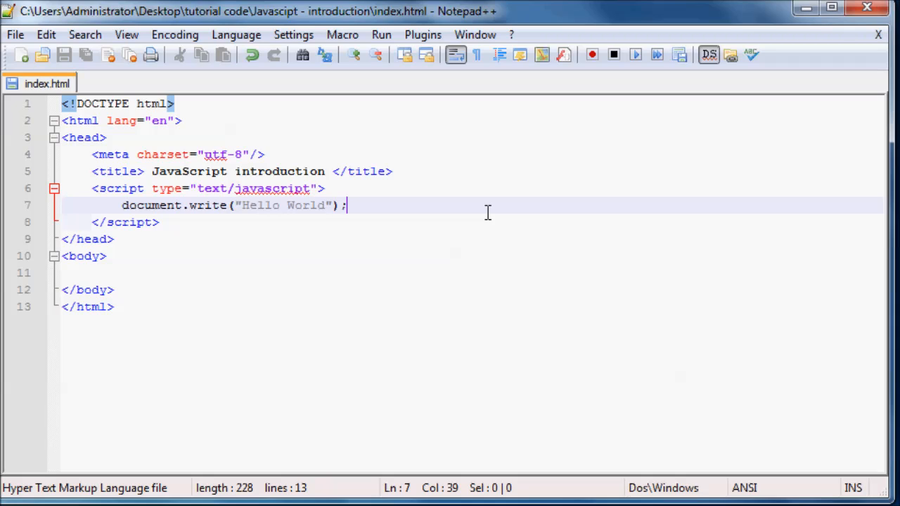